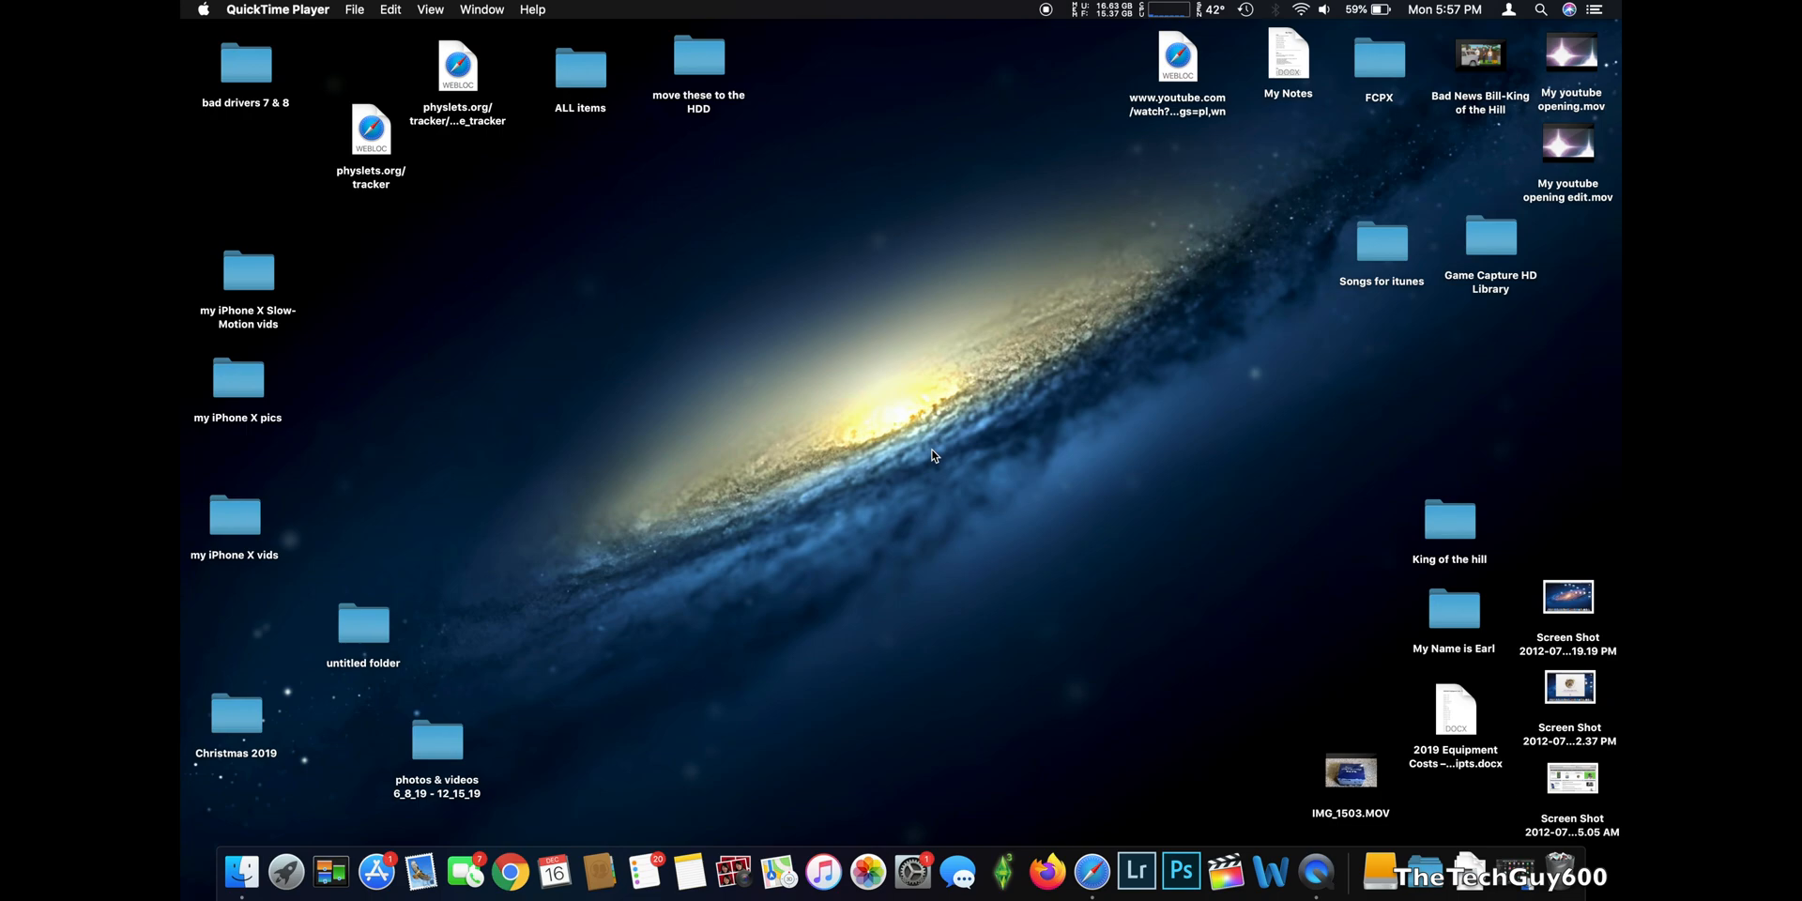
mouse_move(1359, 424)
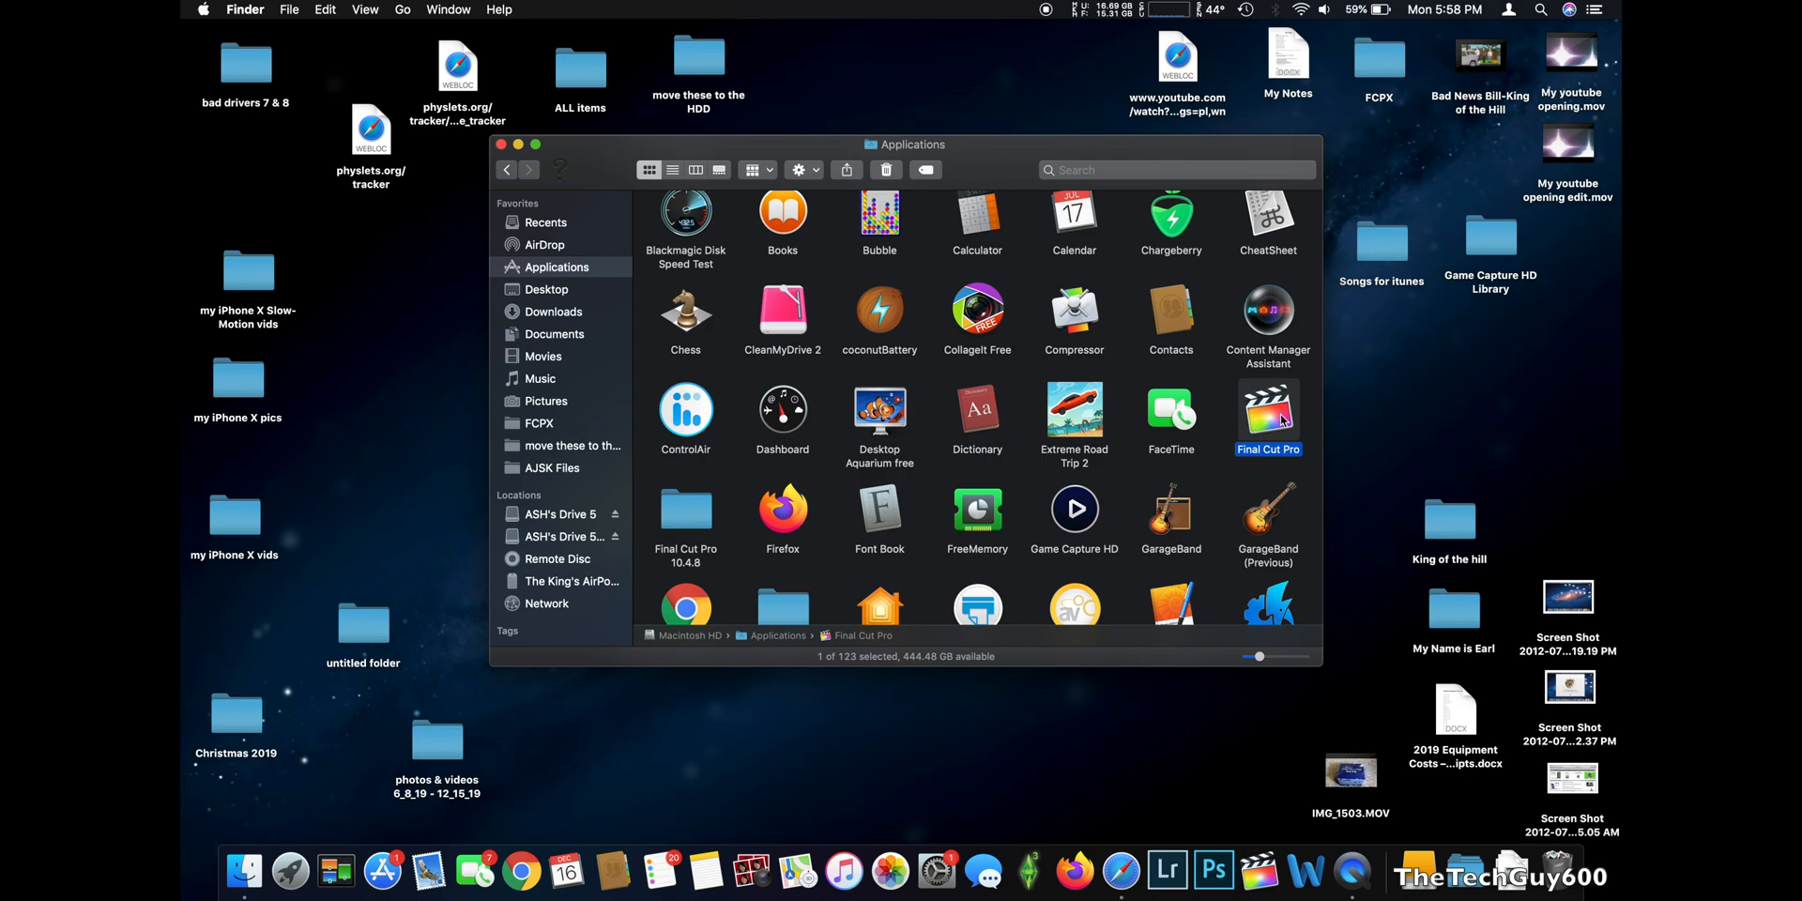
Create a new folder in Applications via the Action menu and name it FCPX
click(802, 171)
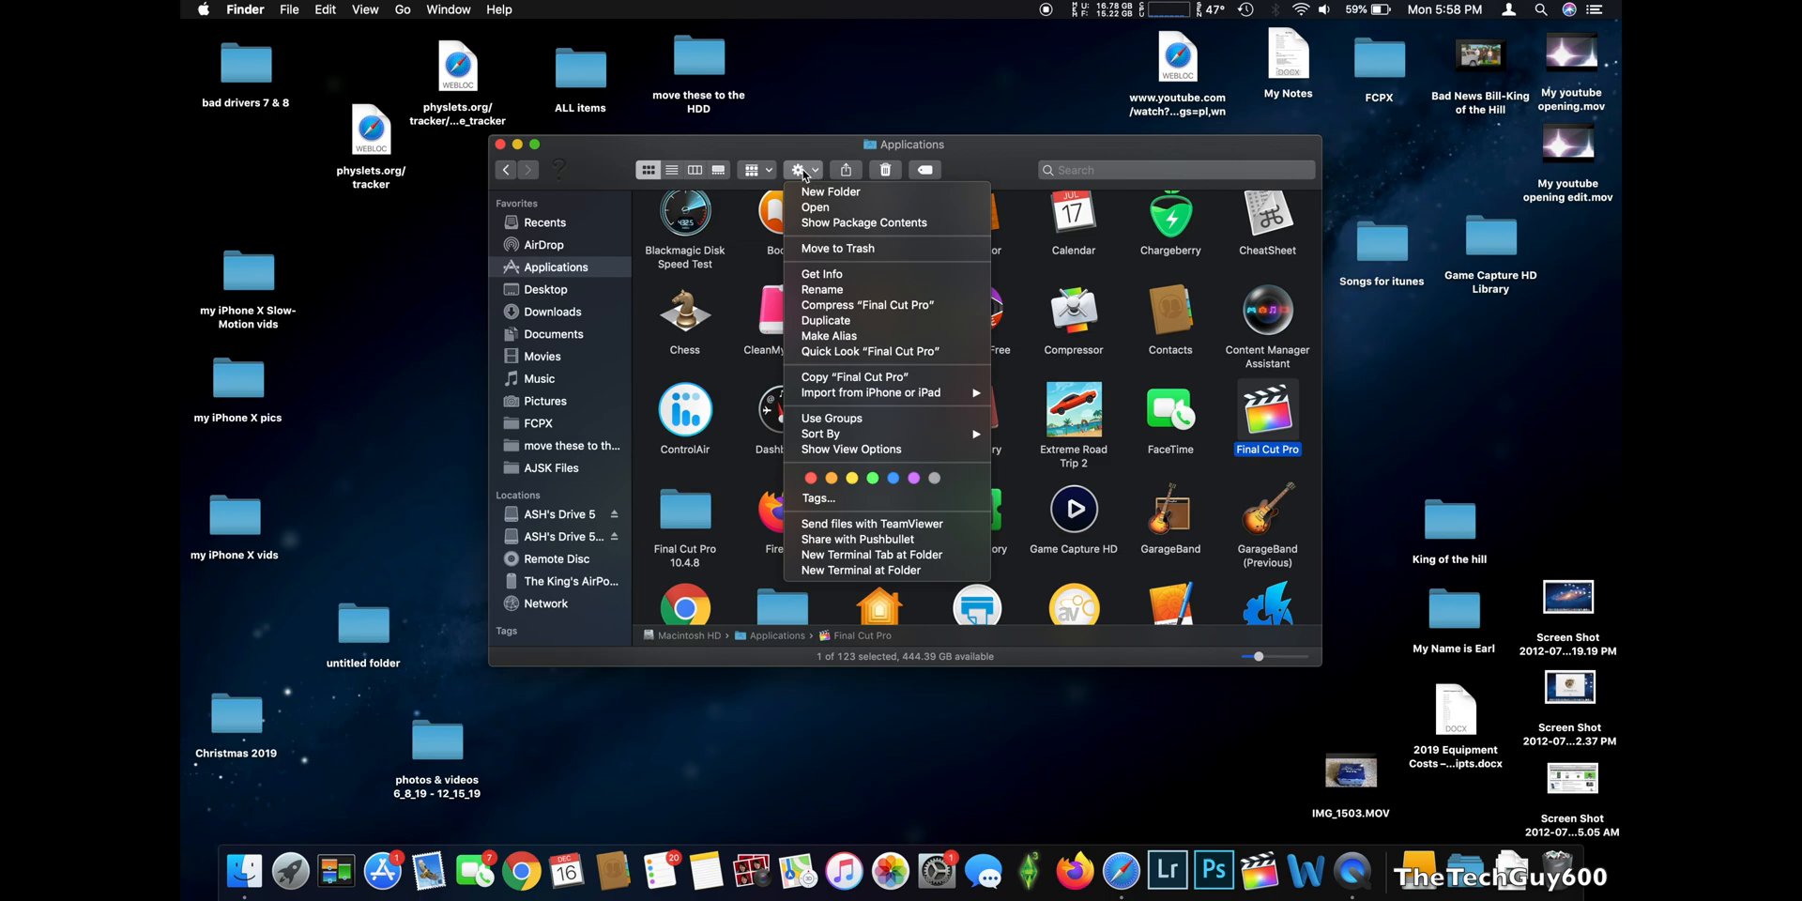
click(828, 191)
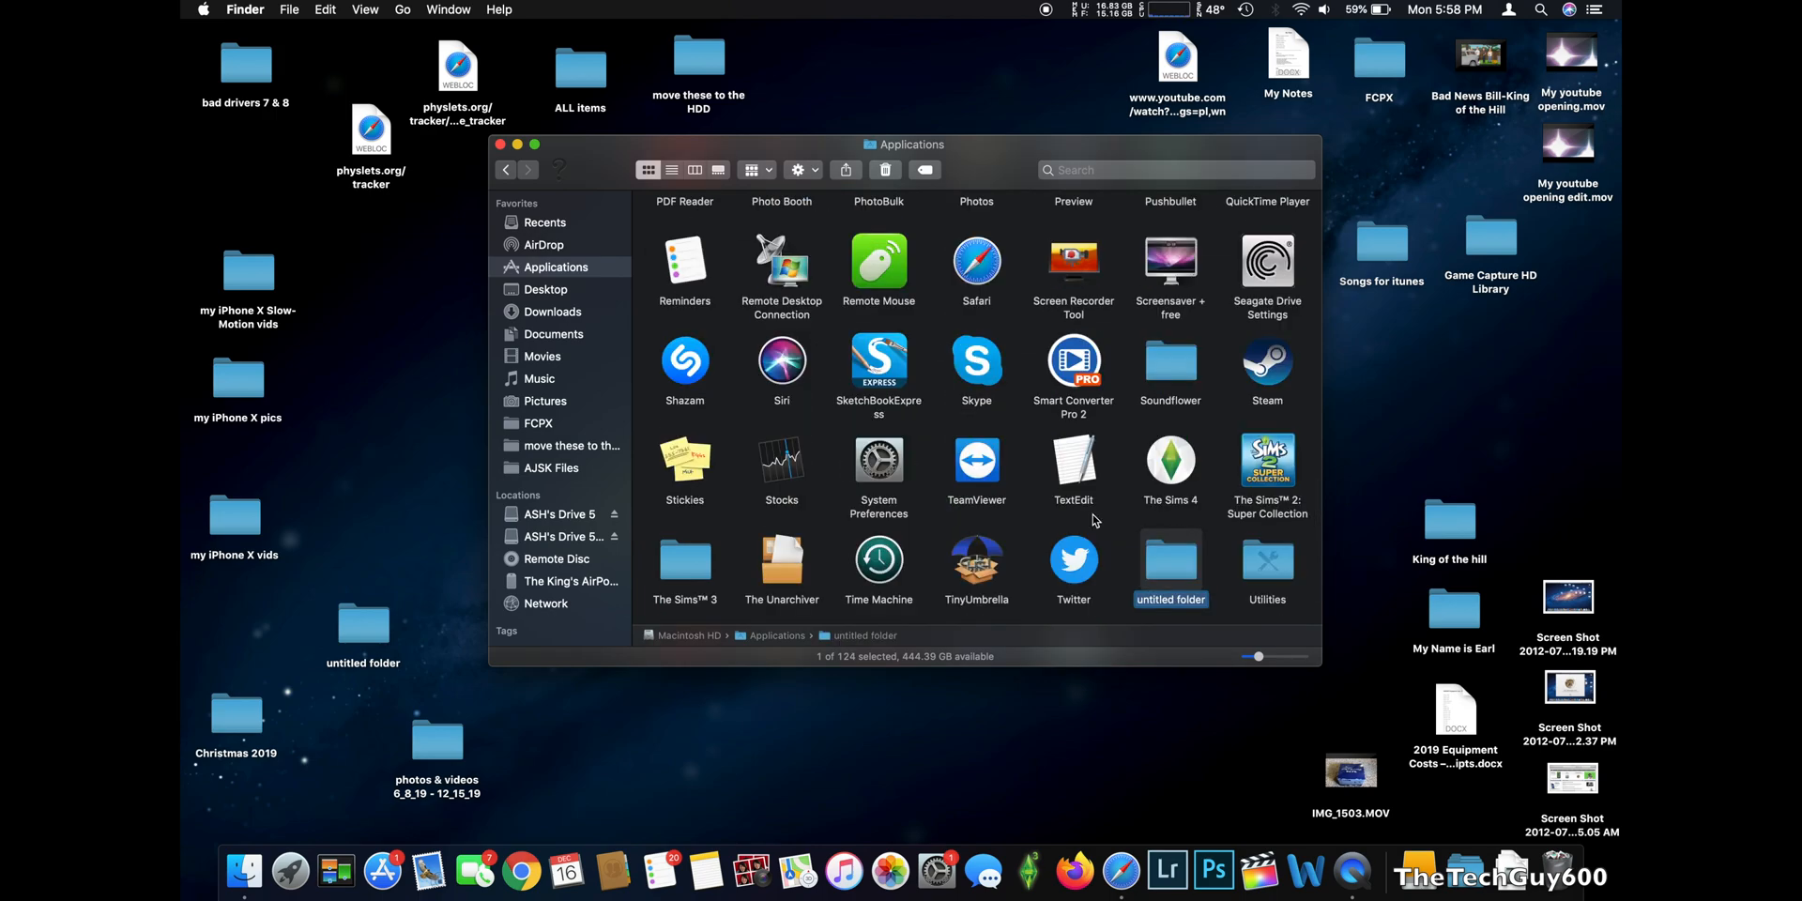
scroll(down, 3)
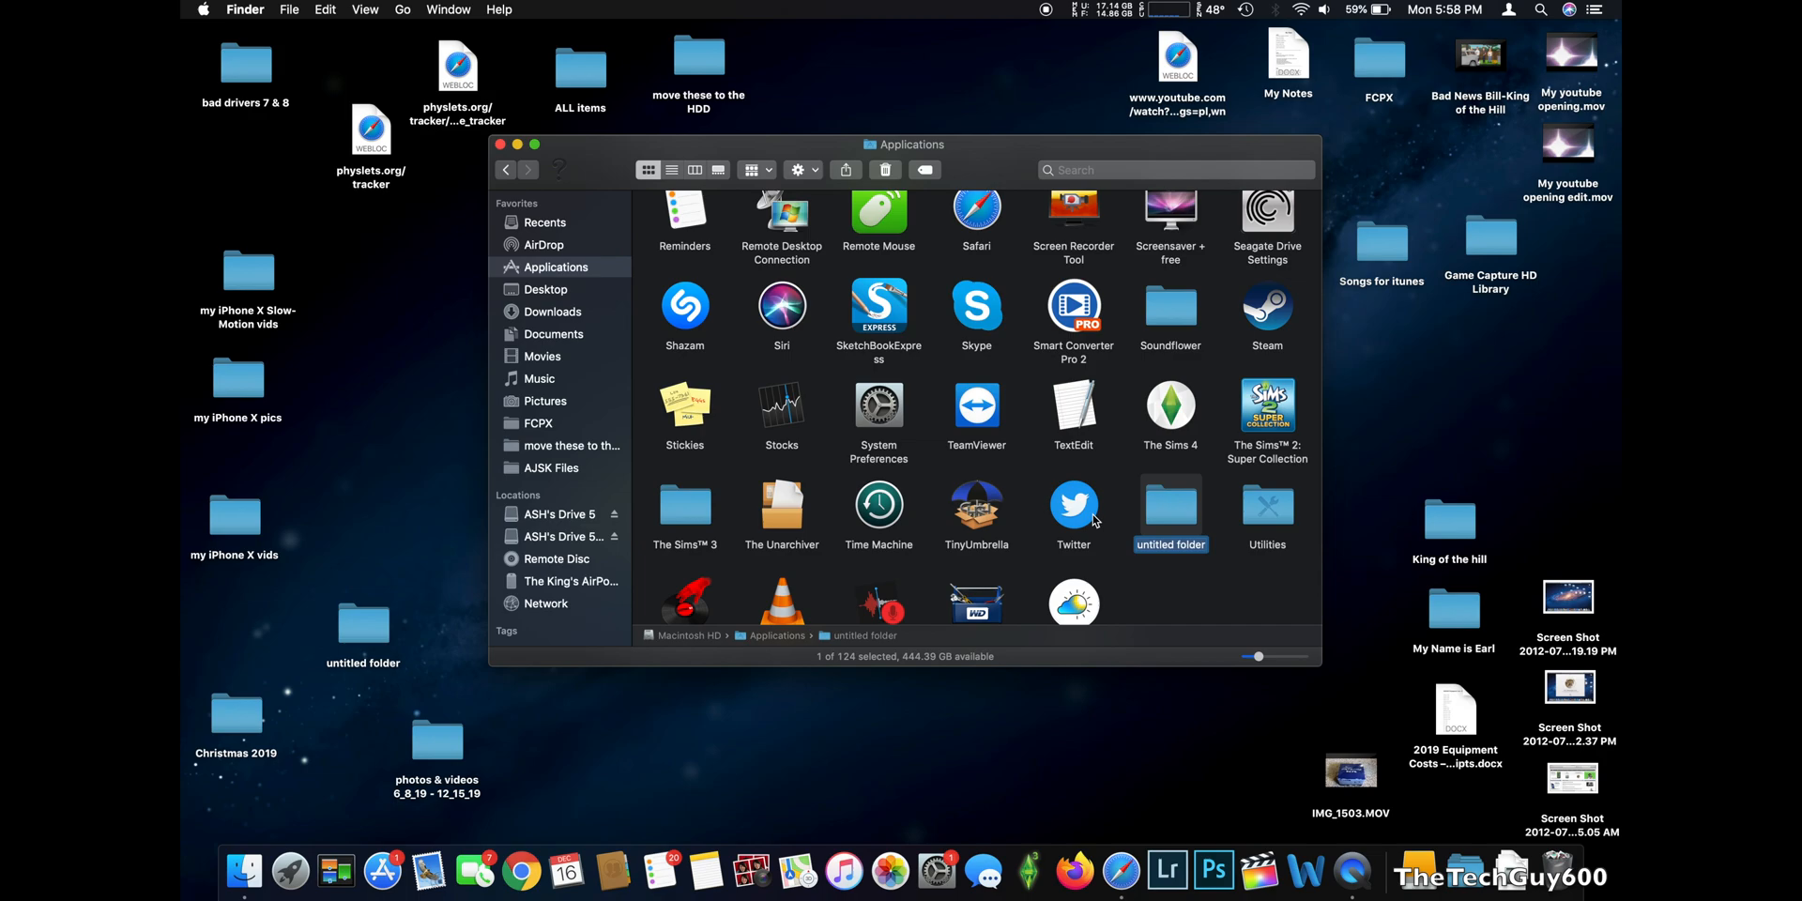
text(FCP)
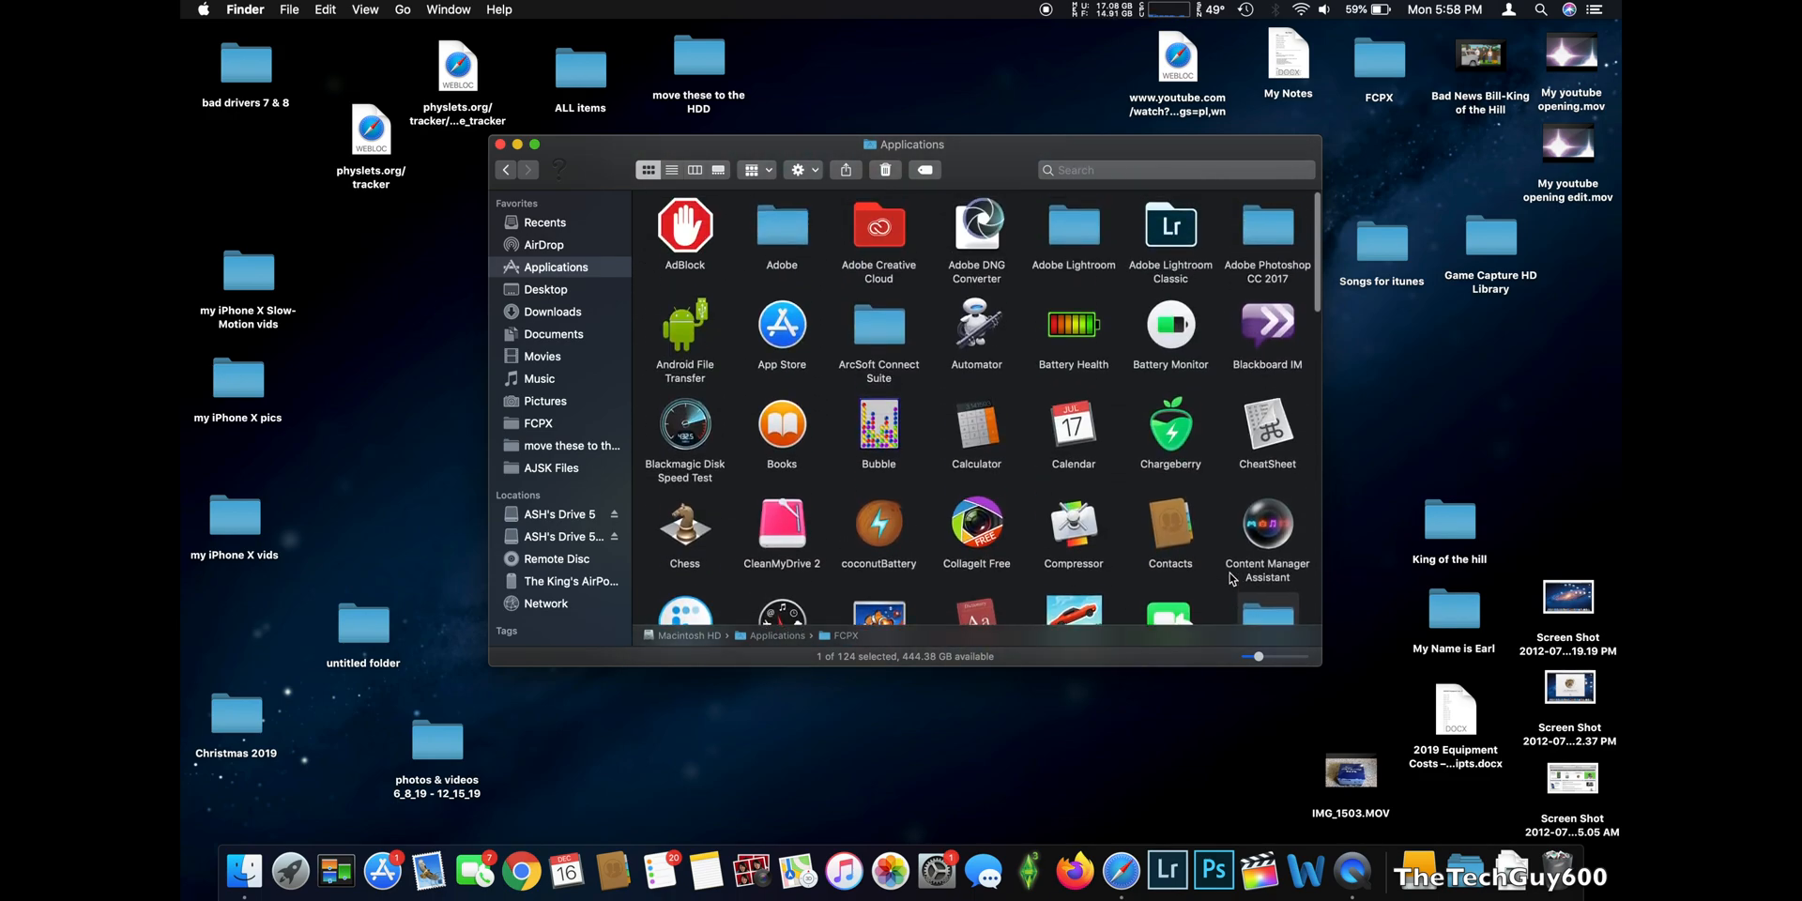
Compress the Final Cut Pro app into a zip archive from its context menu
scroll(down, 3)
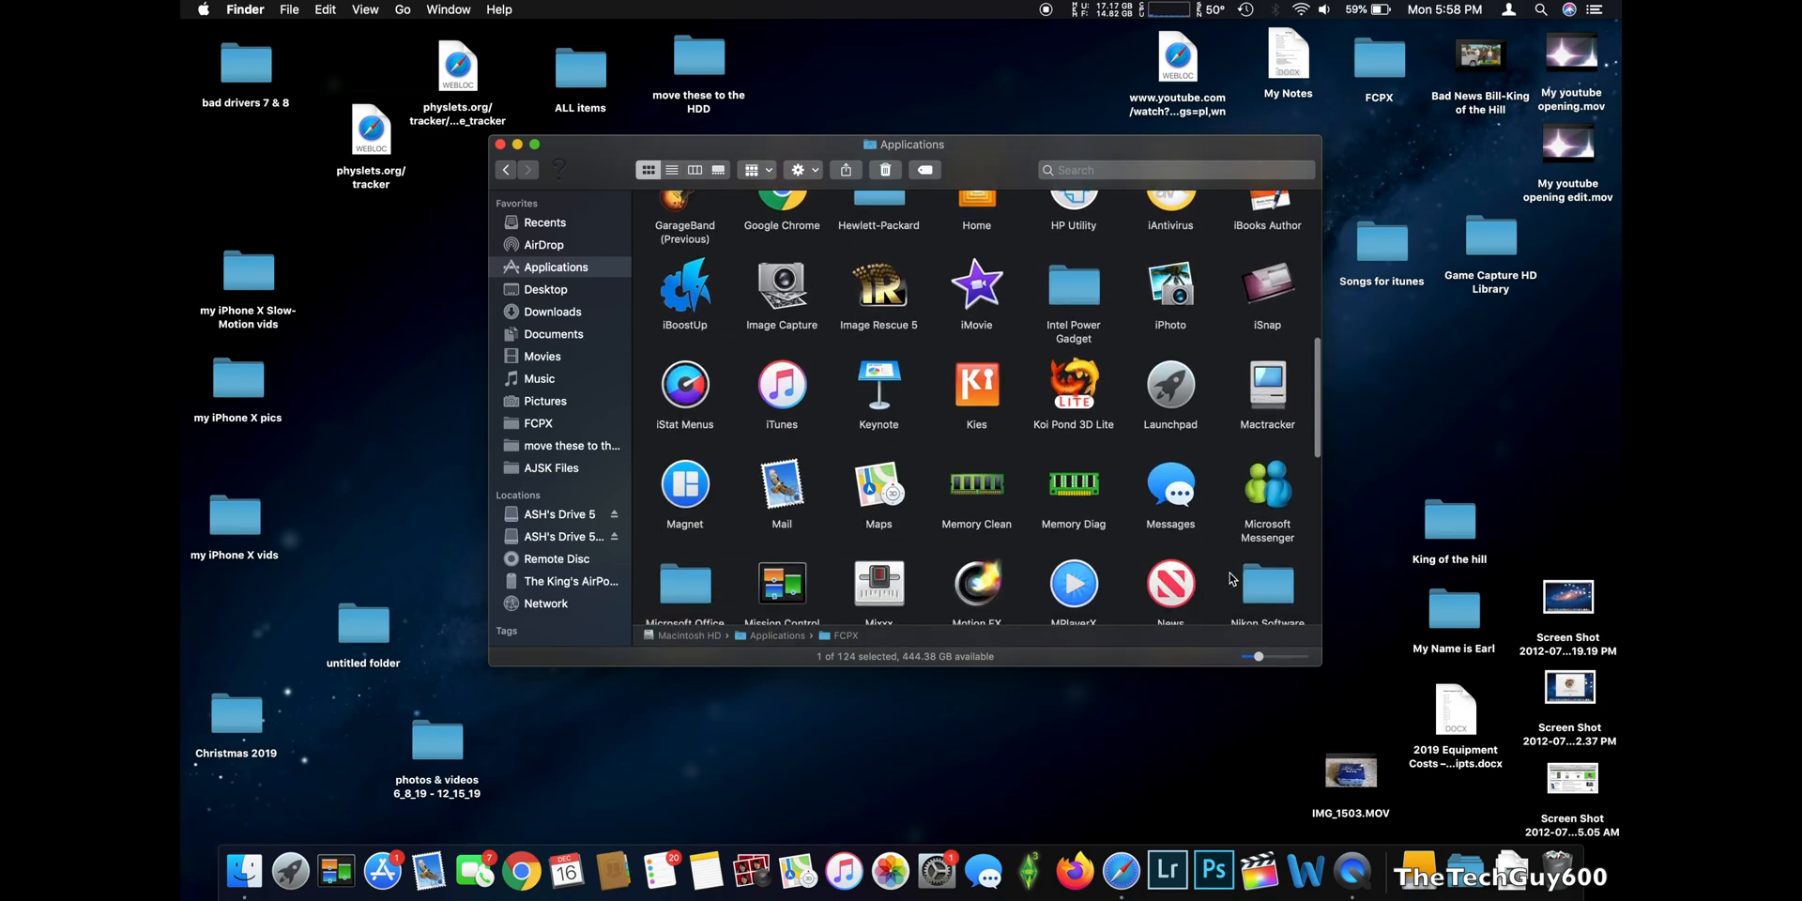
scroll(down, 3)
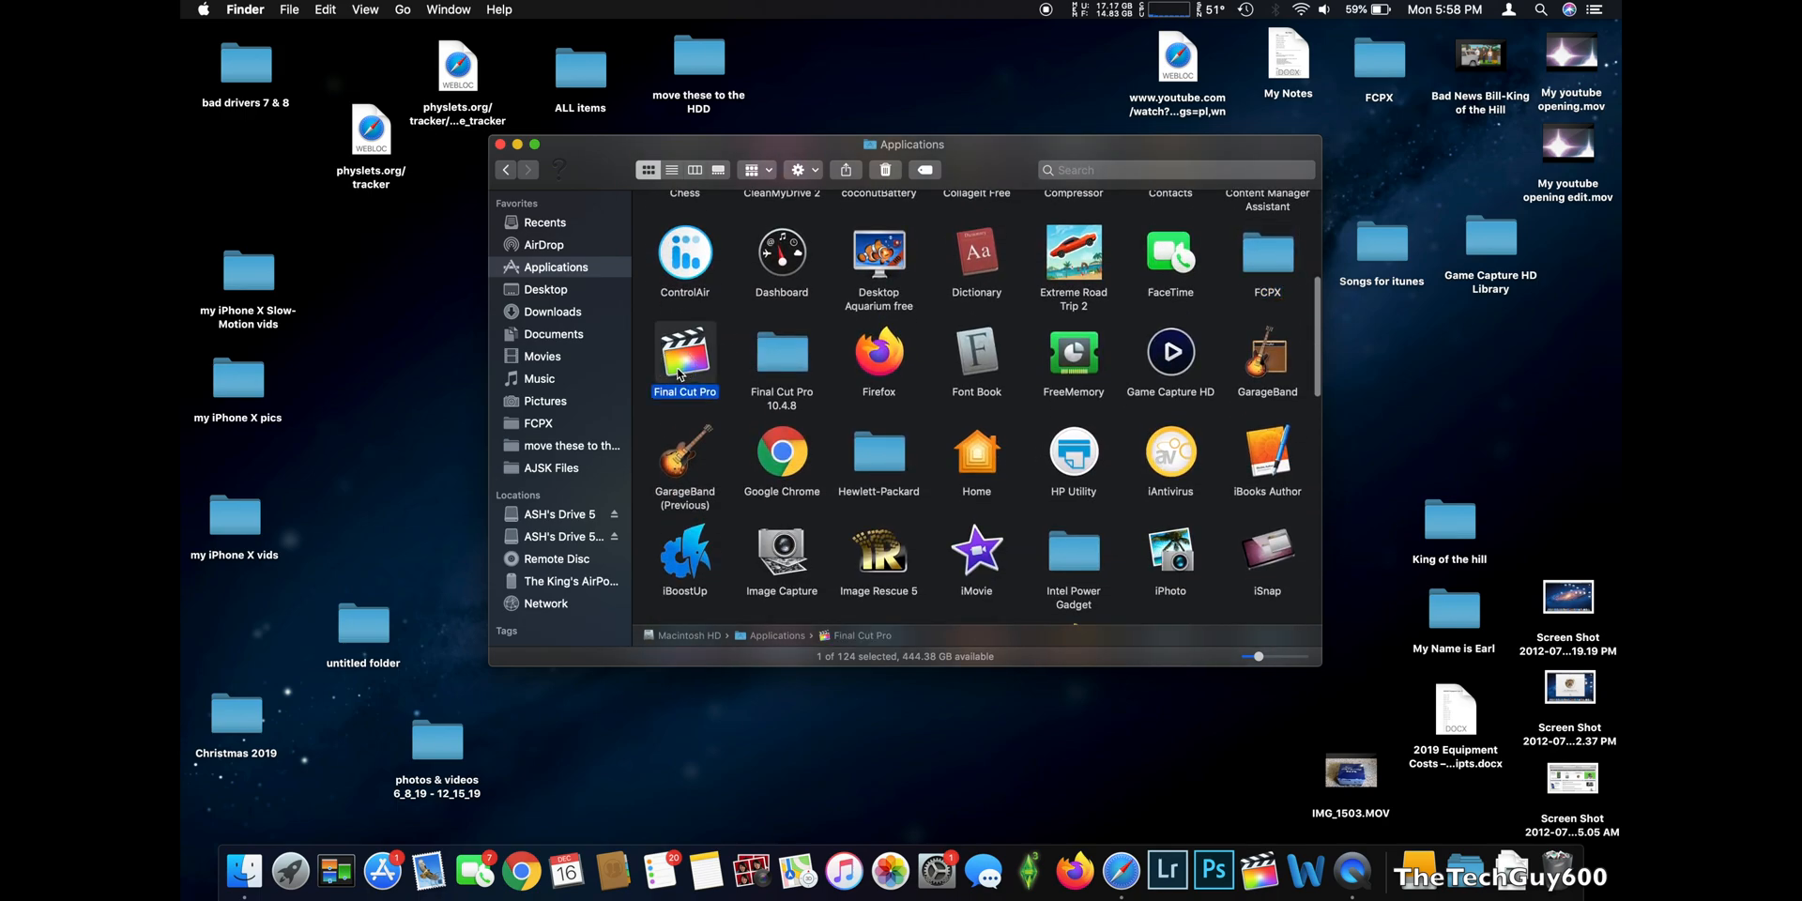
right_click(685, 361)
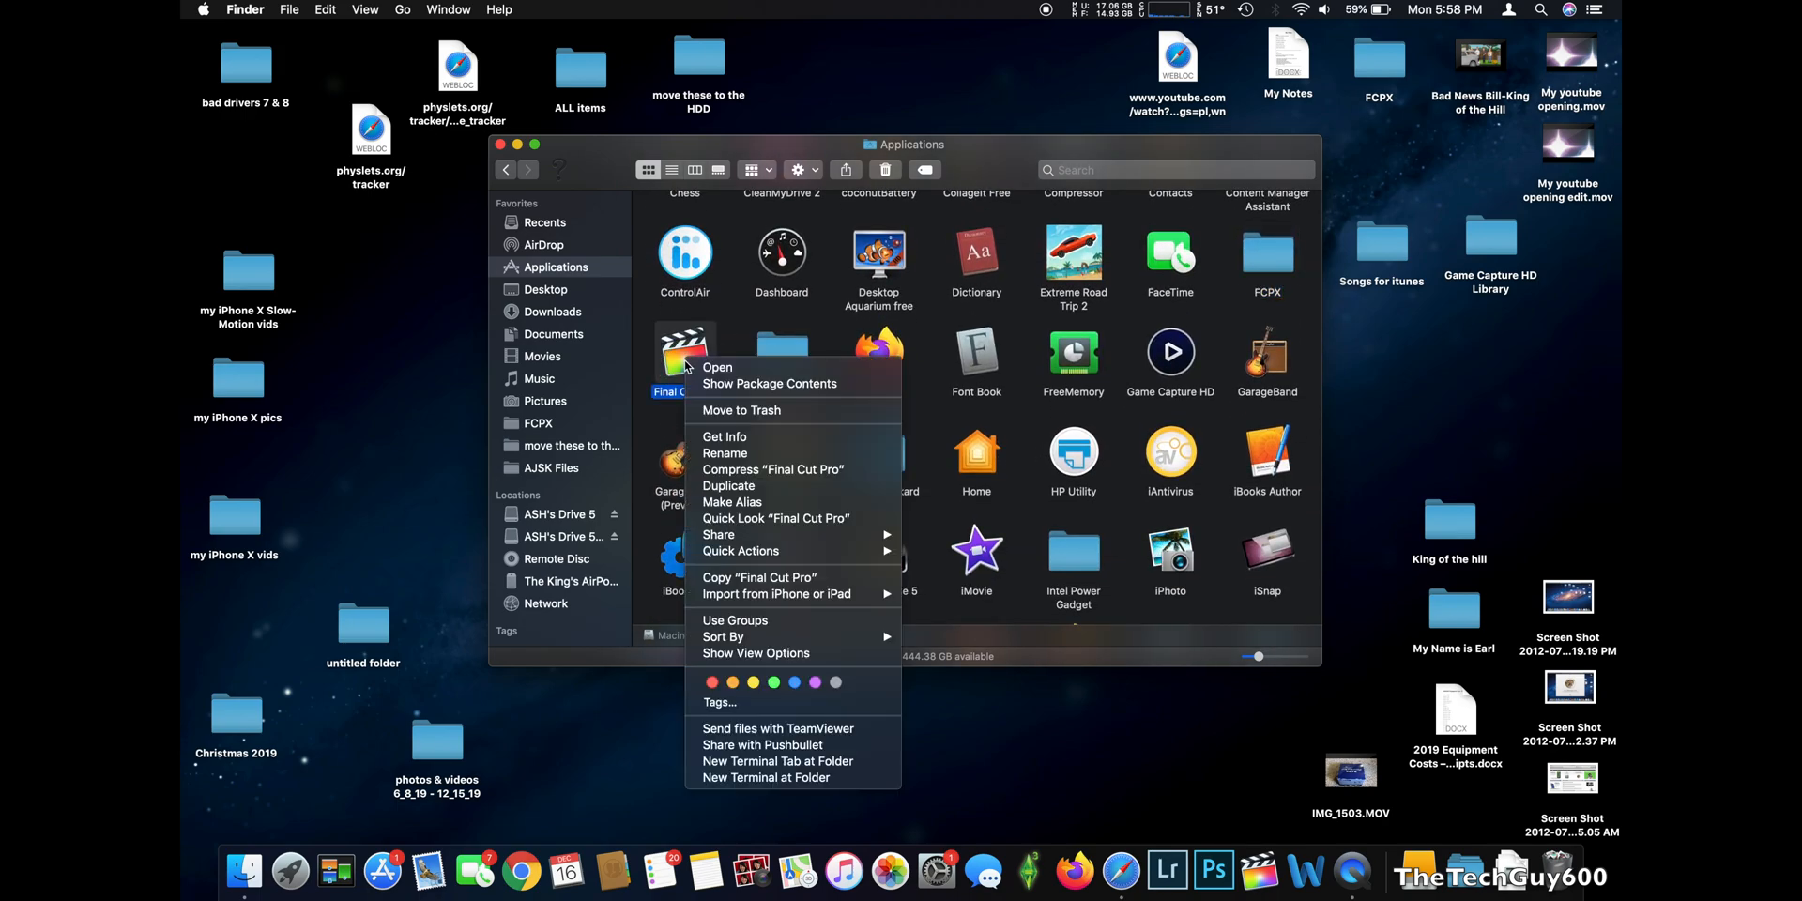
mouse_move(773, 469)
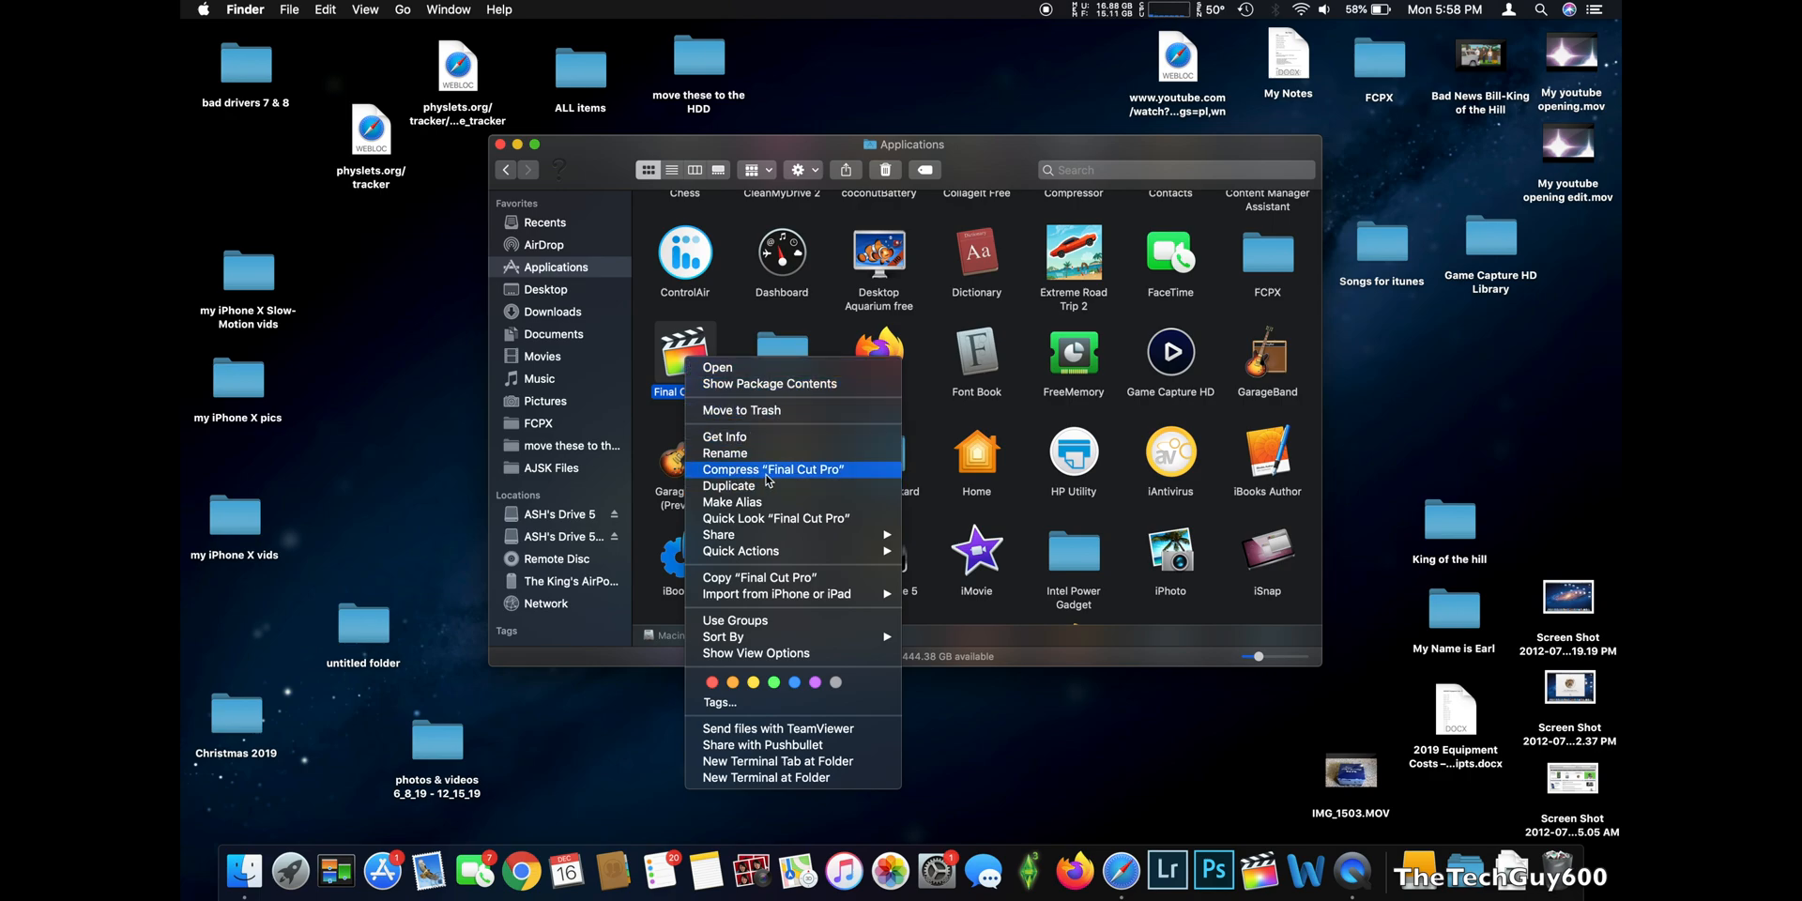
click(775, 469)
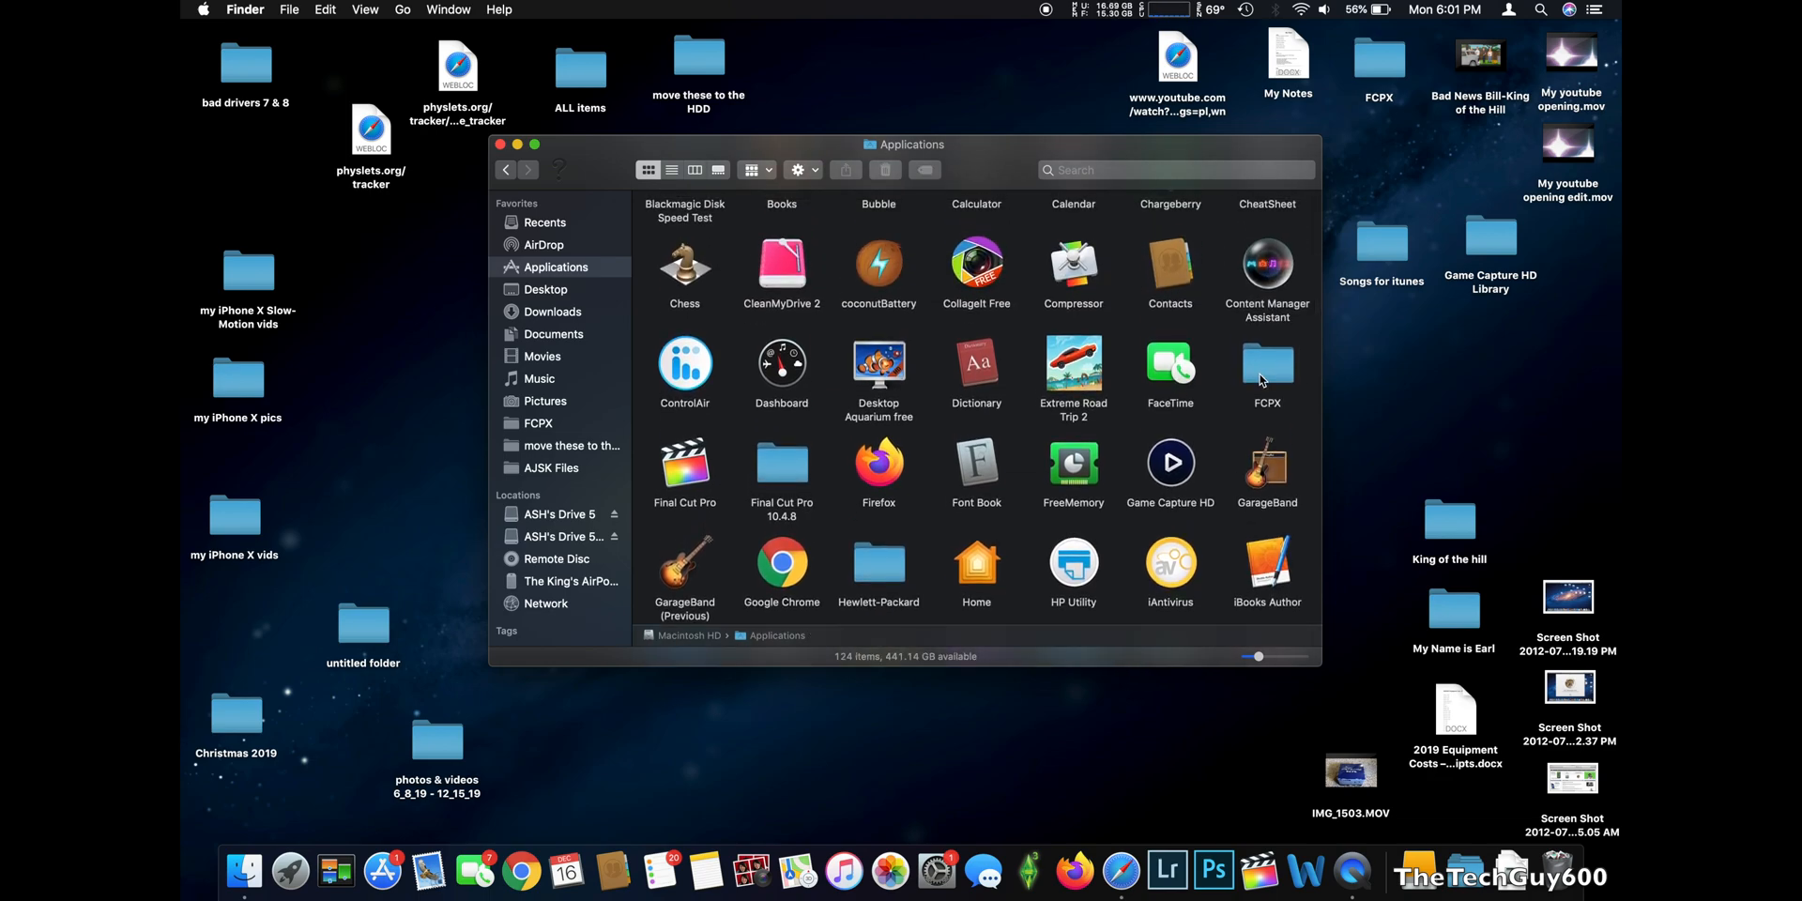
mouse_move(820, 448)
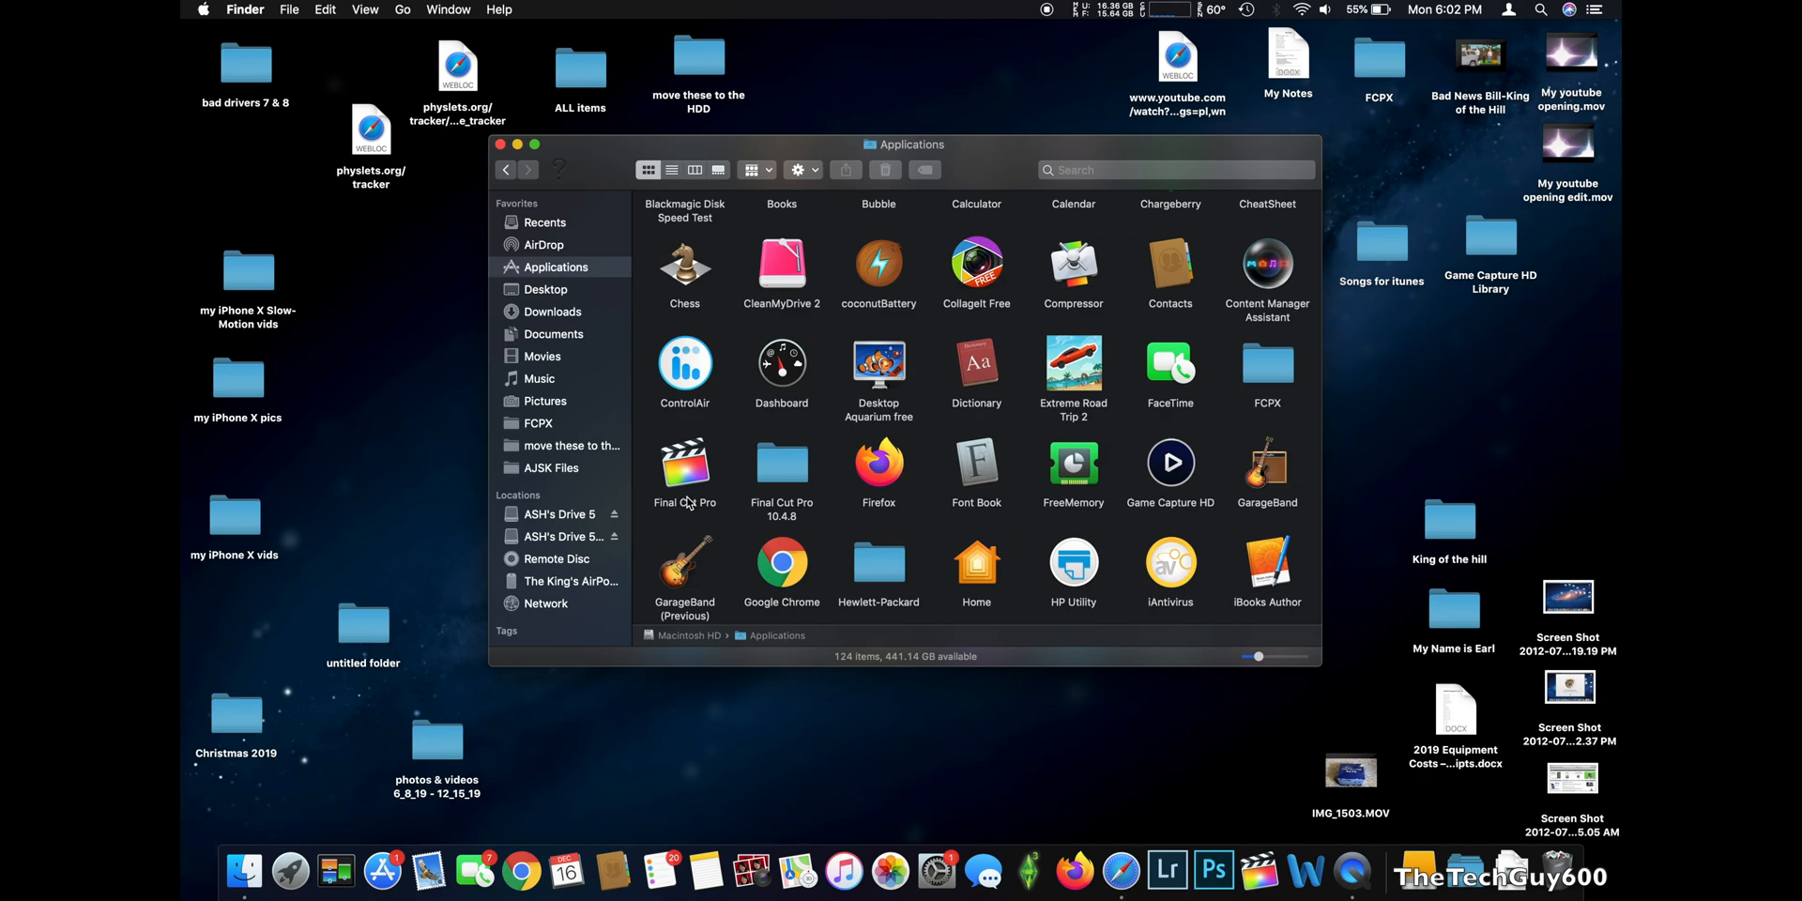
mouse_move(794, 465)
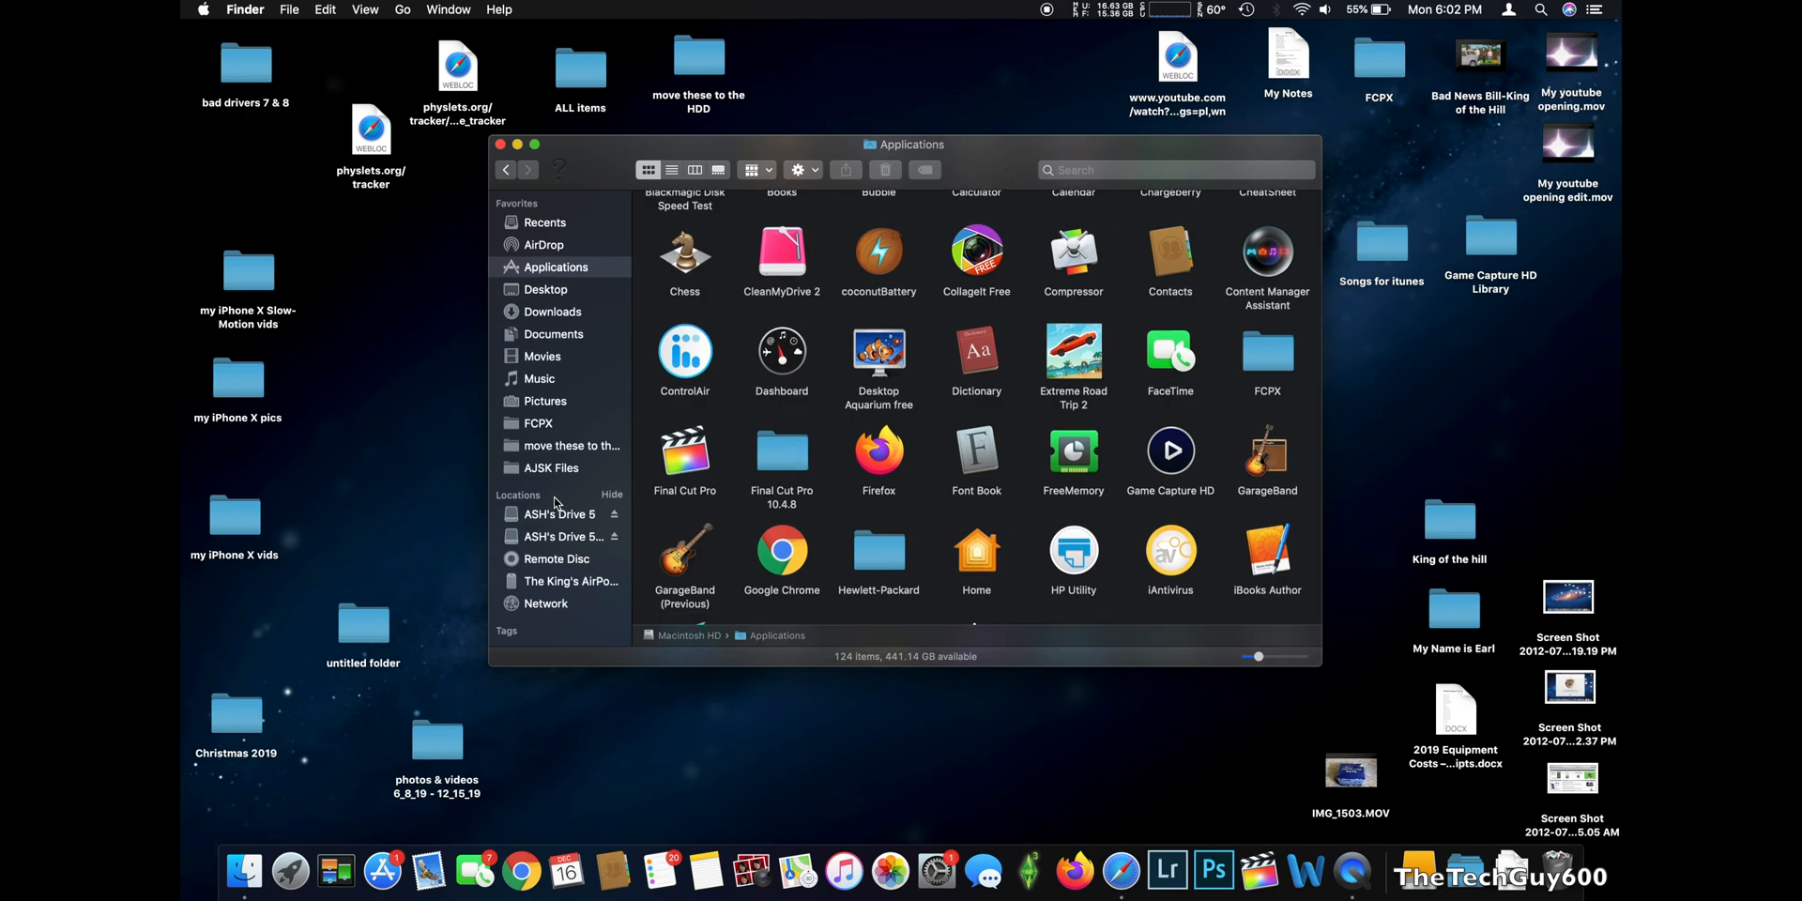
mouse_move(1256, 336)
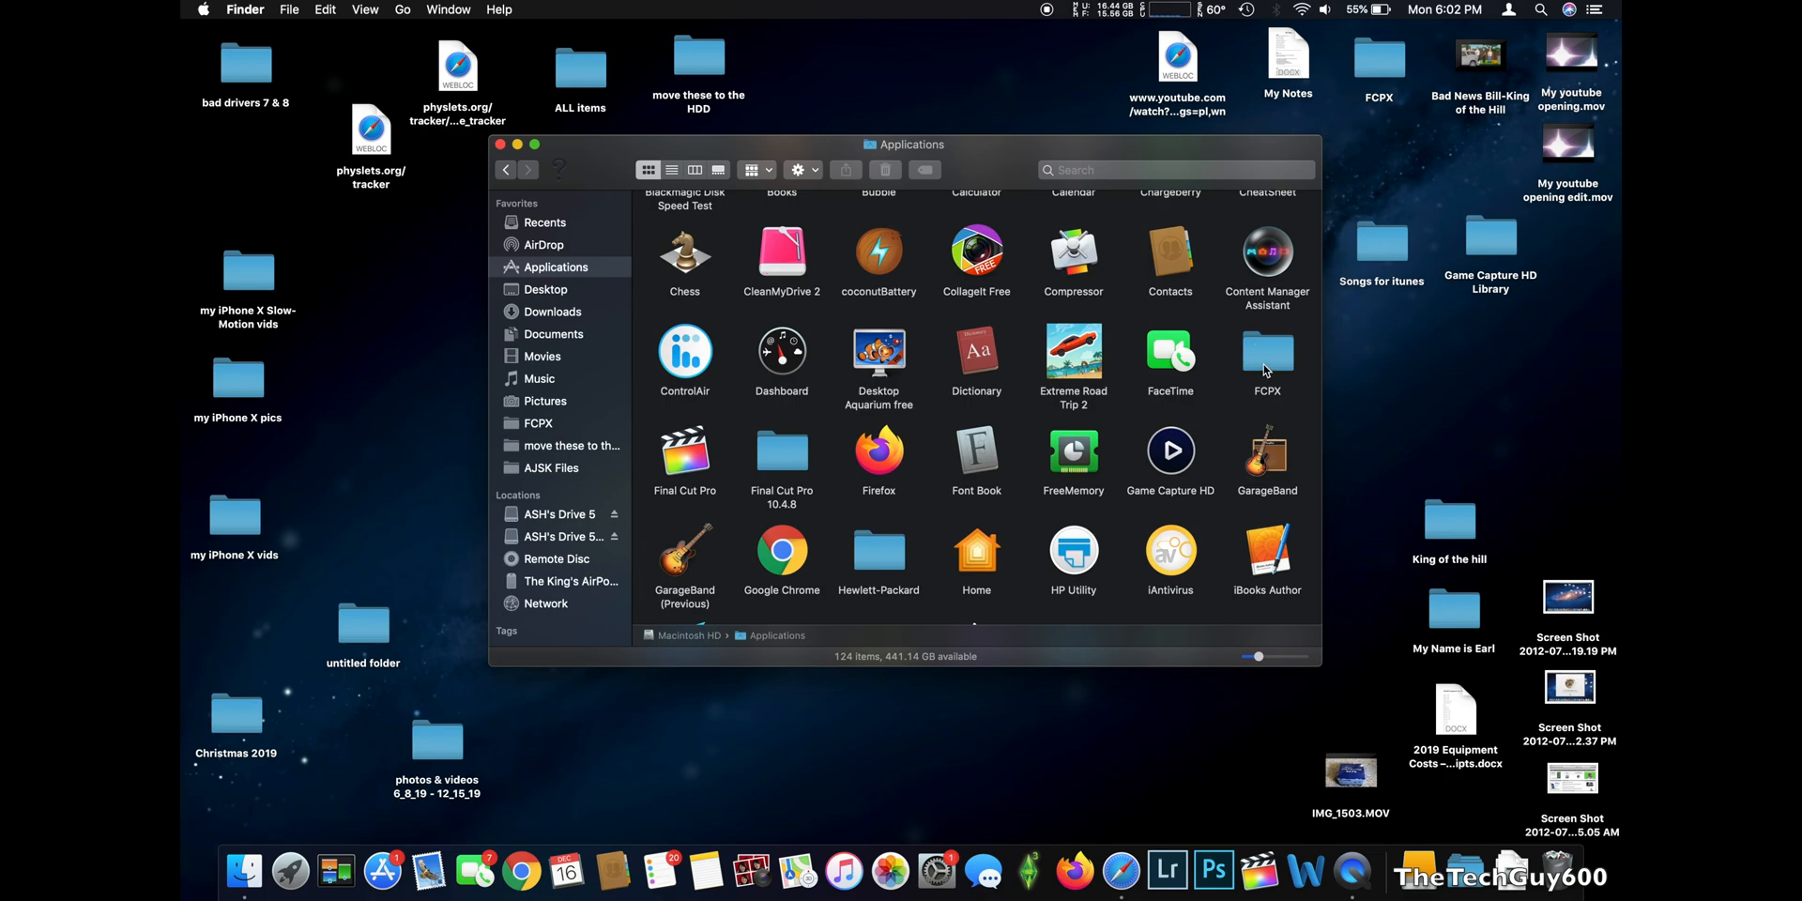
Select the FCPX folder and copy it onto the external drive
click(1266, 352)
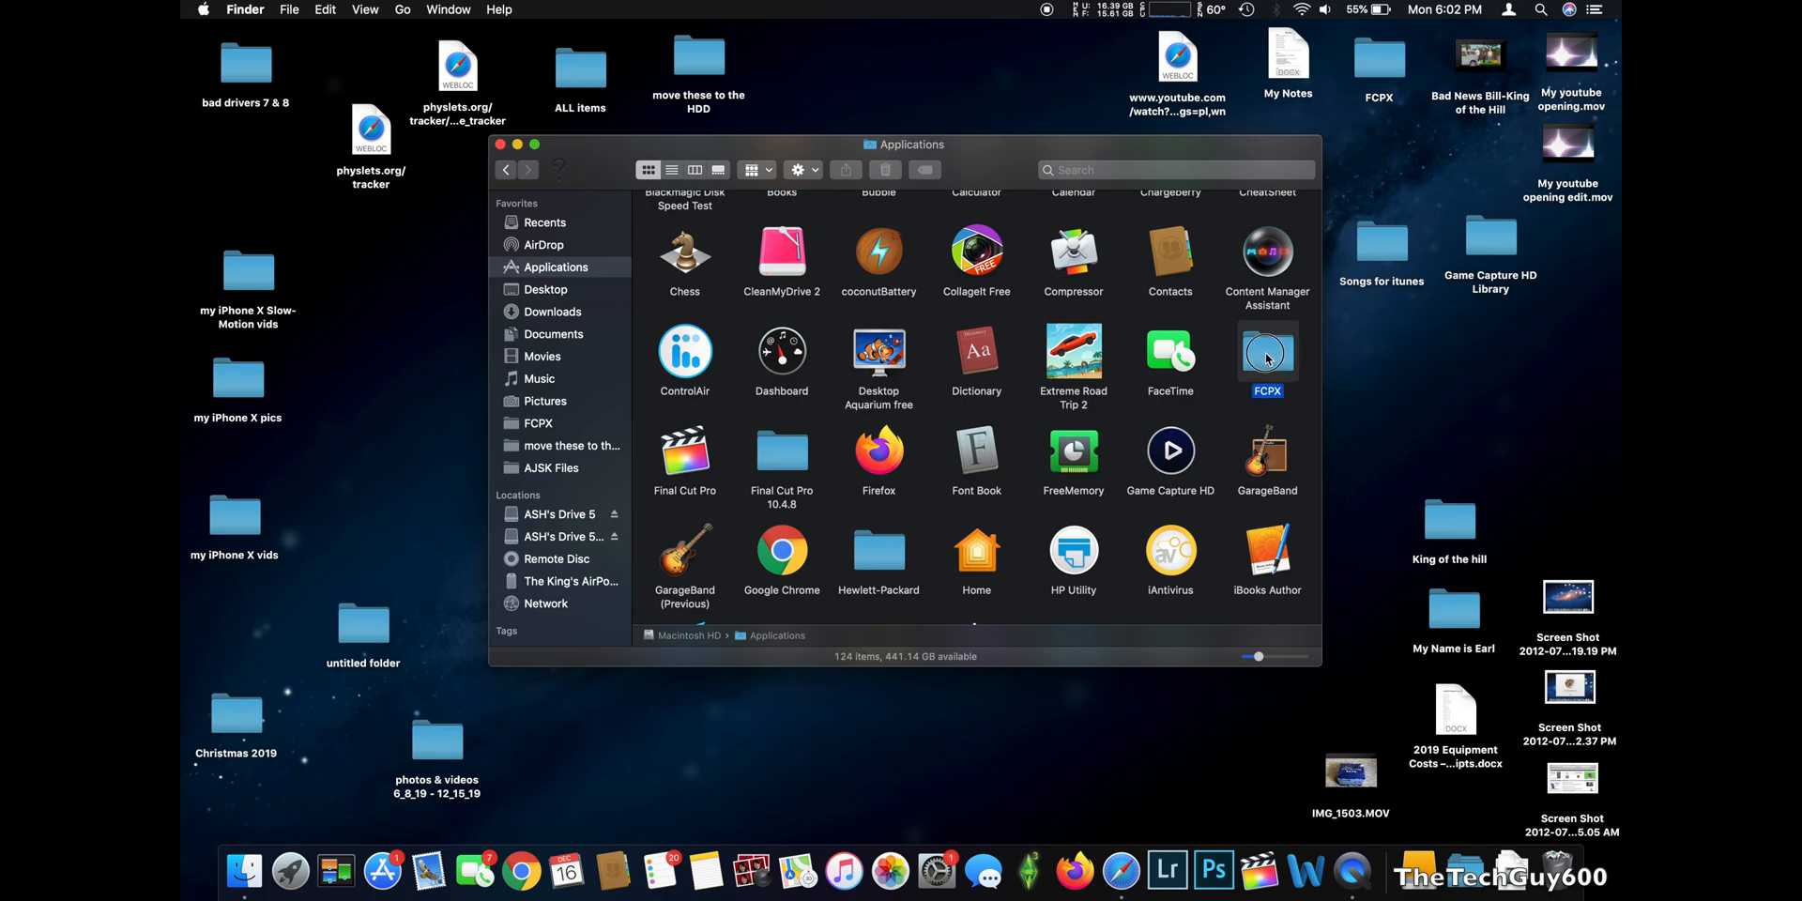
click(1265, 355)
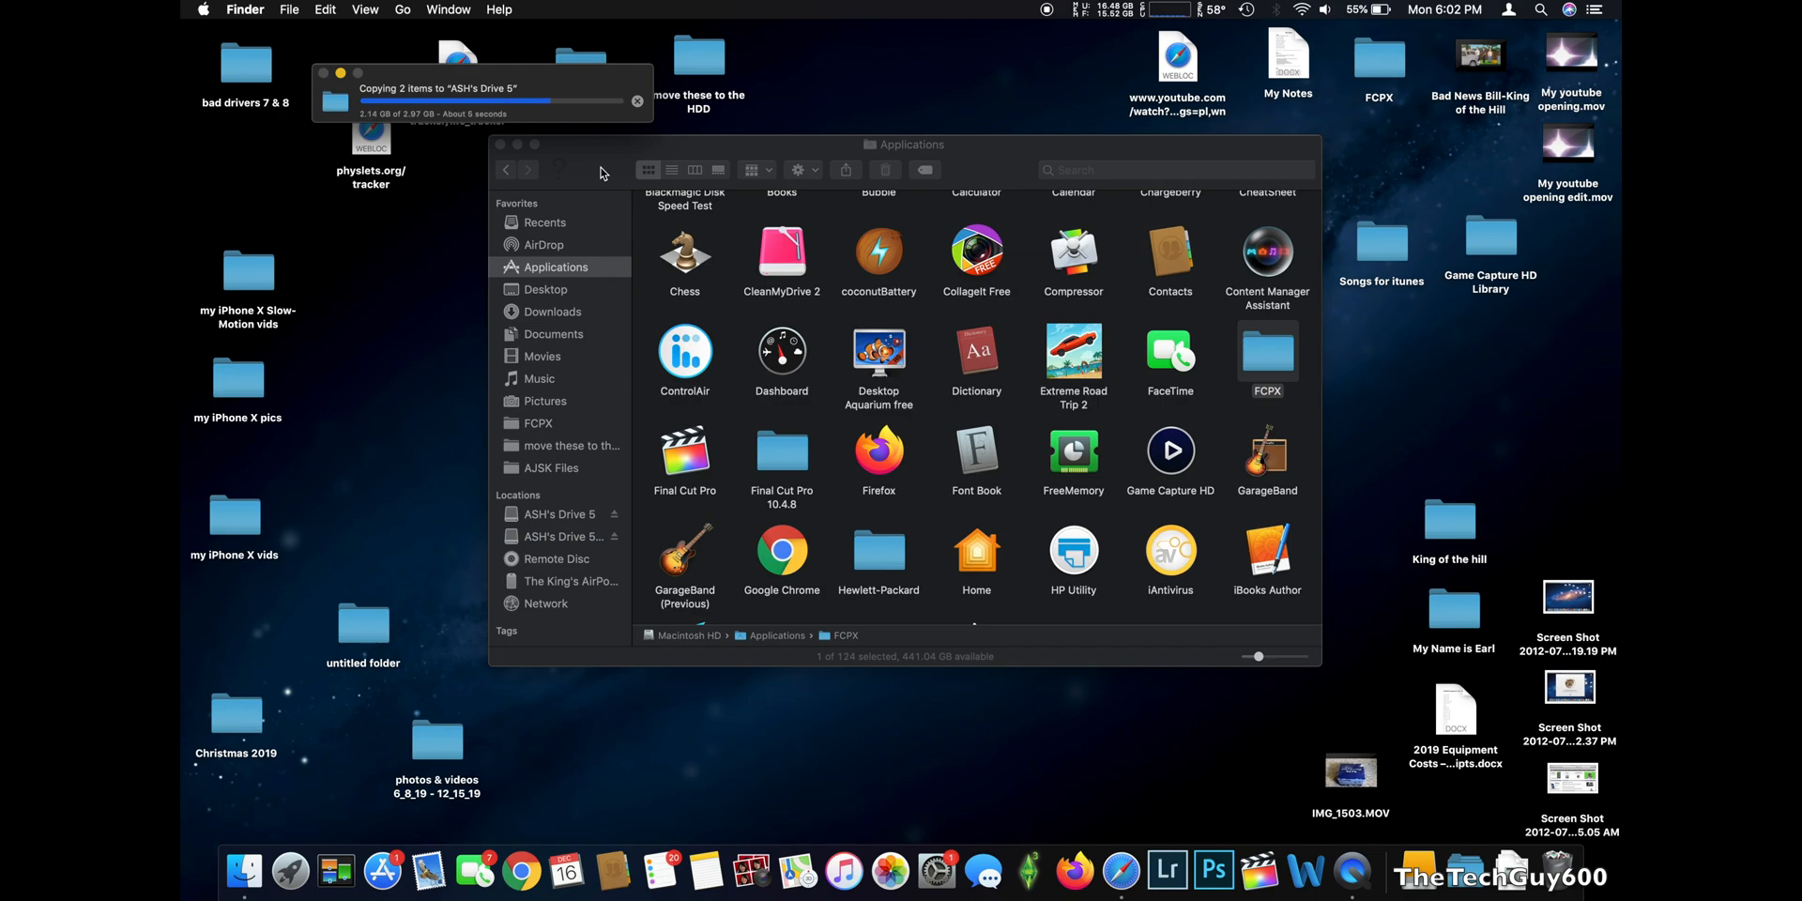
mouse_move(540, 85)
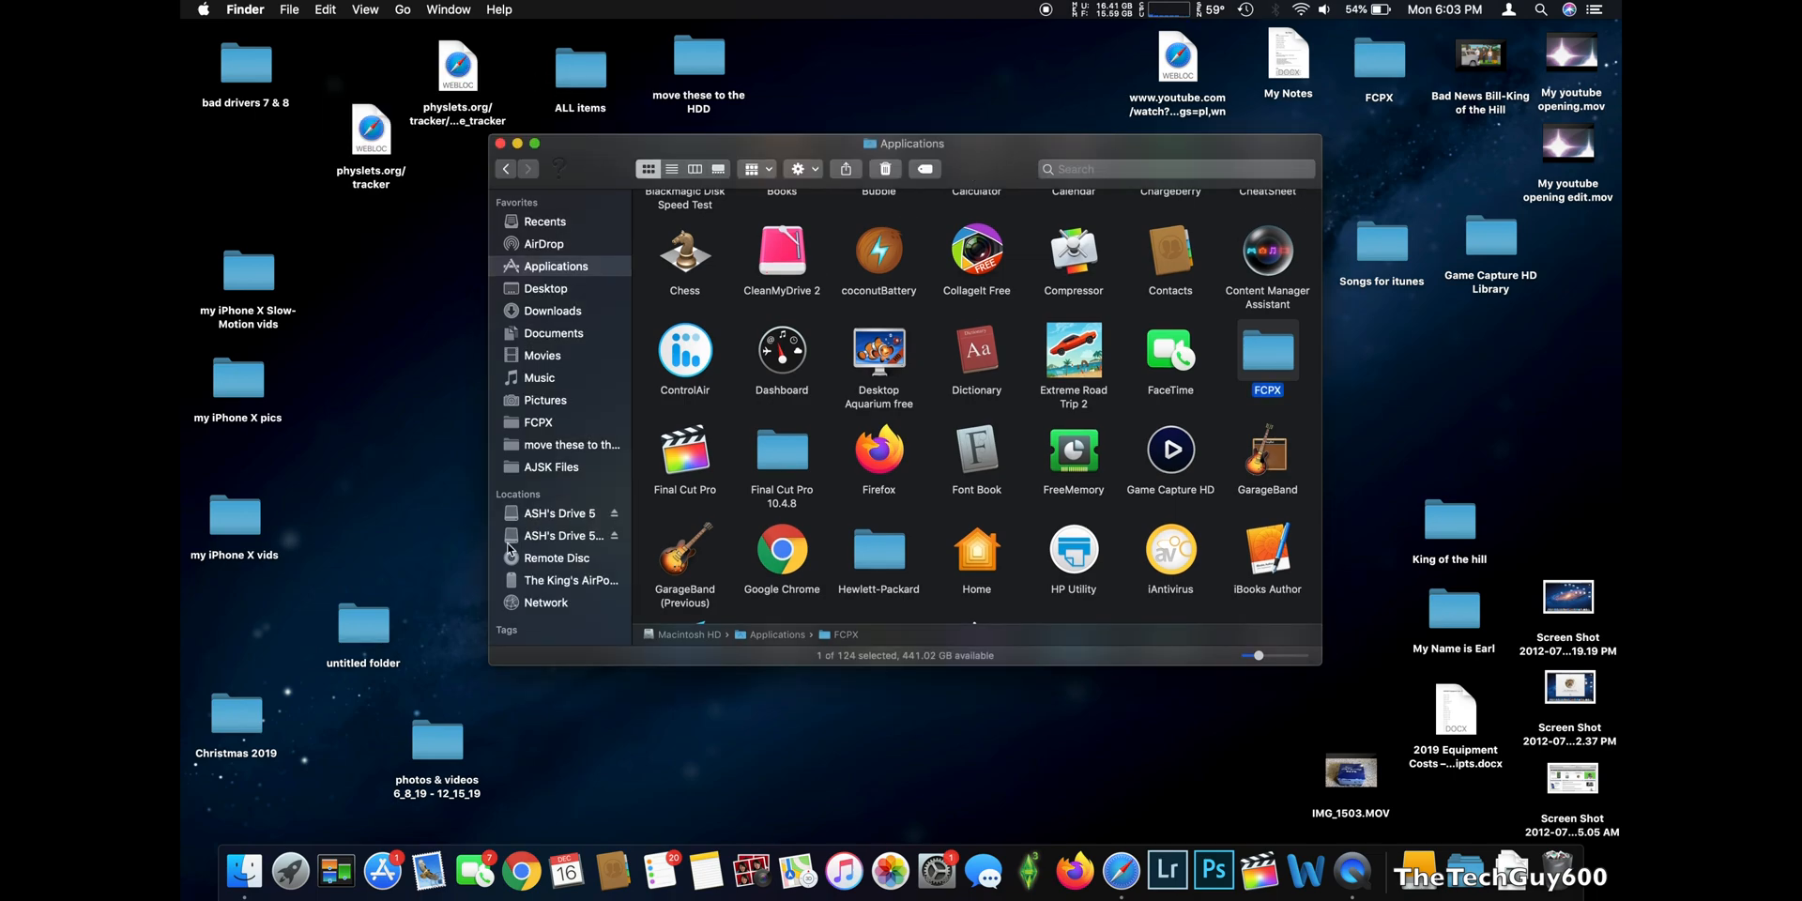
Open the external drive and unpack the Final Cut Pro zip archive there
click(559, 512)
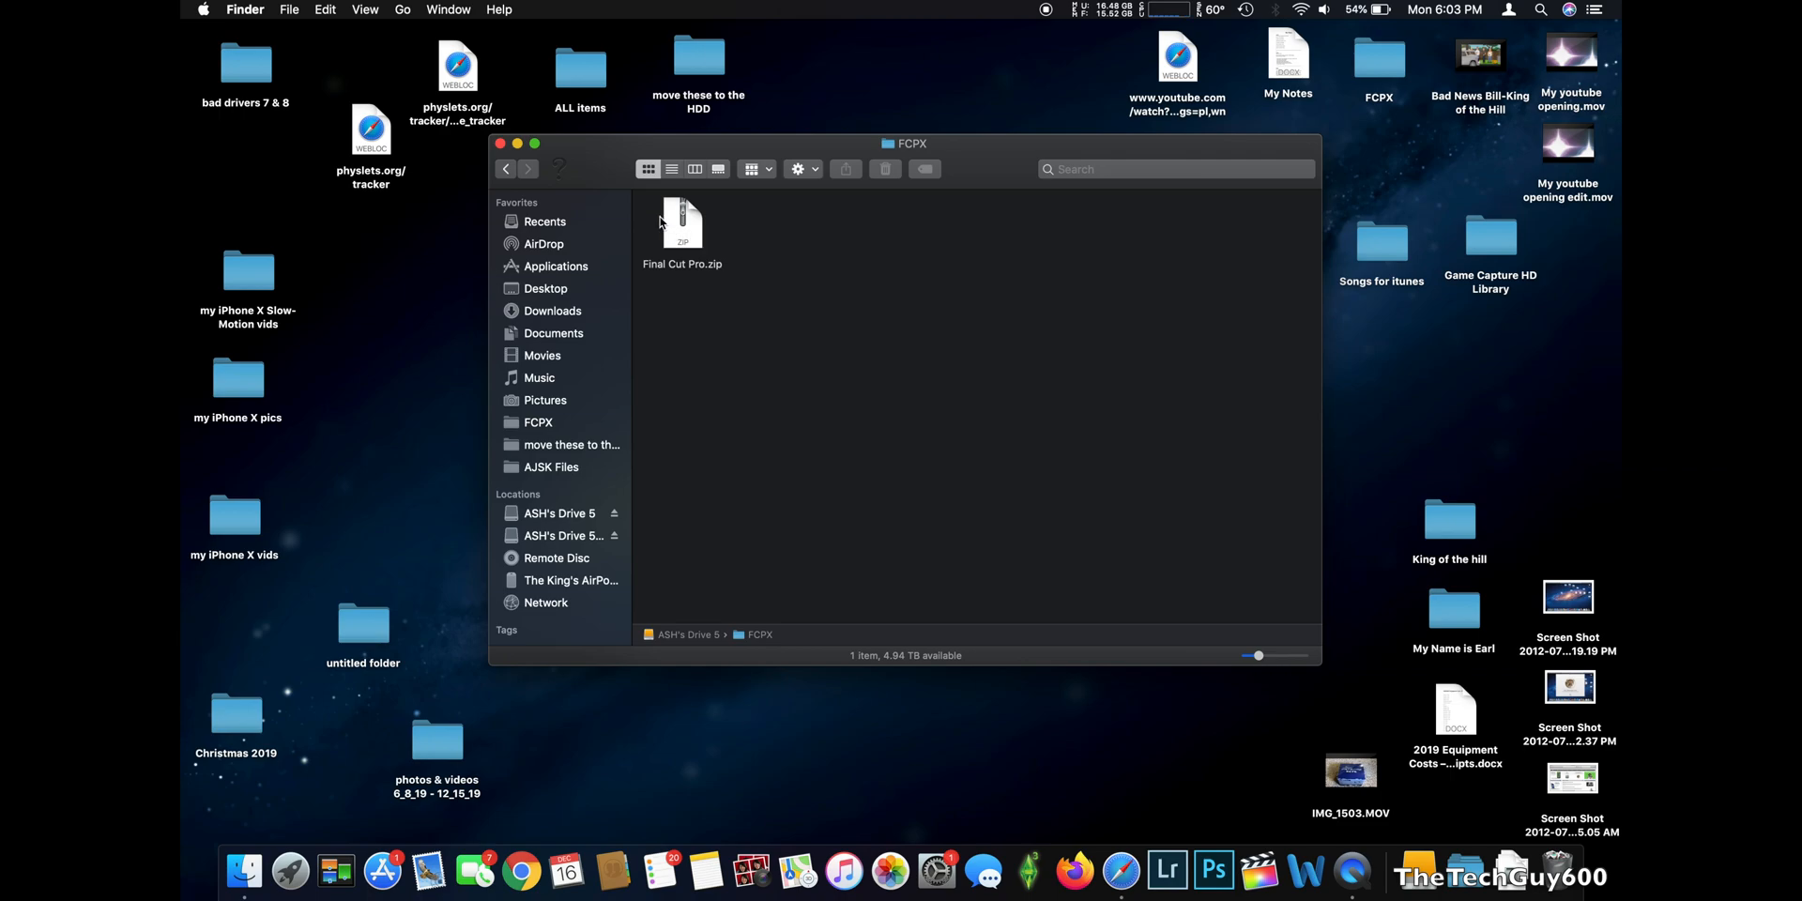
mouse_move(689, 242)
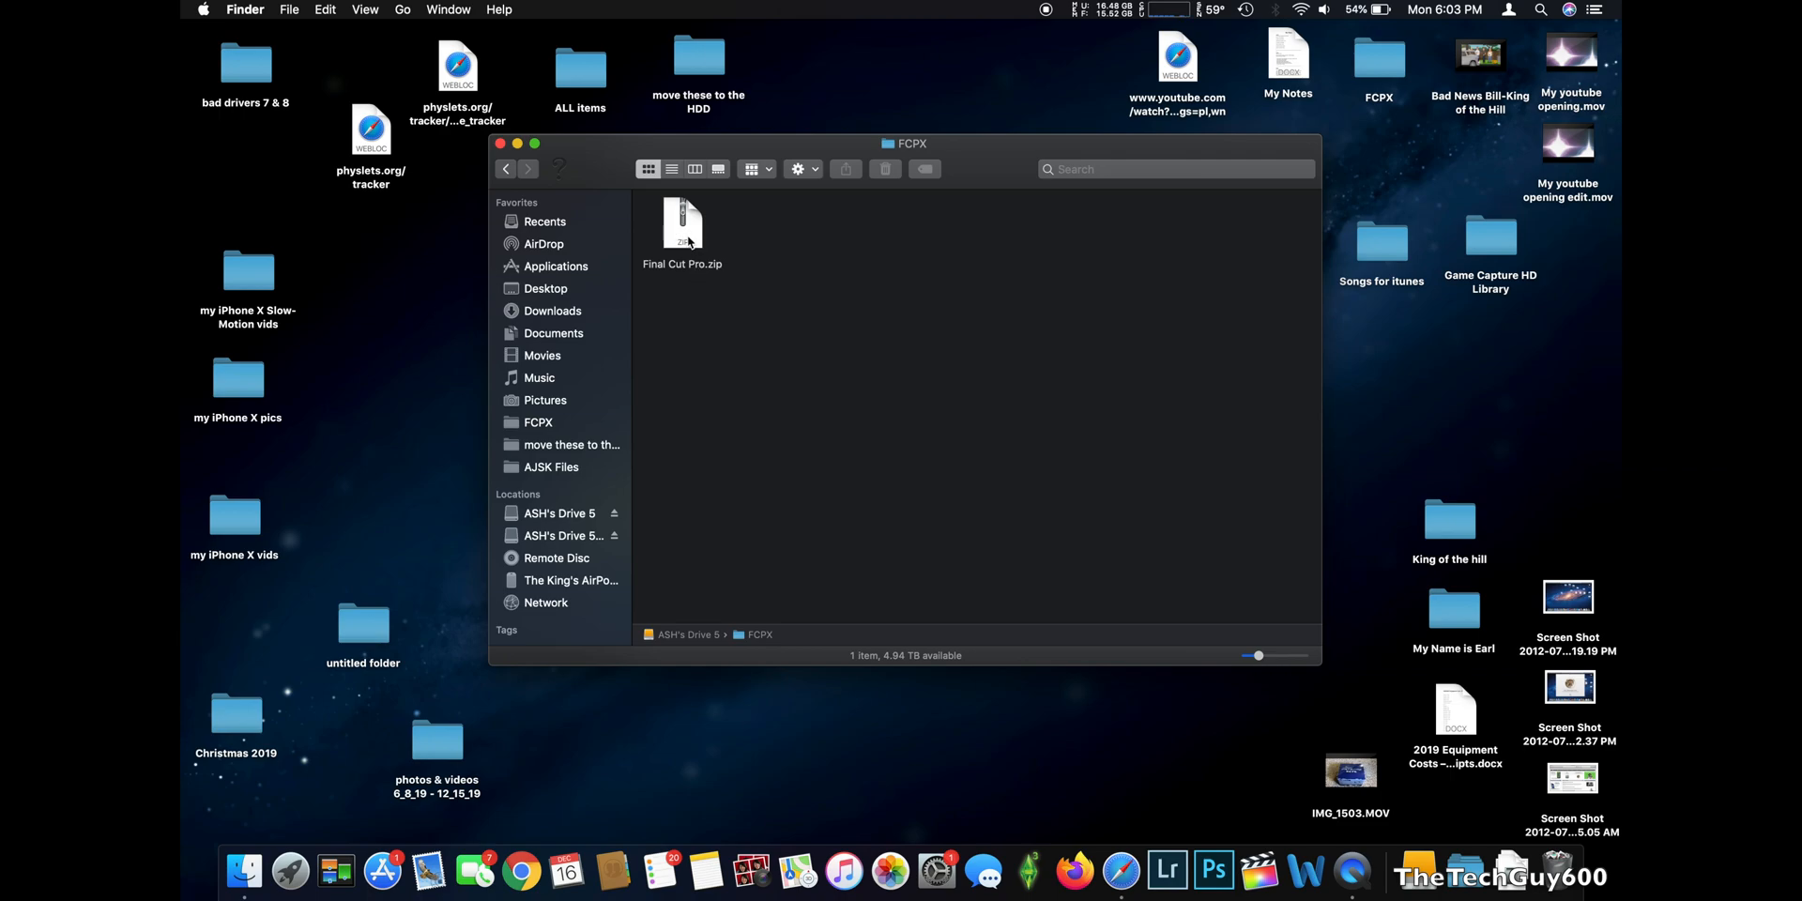
double_click(681, 224)
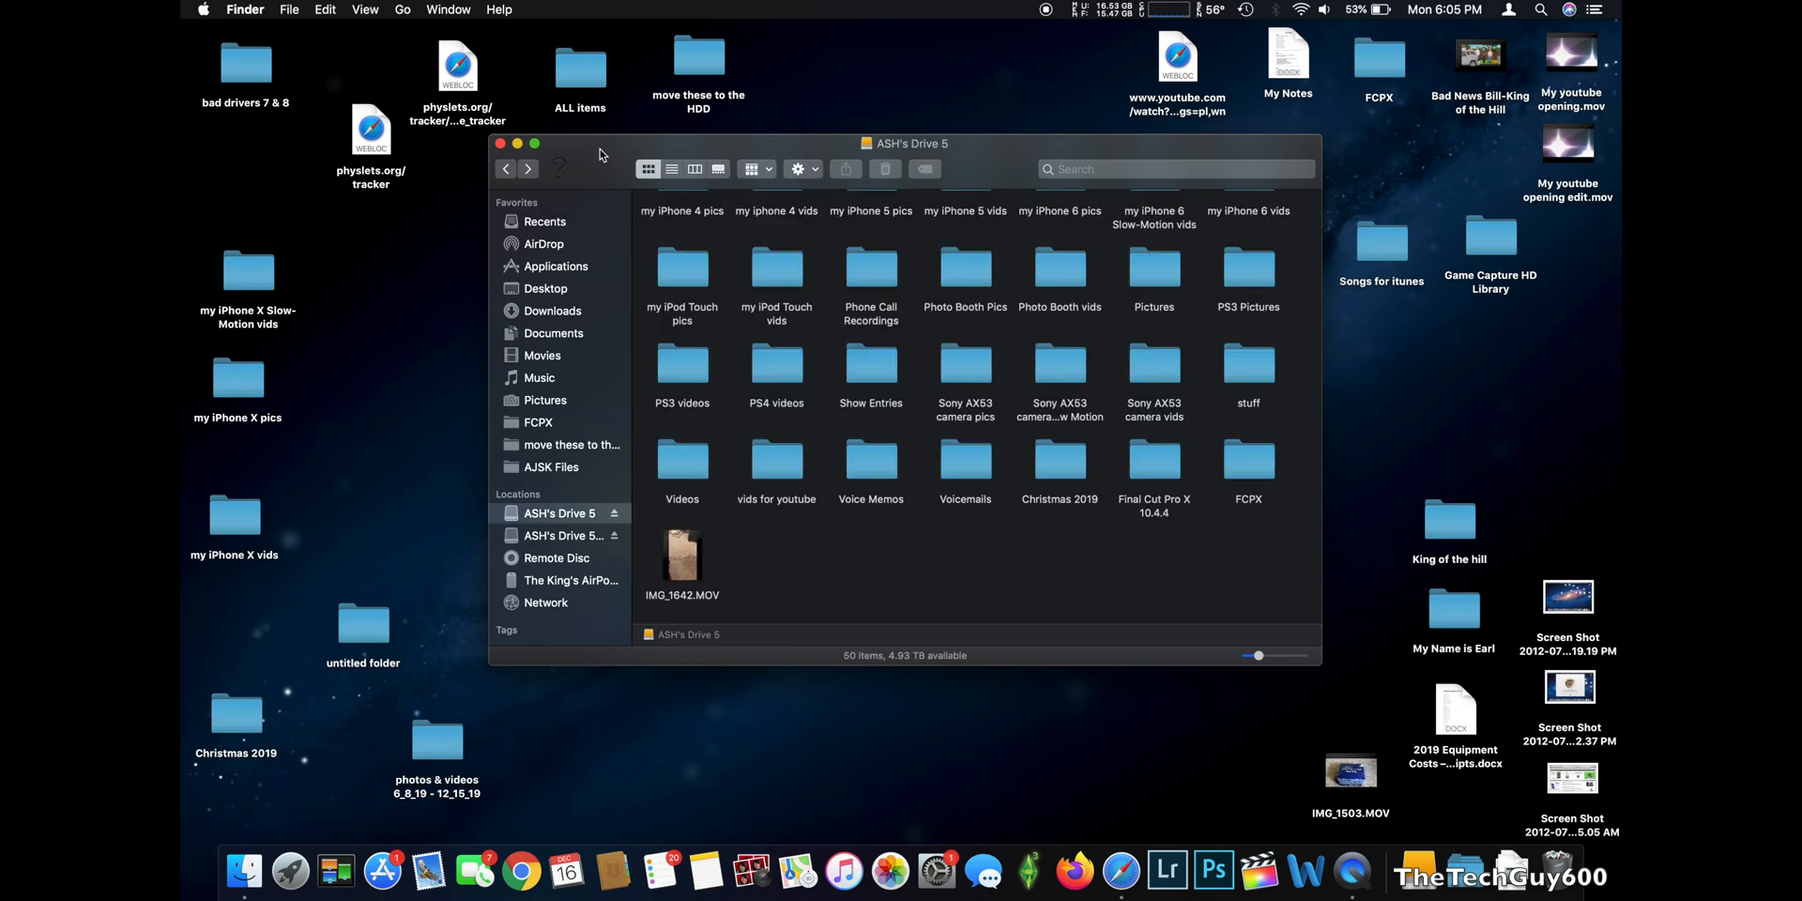
mouse_move(563, 364)
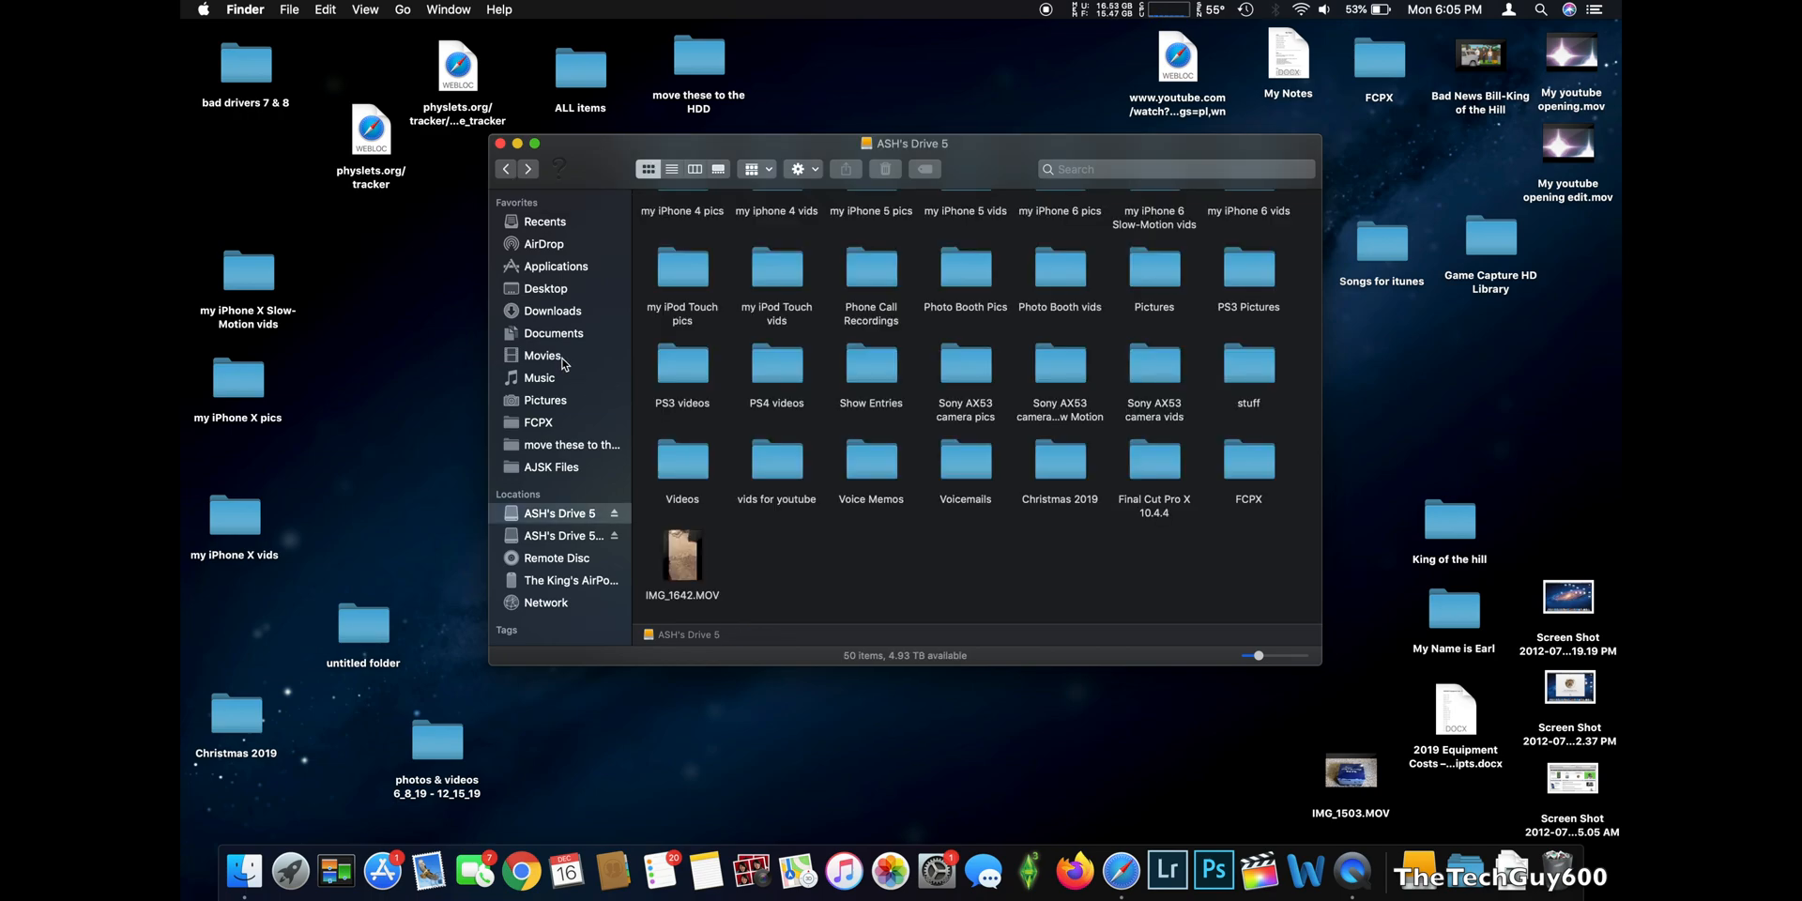
Show the top level of ASH's Drive 5 with the Final Cut Pro X 10.4.4 folder
click(542, 355)
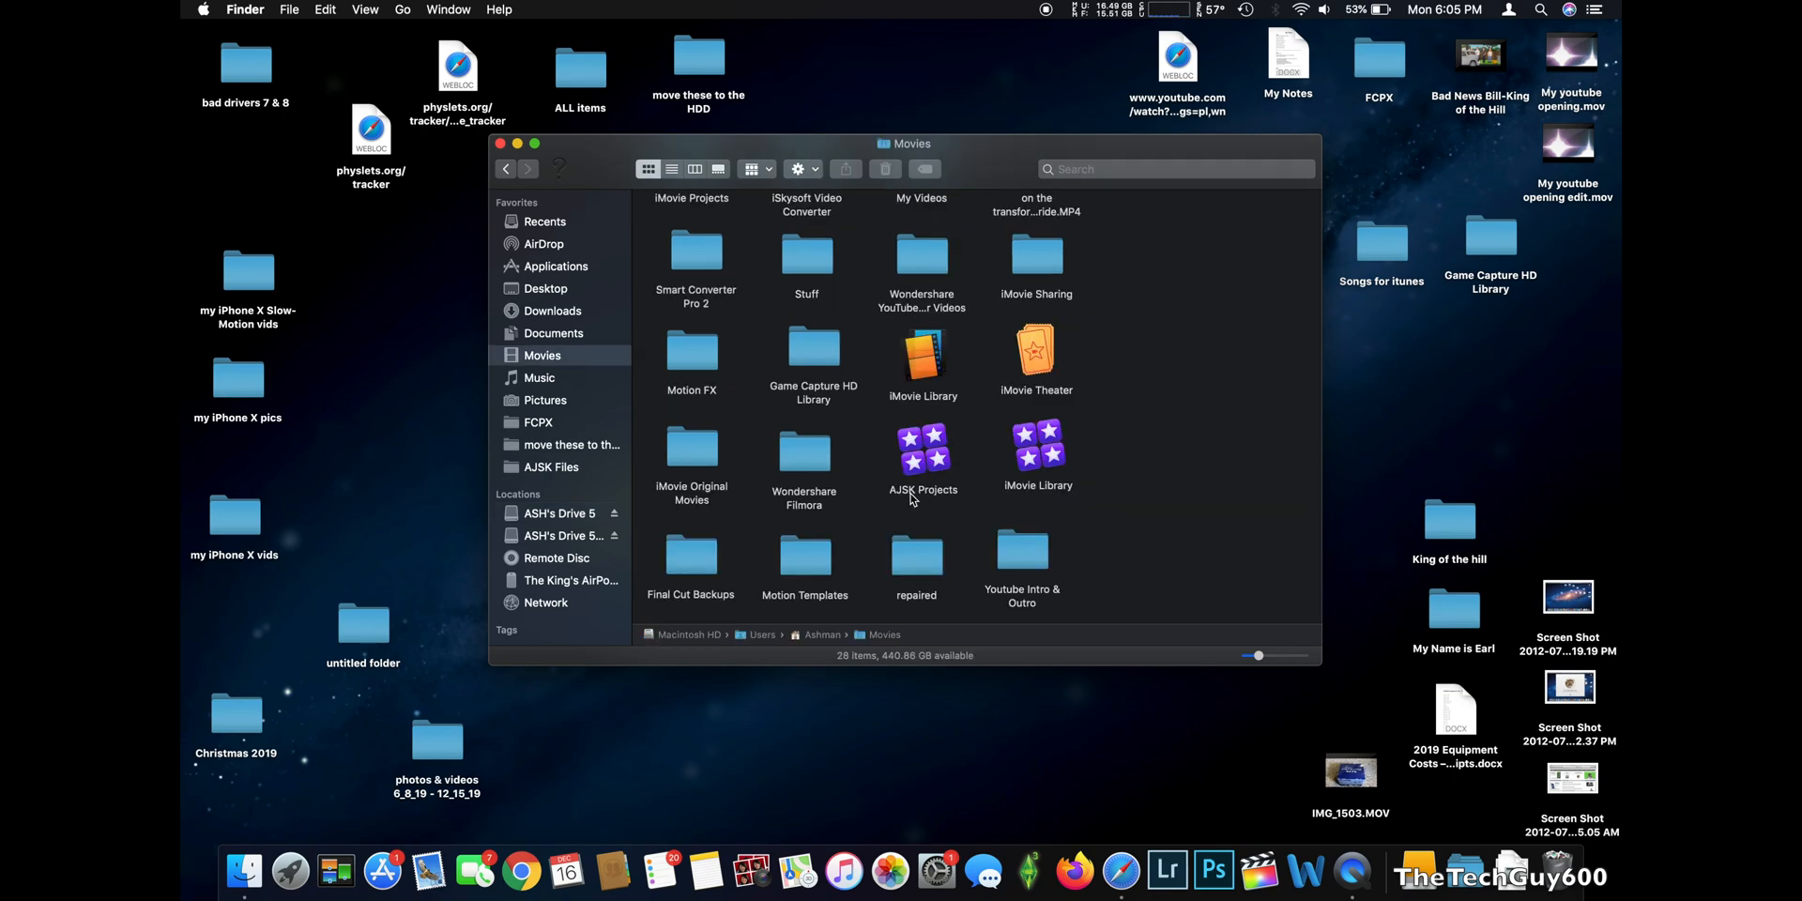
mouse_move(1158, 473)
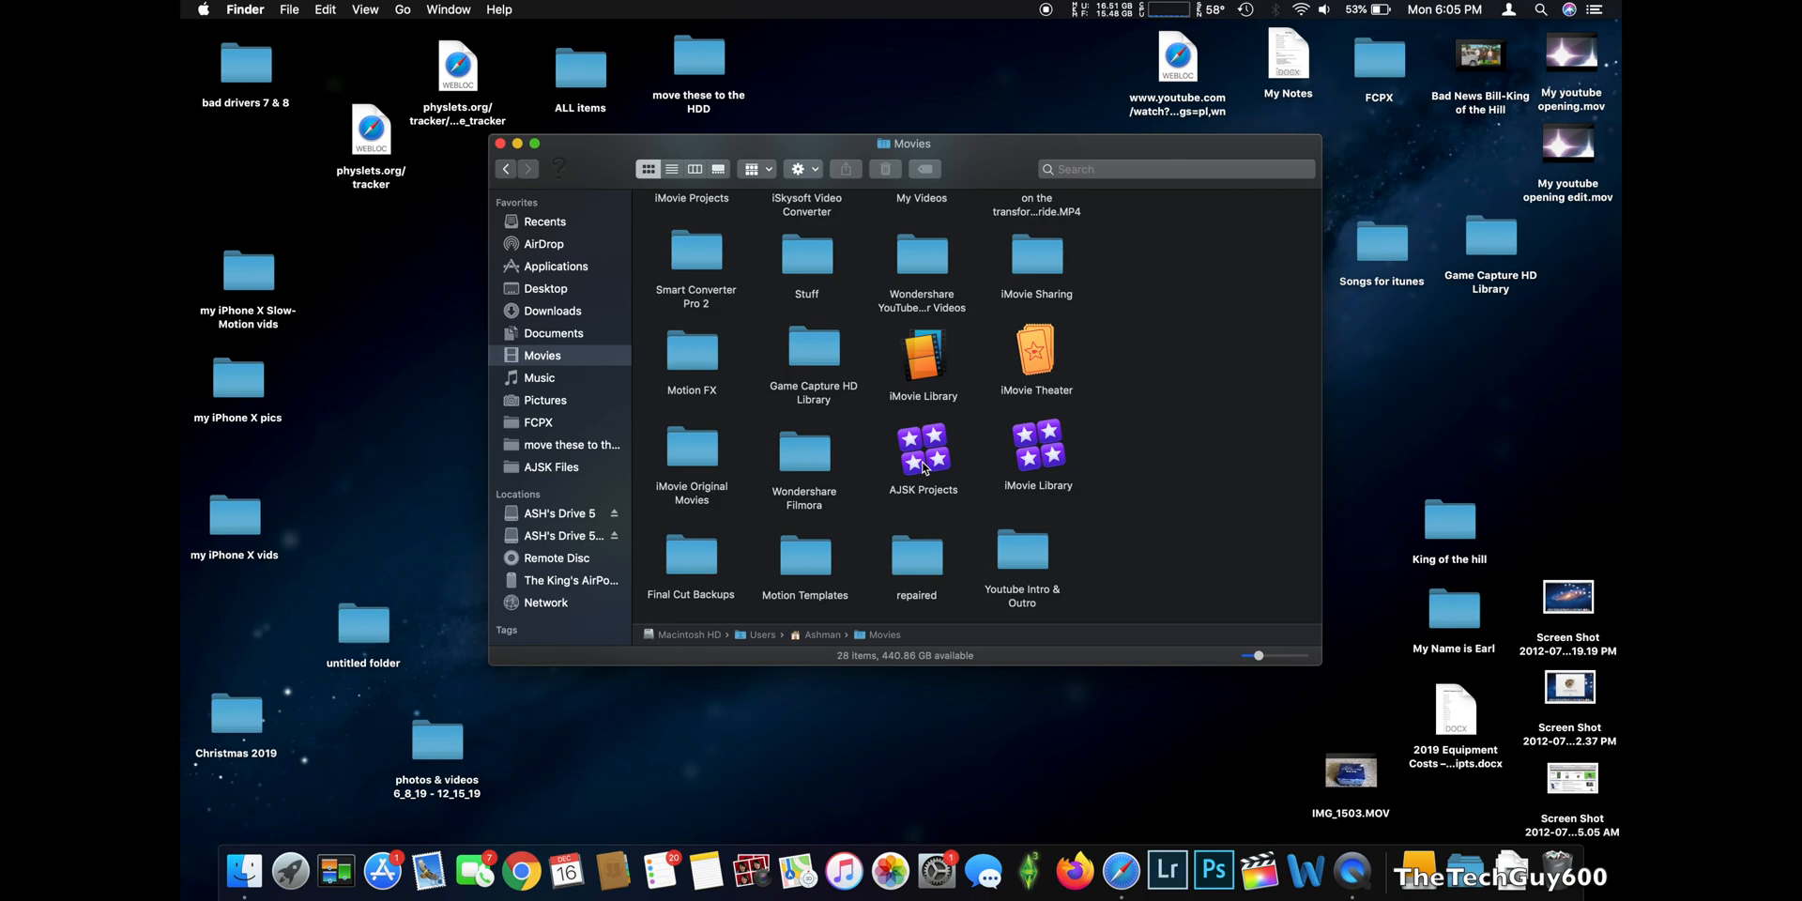
mouse_move(897, 475)
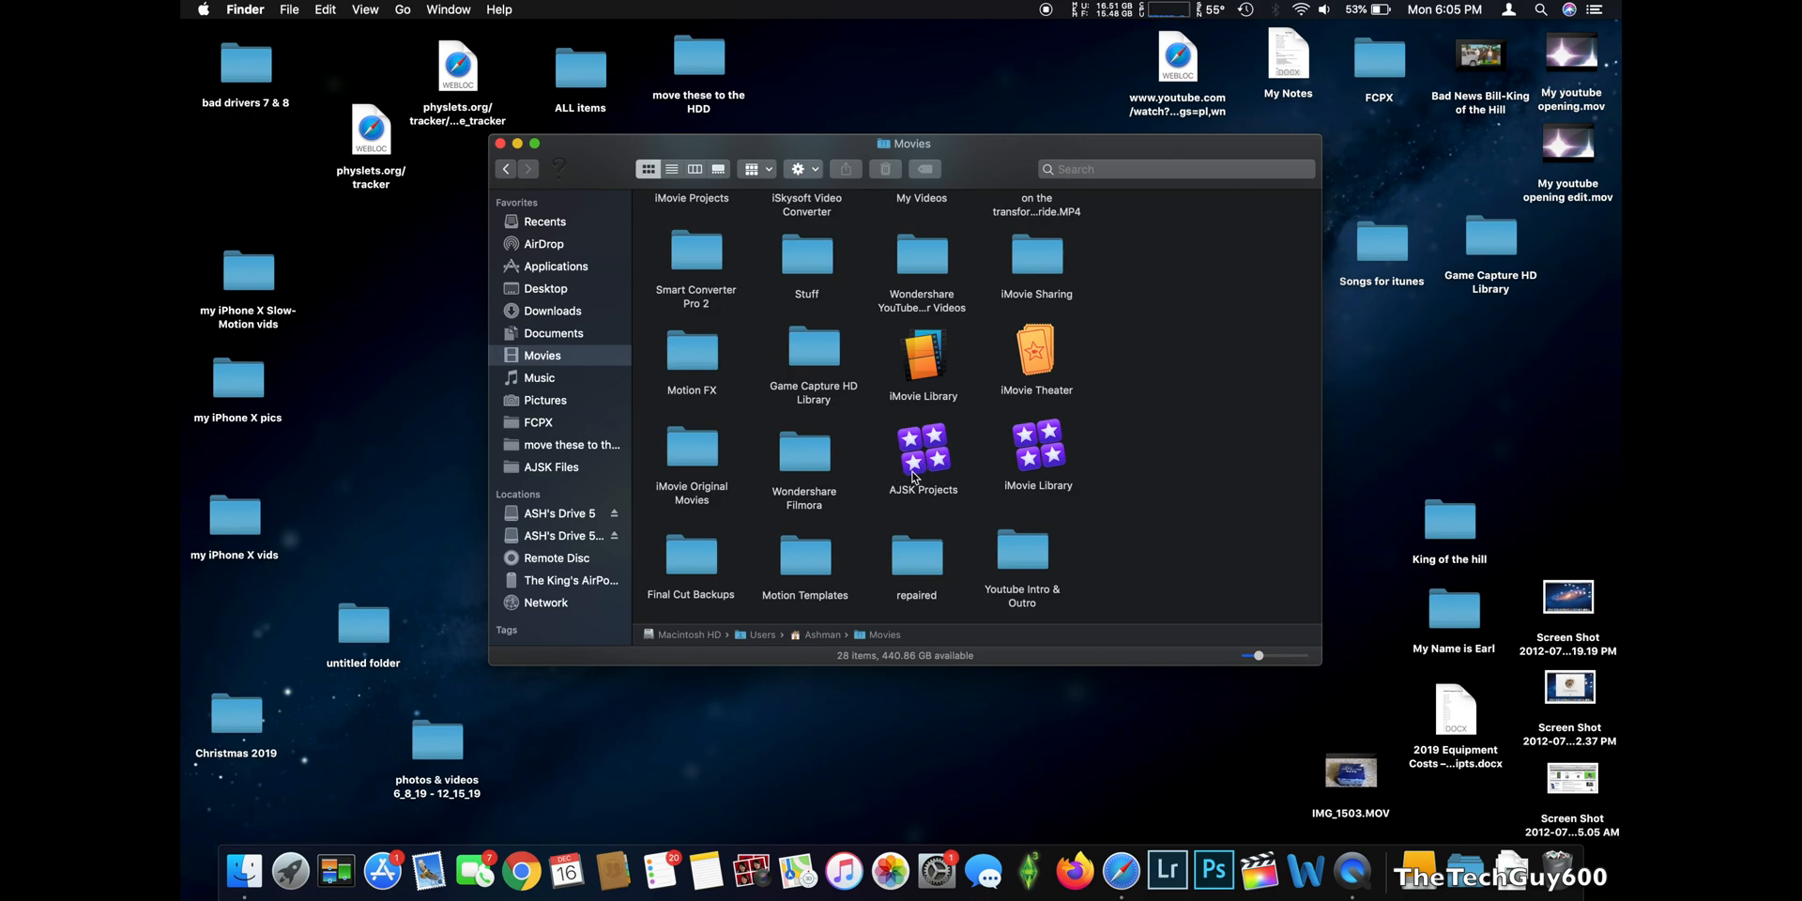
mouse_move(925, 479)
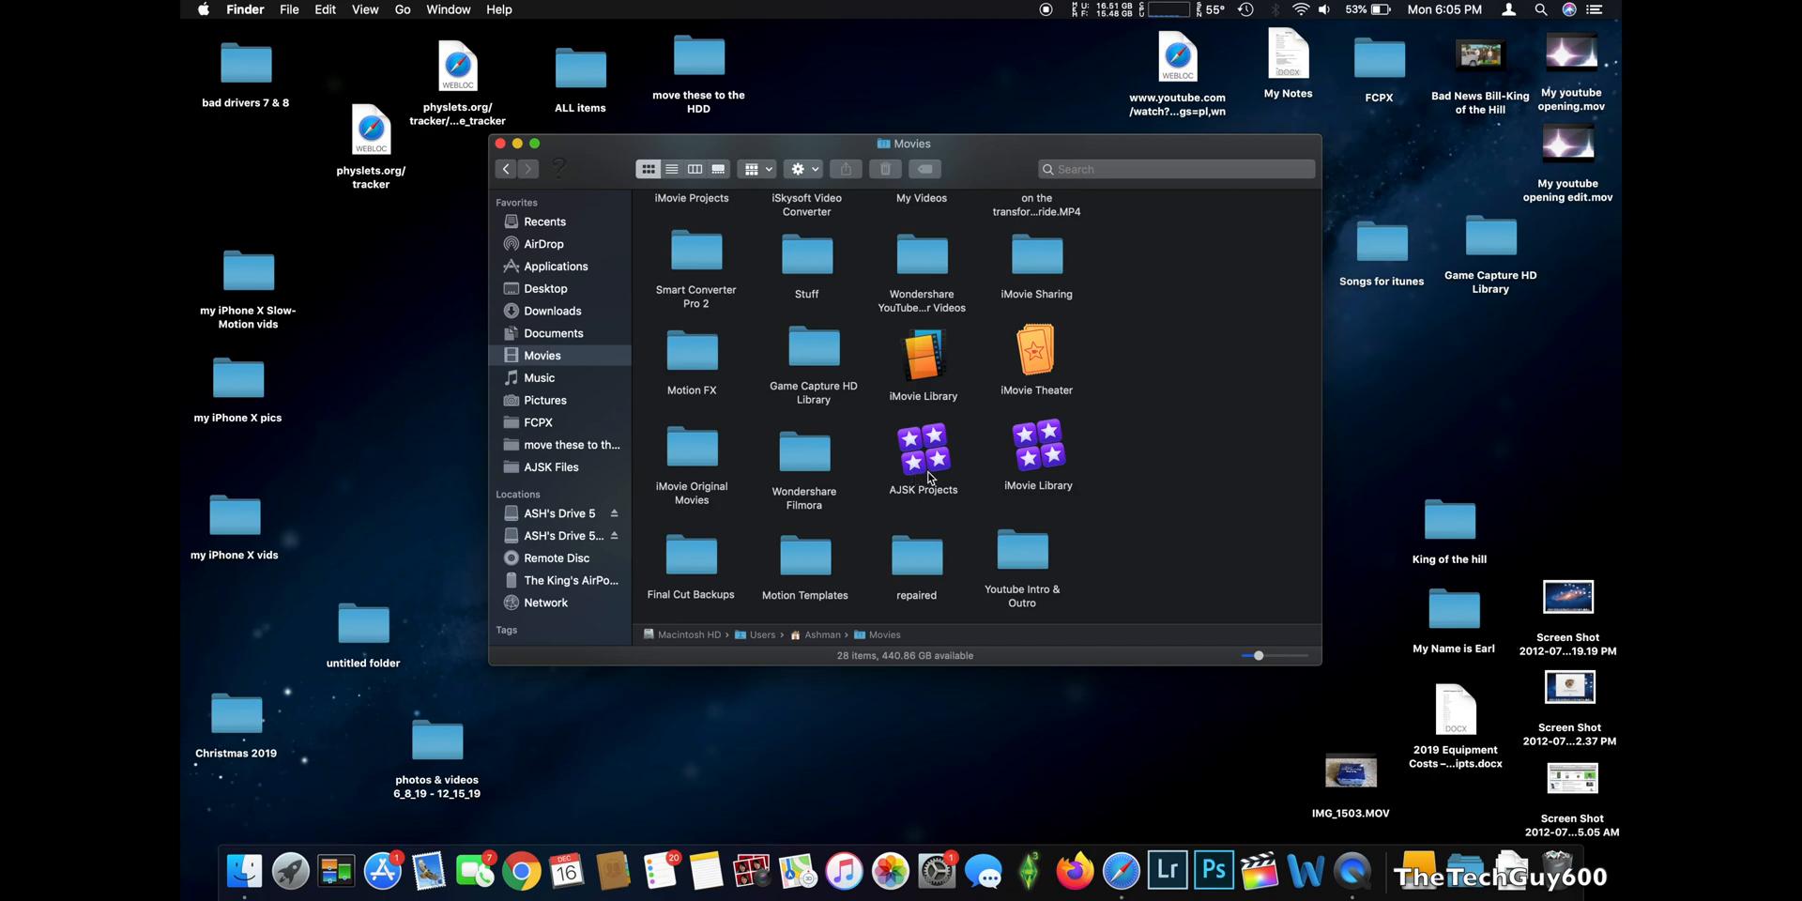
mouse_move(927, 499)
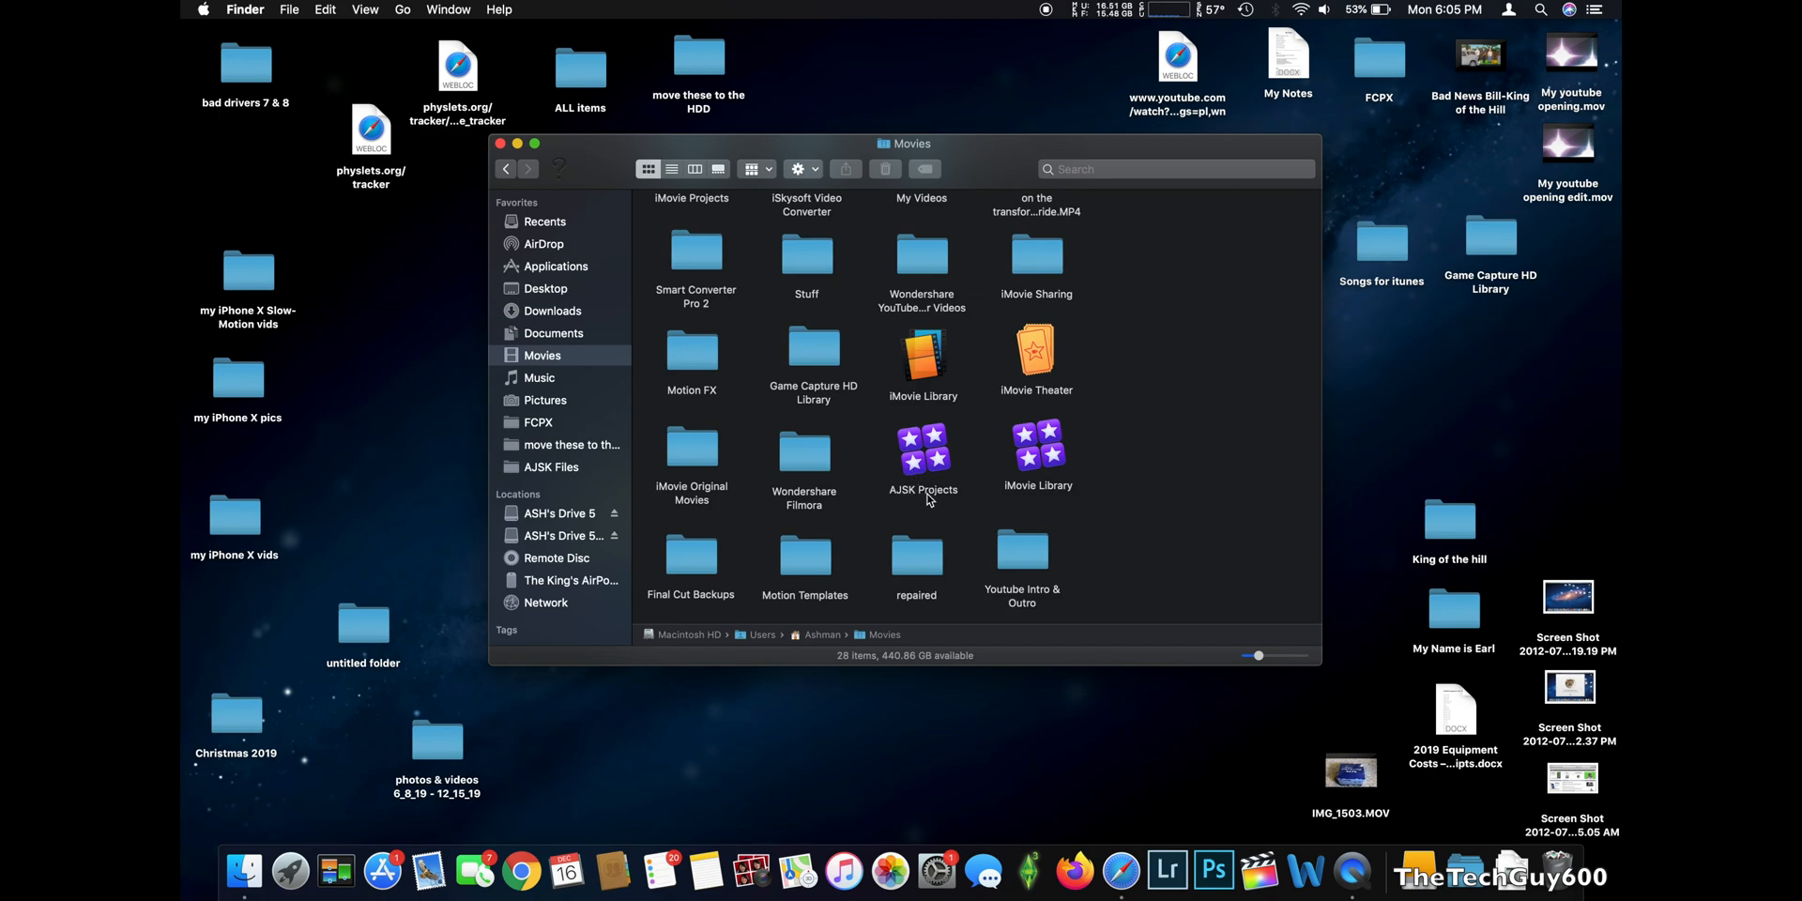
mouse_move(878, 503)
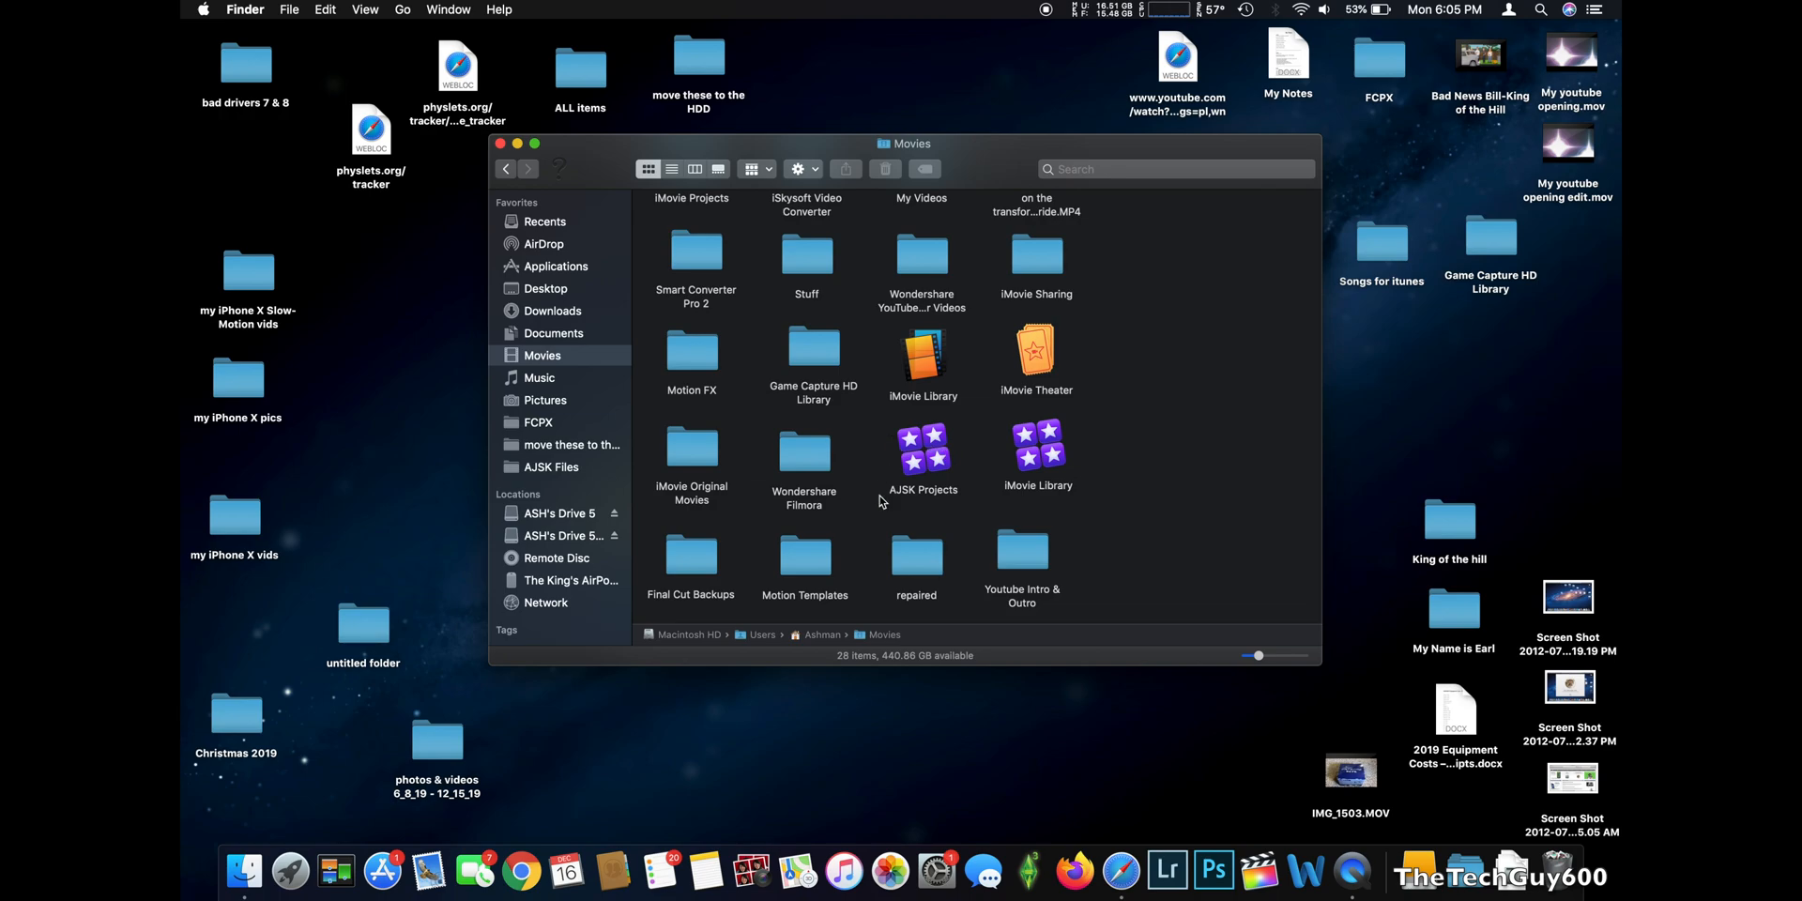
mouse_move(957, 467)
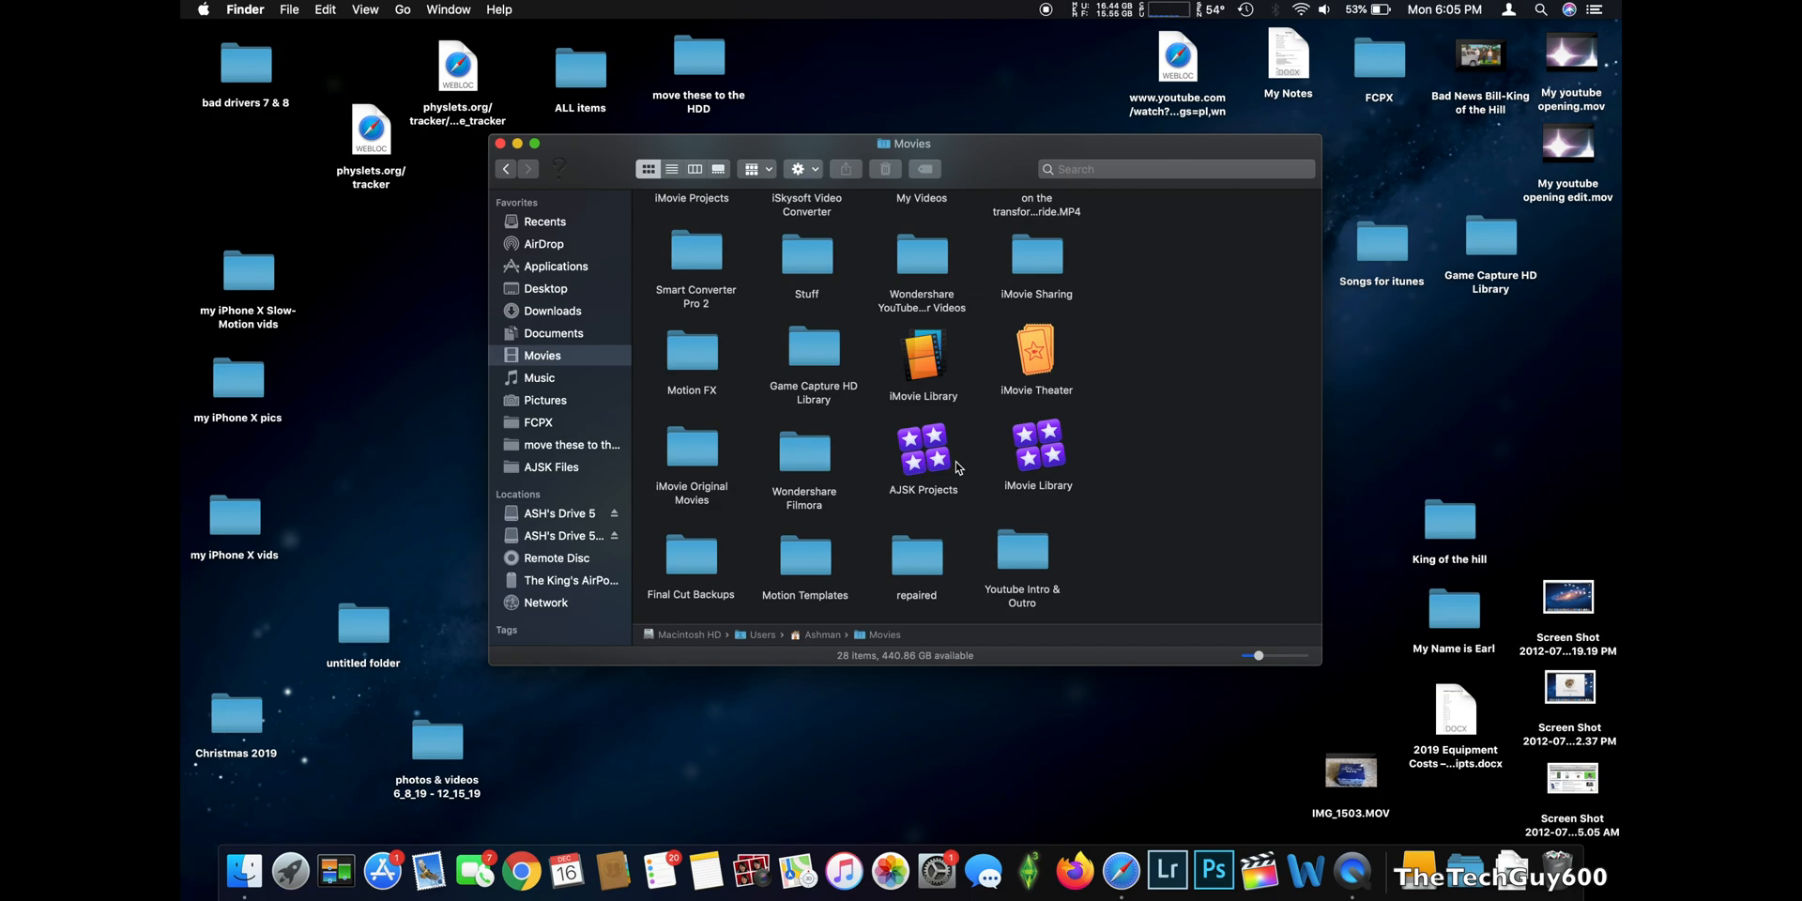
mouse_move(920, 458)
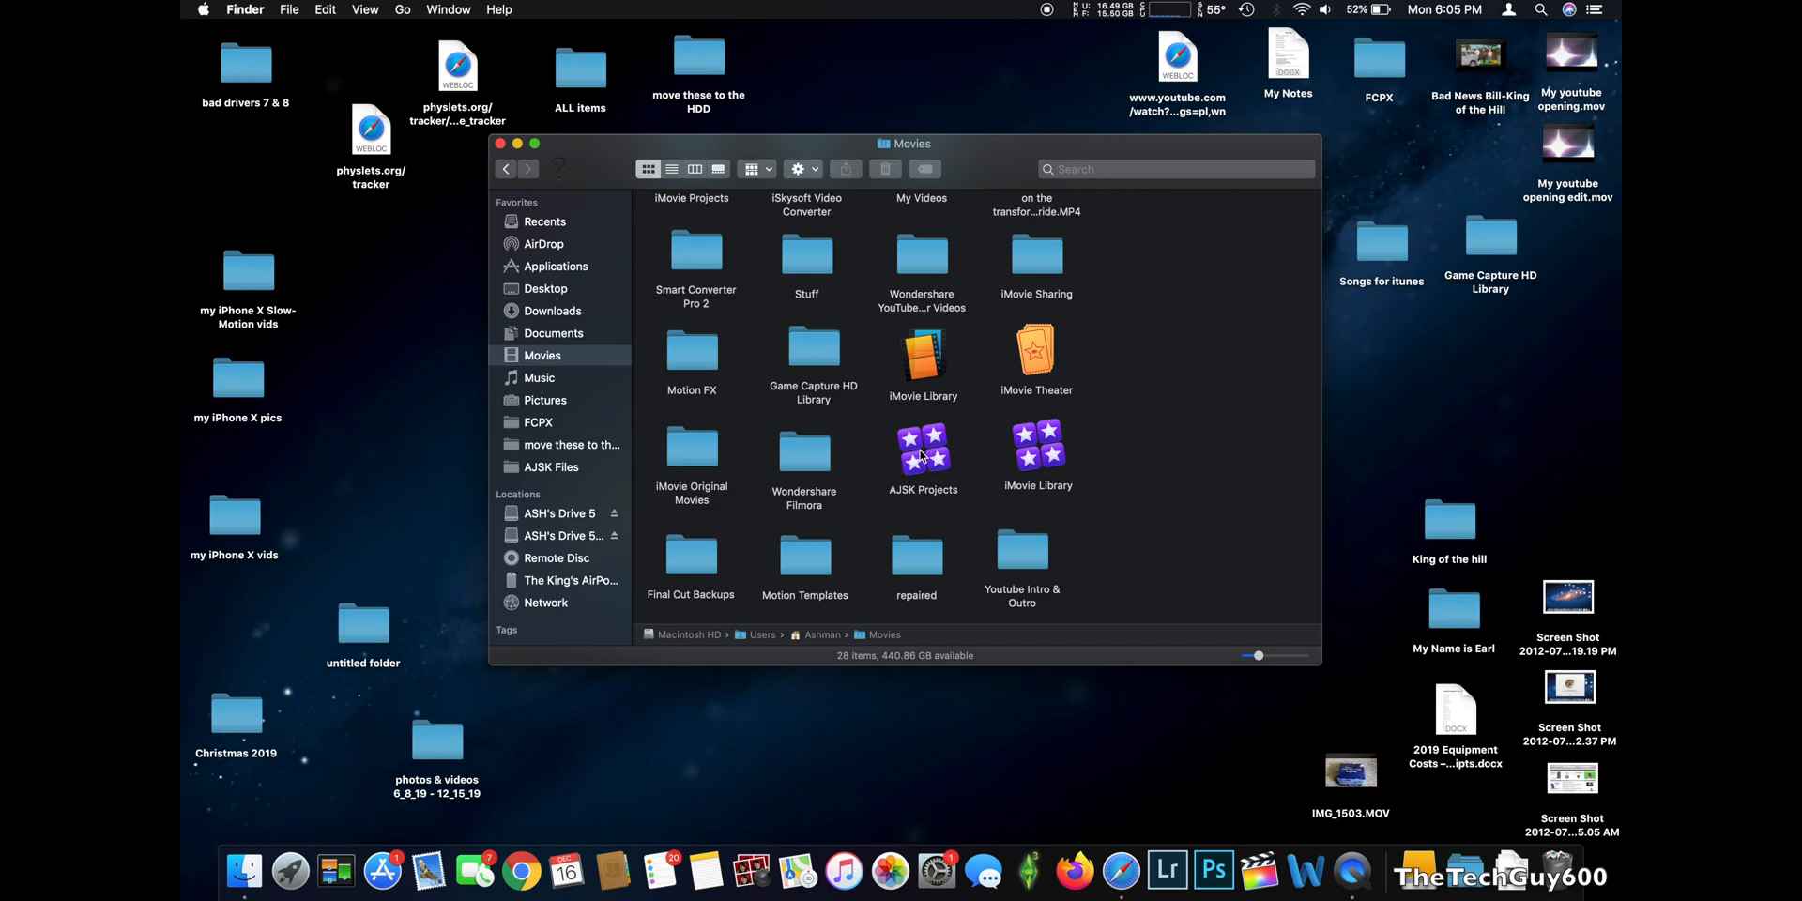
mouse_move(909, 488)
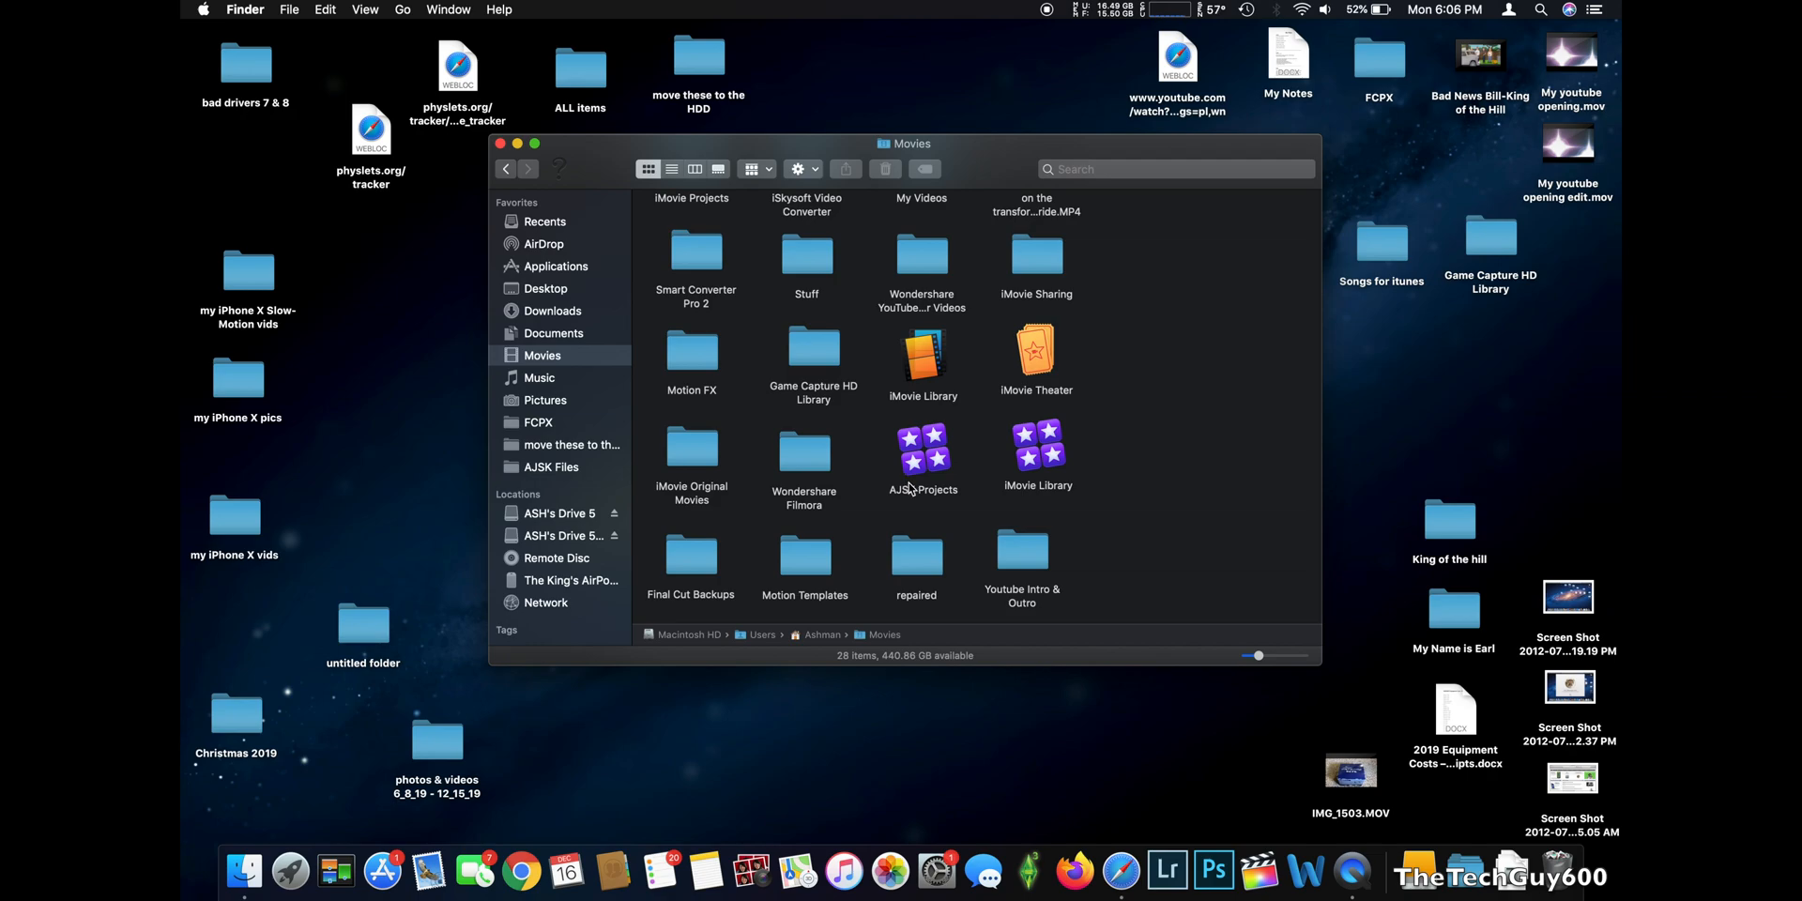
mouse_move(929, 477)
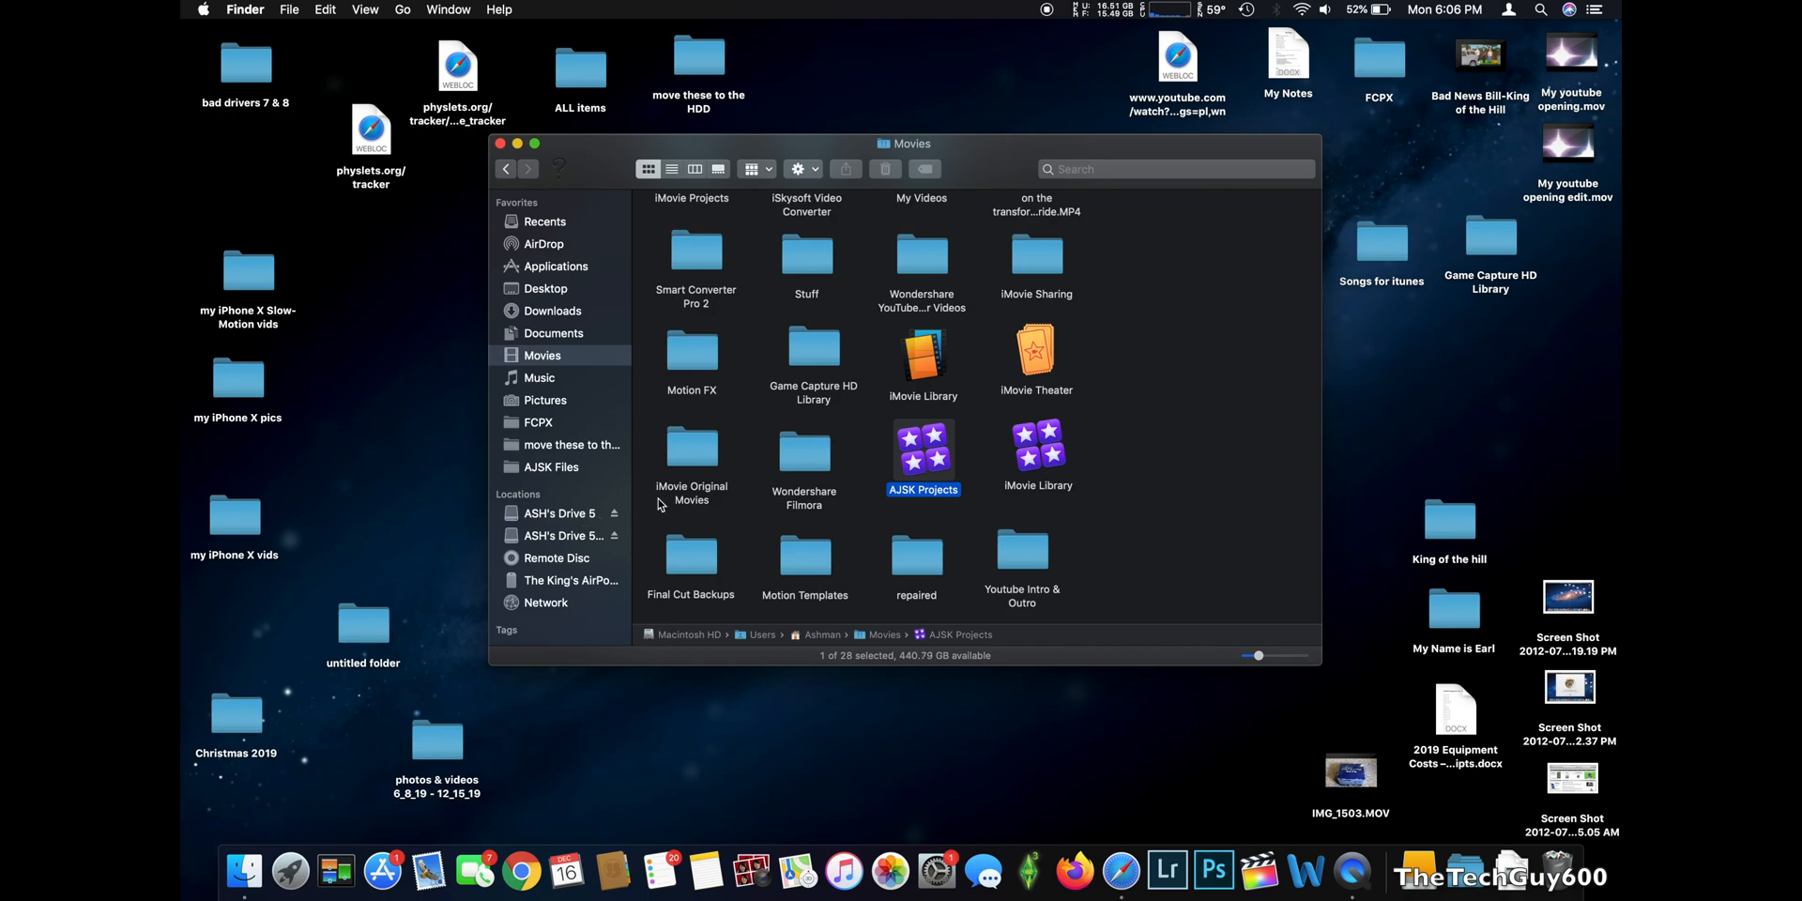
click(559, 513)
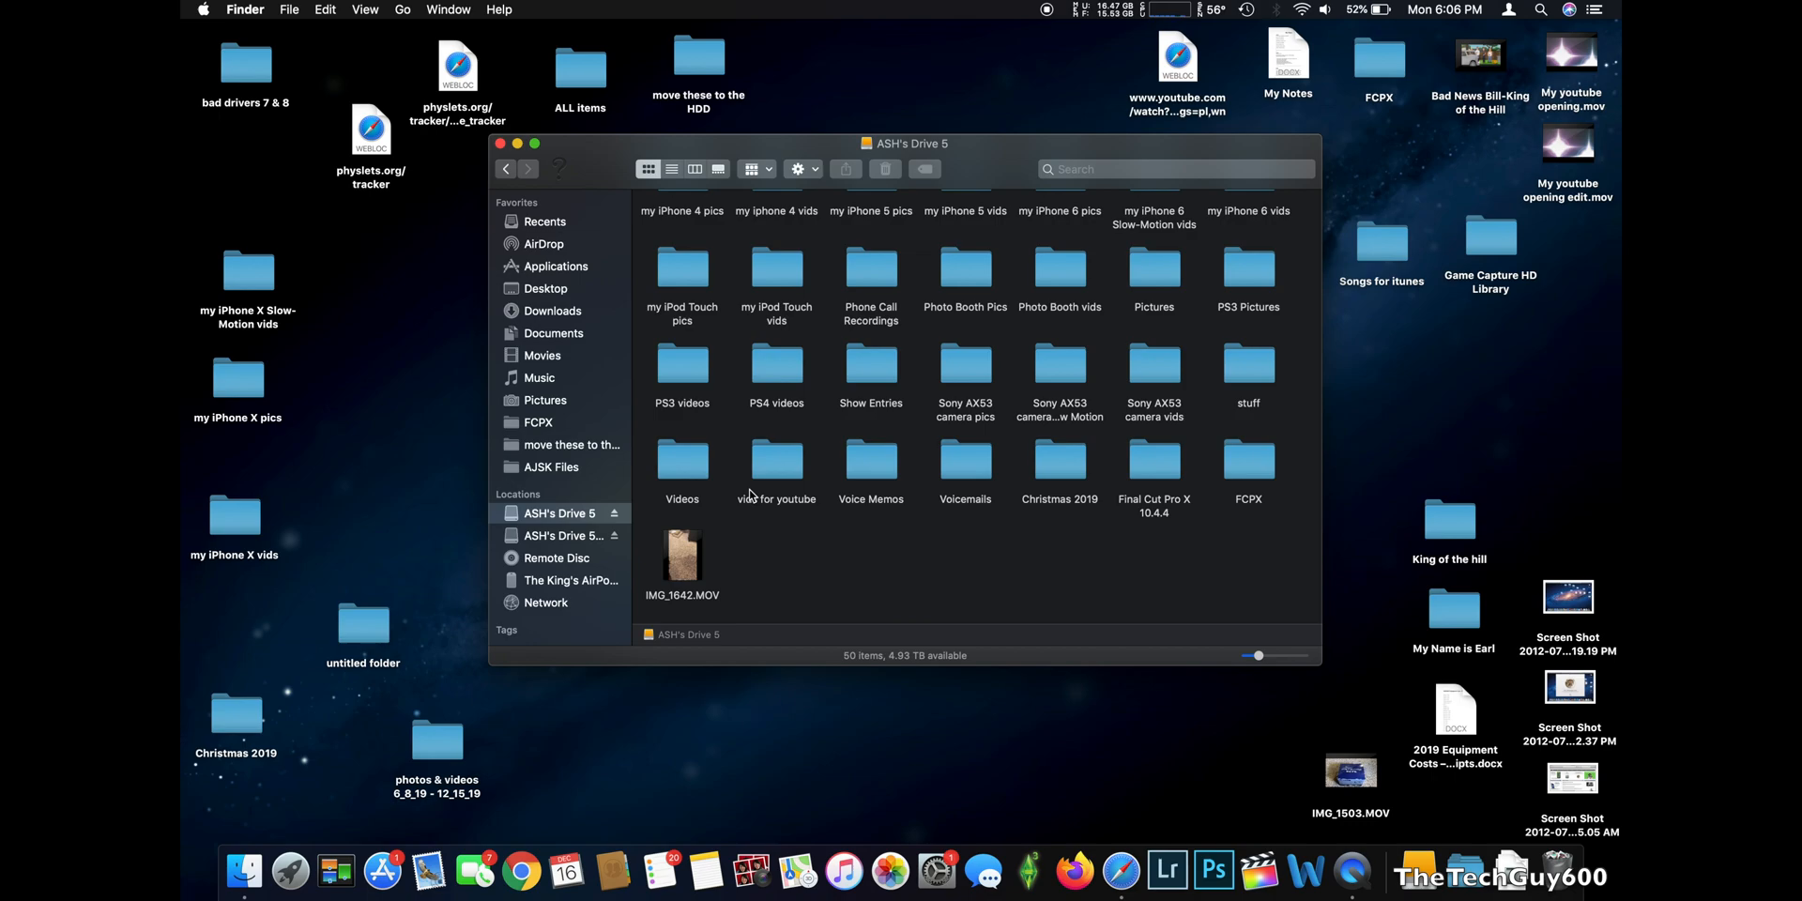
mouse_move(621, 146)
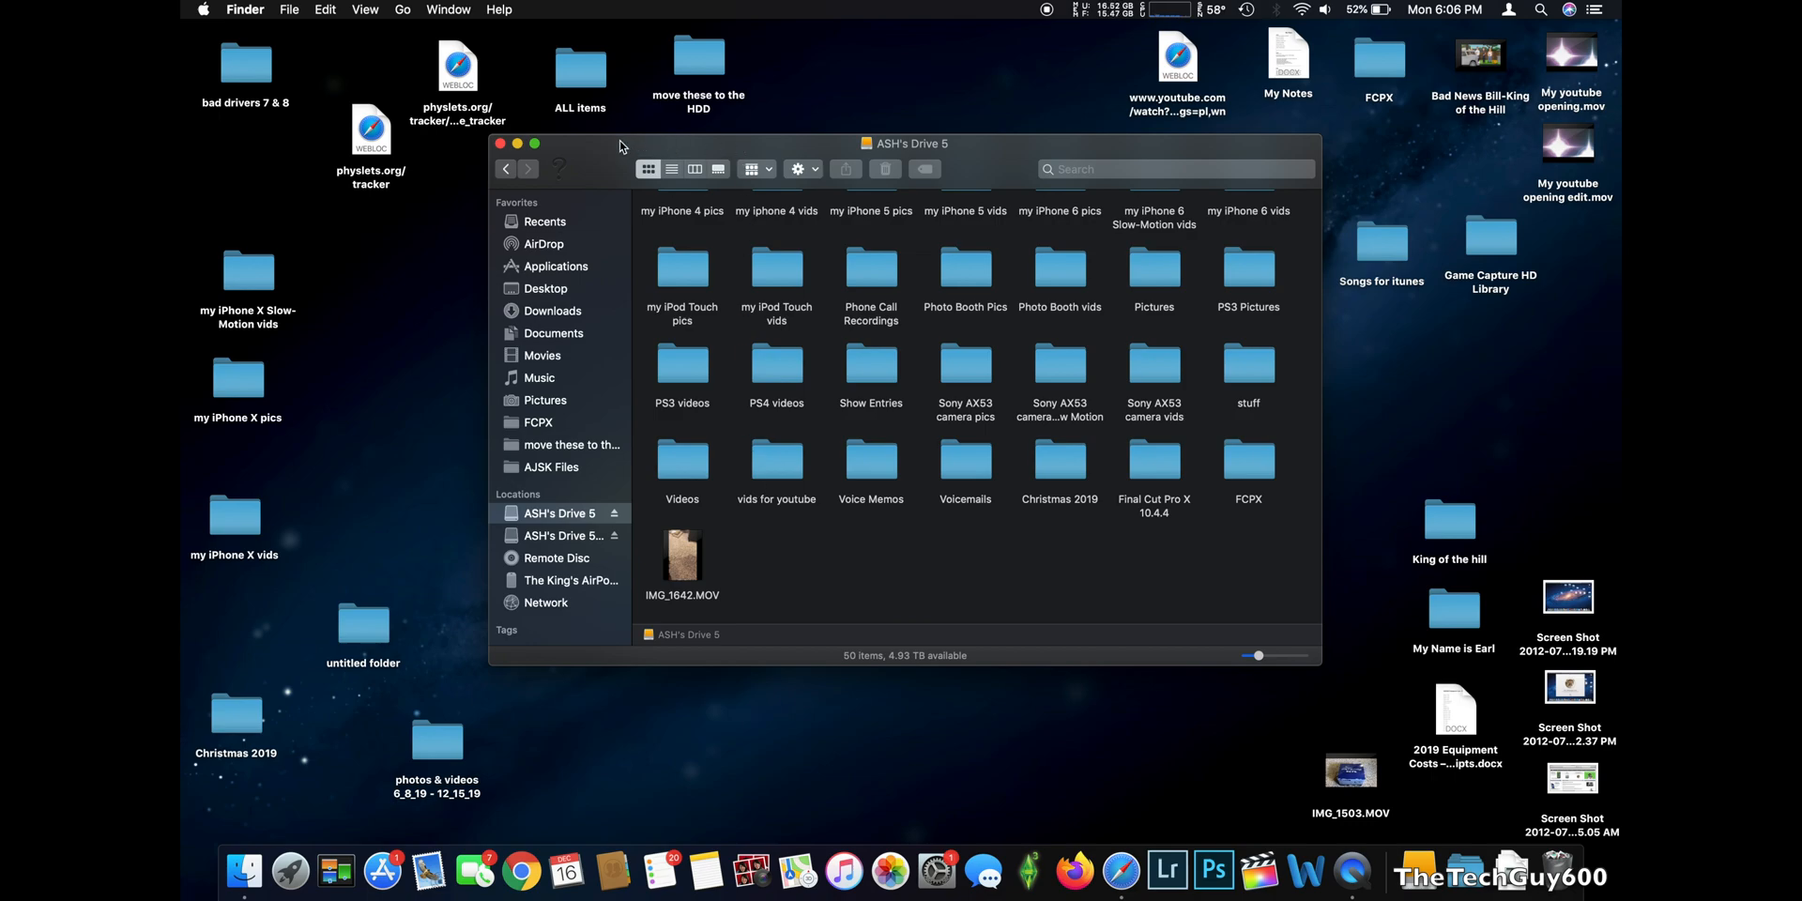
mouse_move(381, 869)
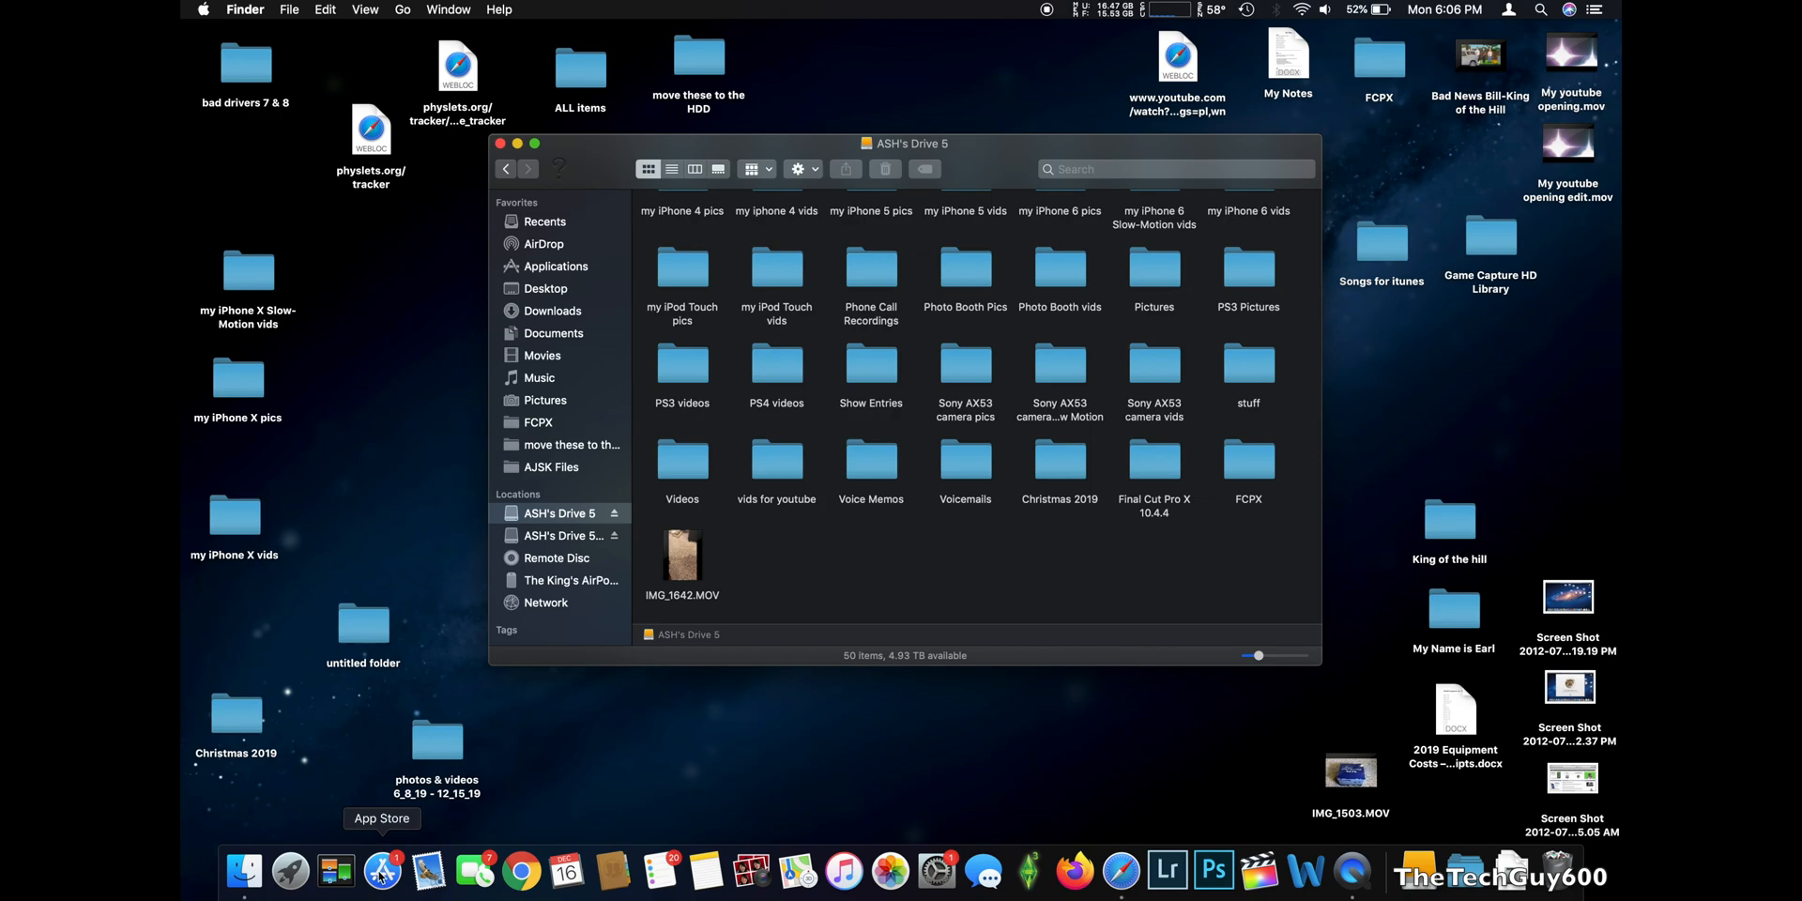
click(383, 869)
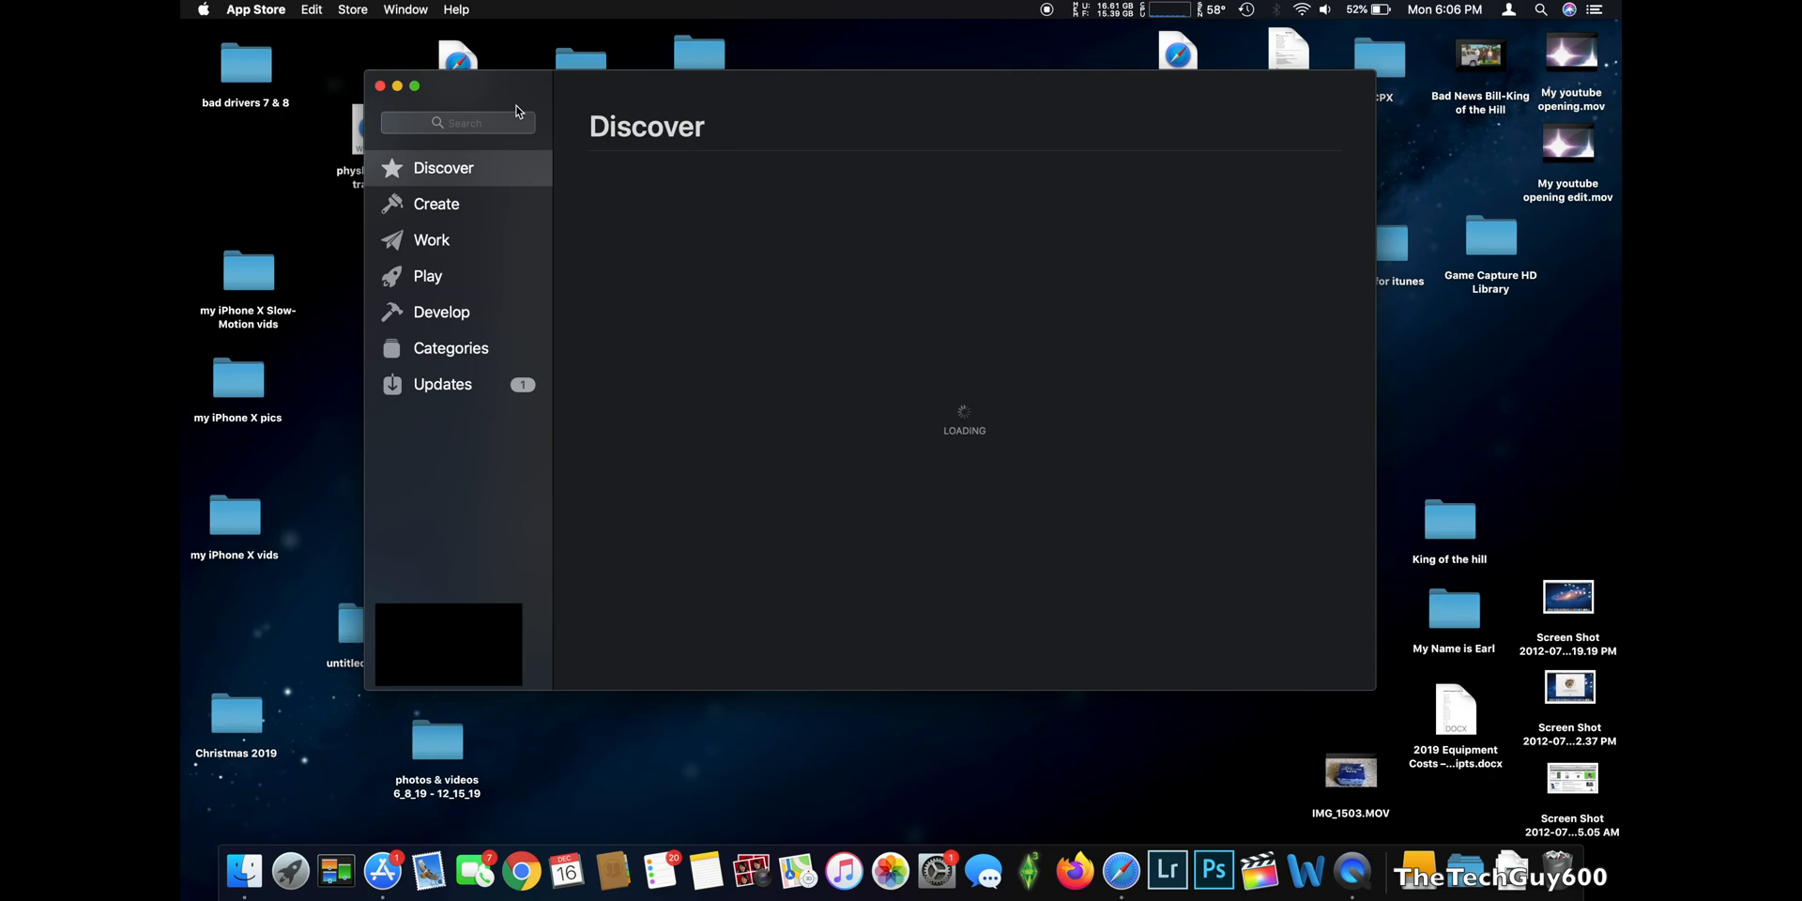
click(441, 383)
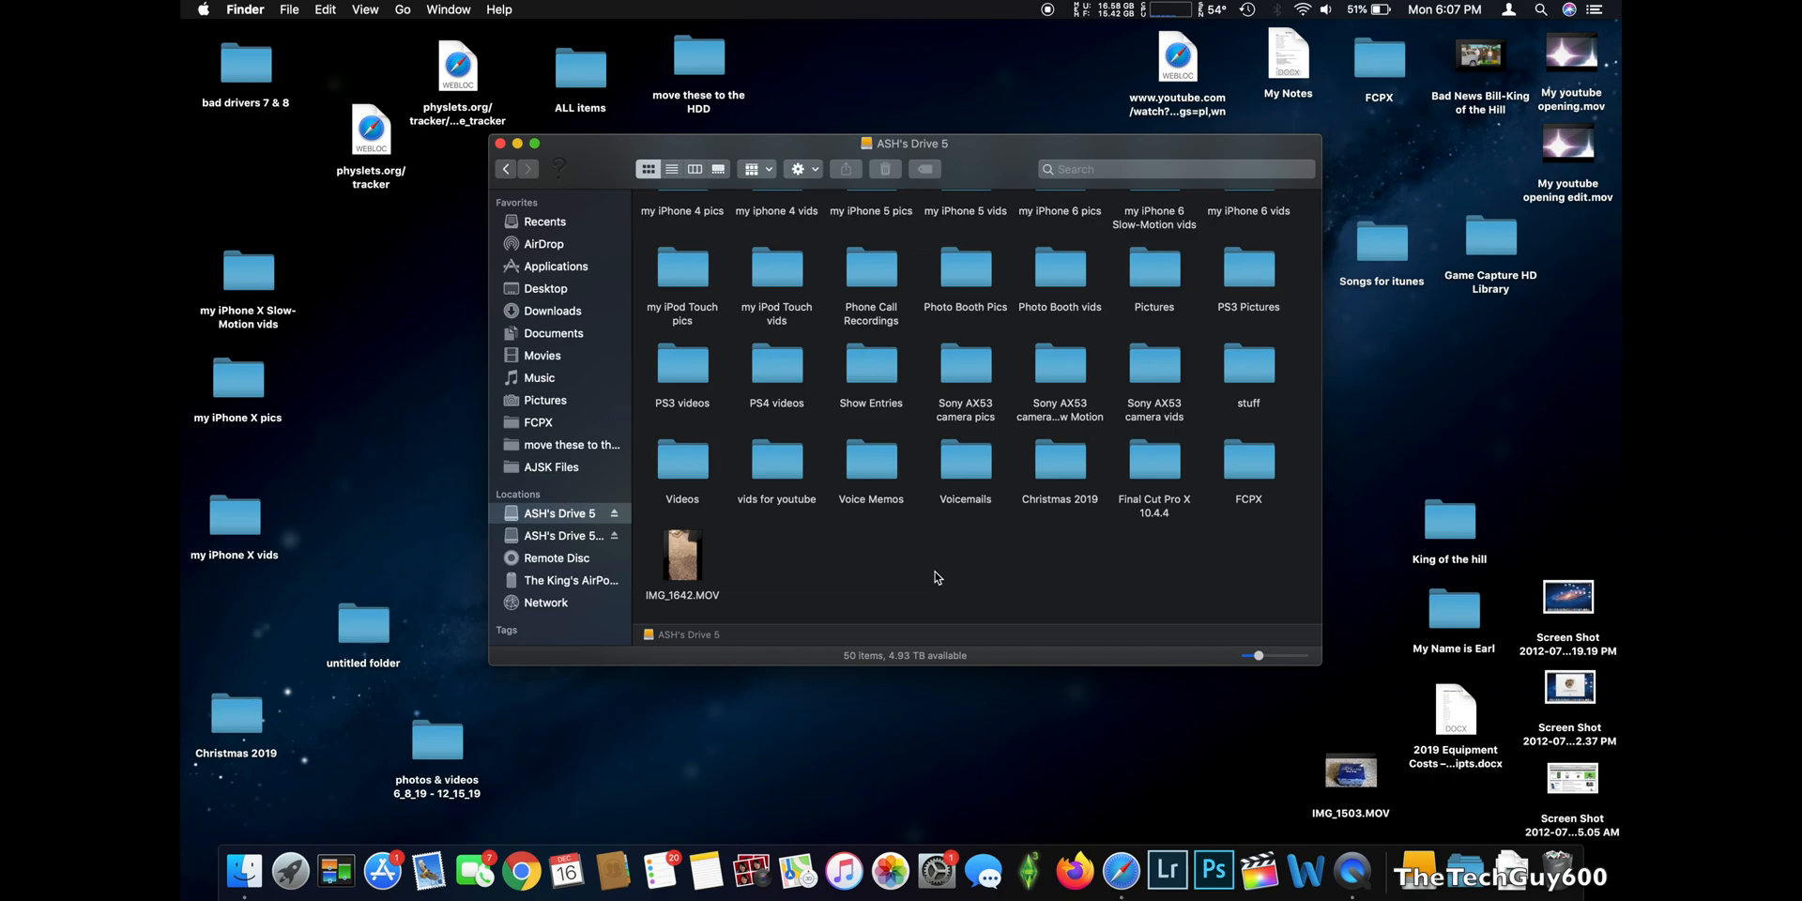
mouse_move(1103, 551)
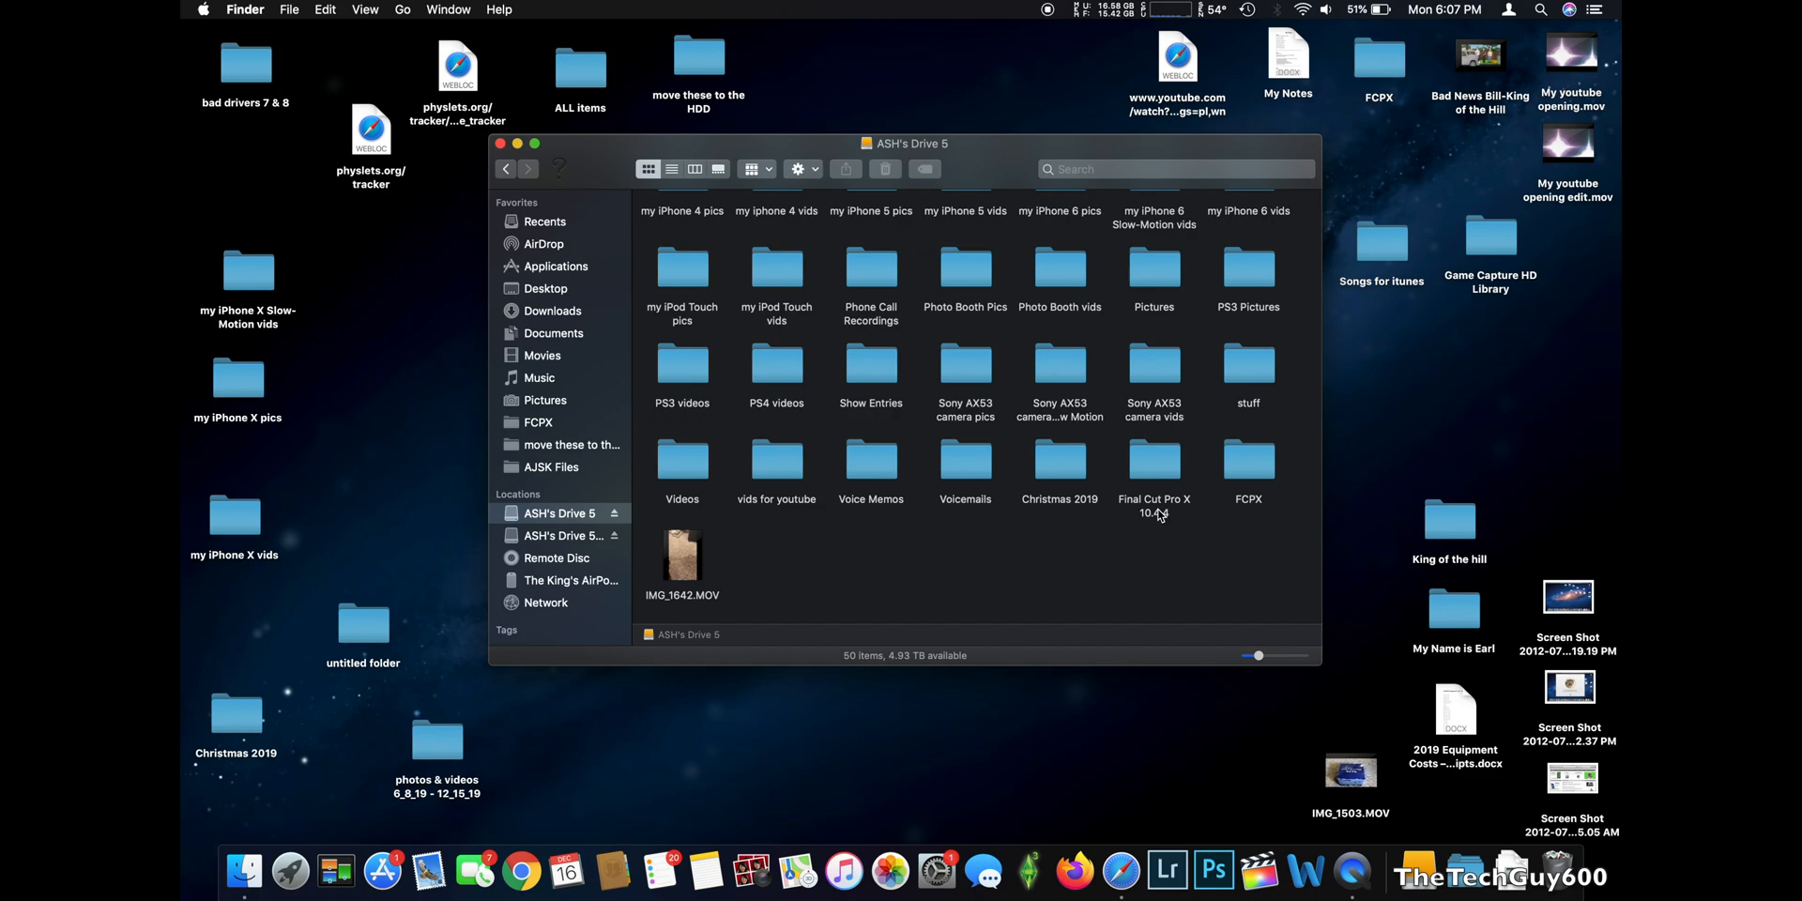
mouse_move(1143, 467)
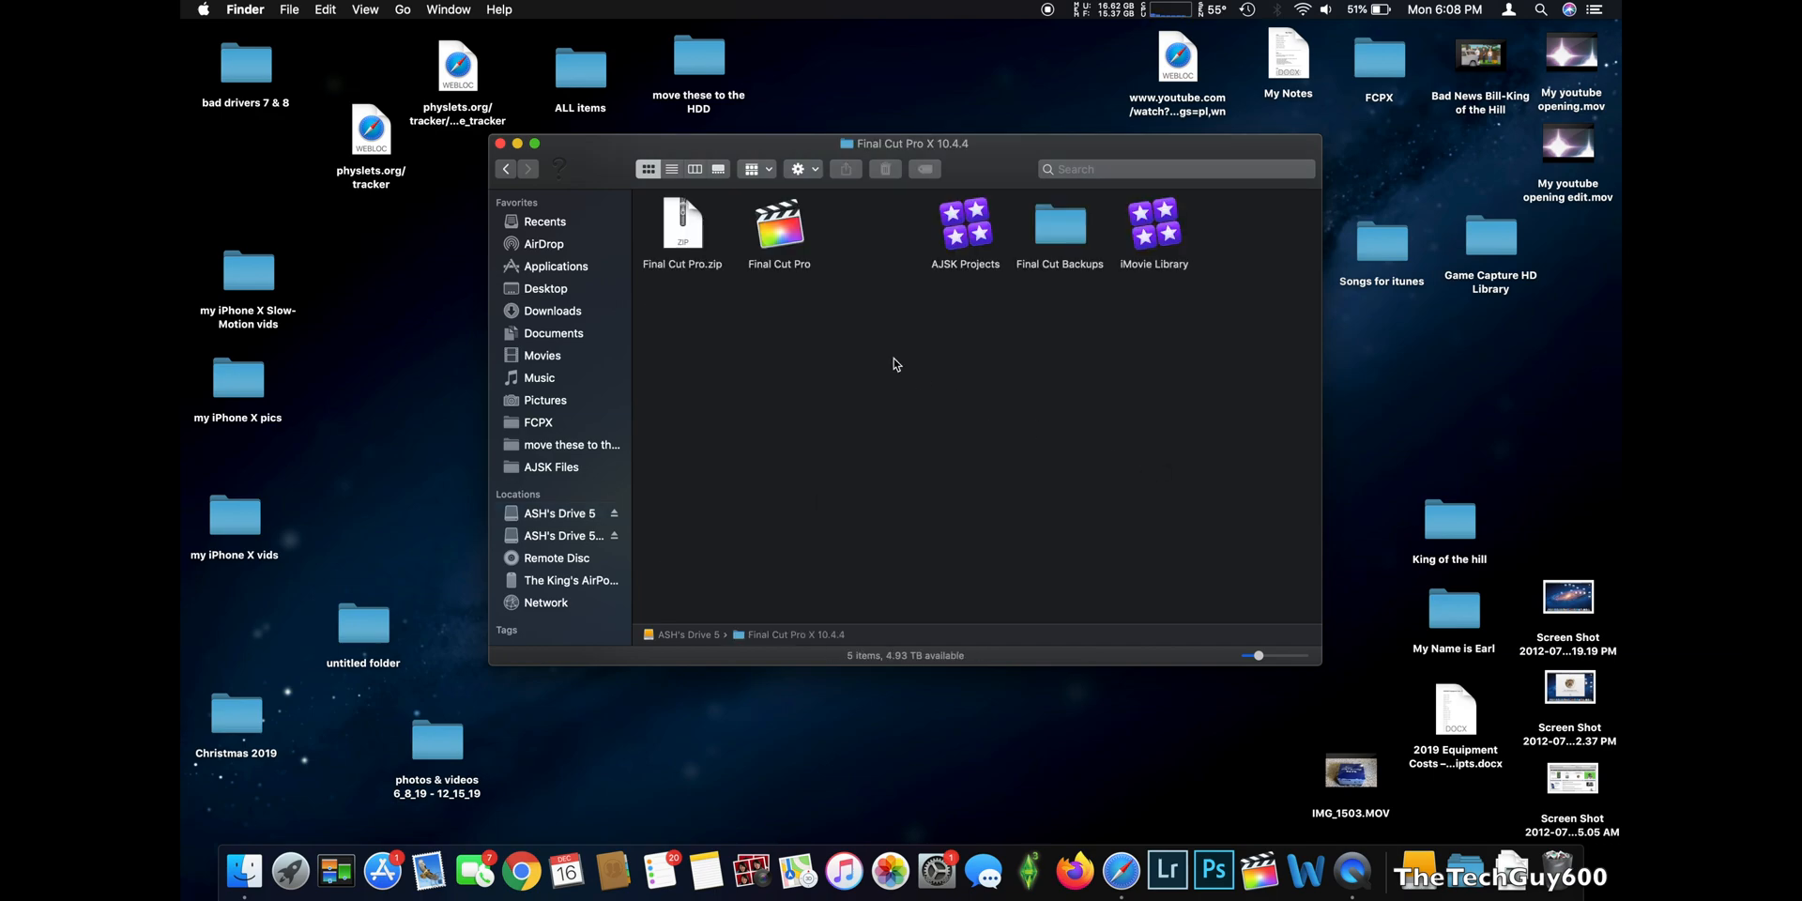
Select the backed-up Final Cut Pro app inside the Final Cut Pro X 10.4.4 folder
click(777, 223)
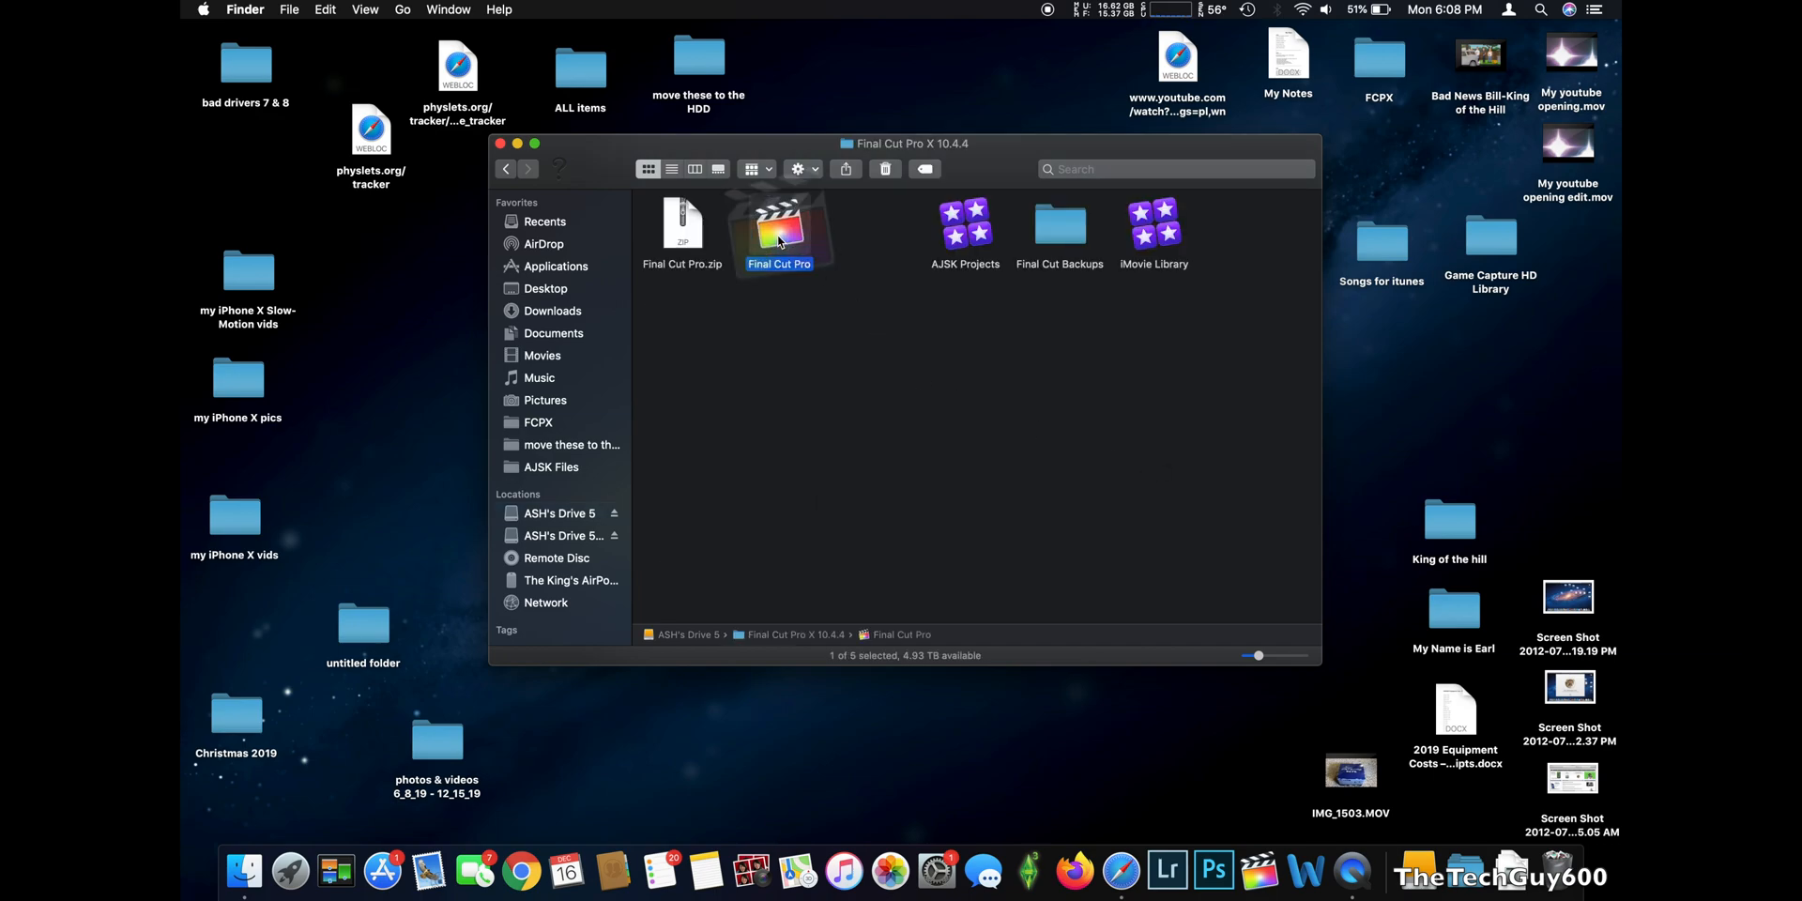
Launch the backed-up Final Cut Pro 10.4.4 from the external drive
double_click(777, 223)
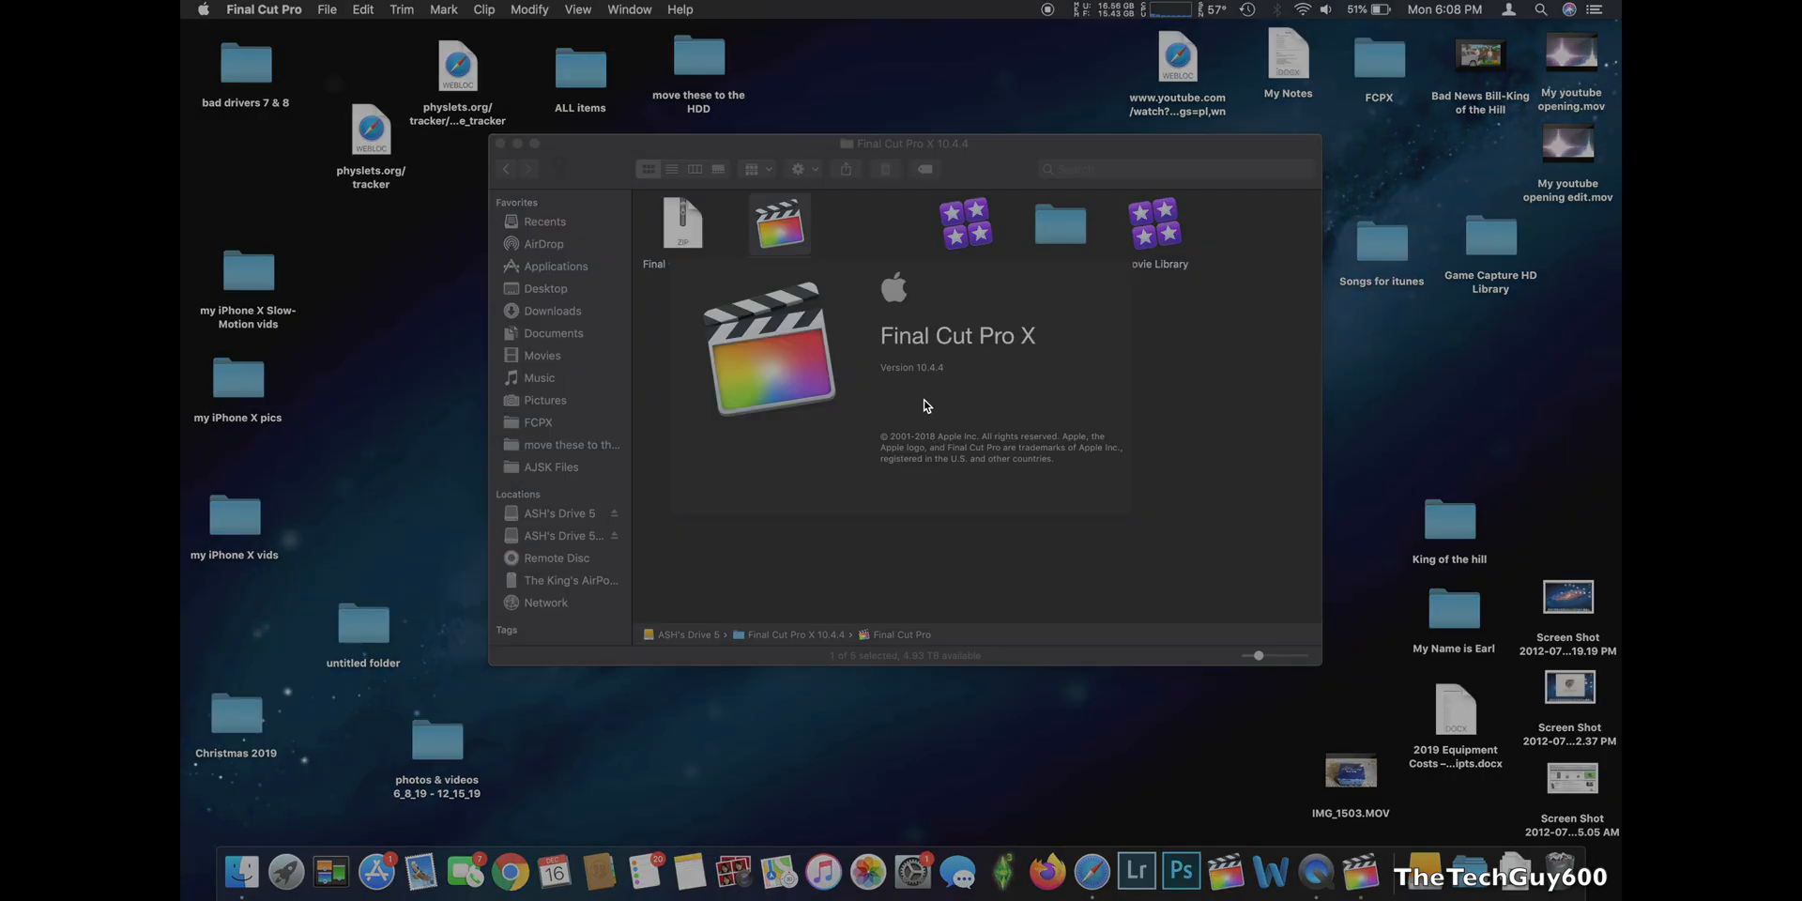
mouse_move(929, 381)
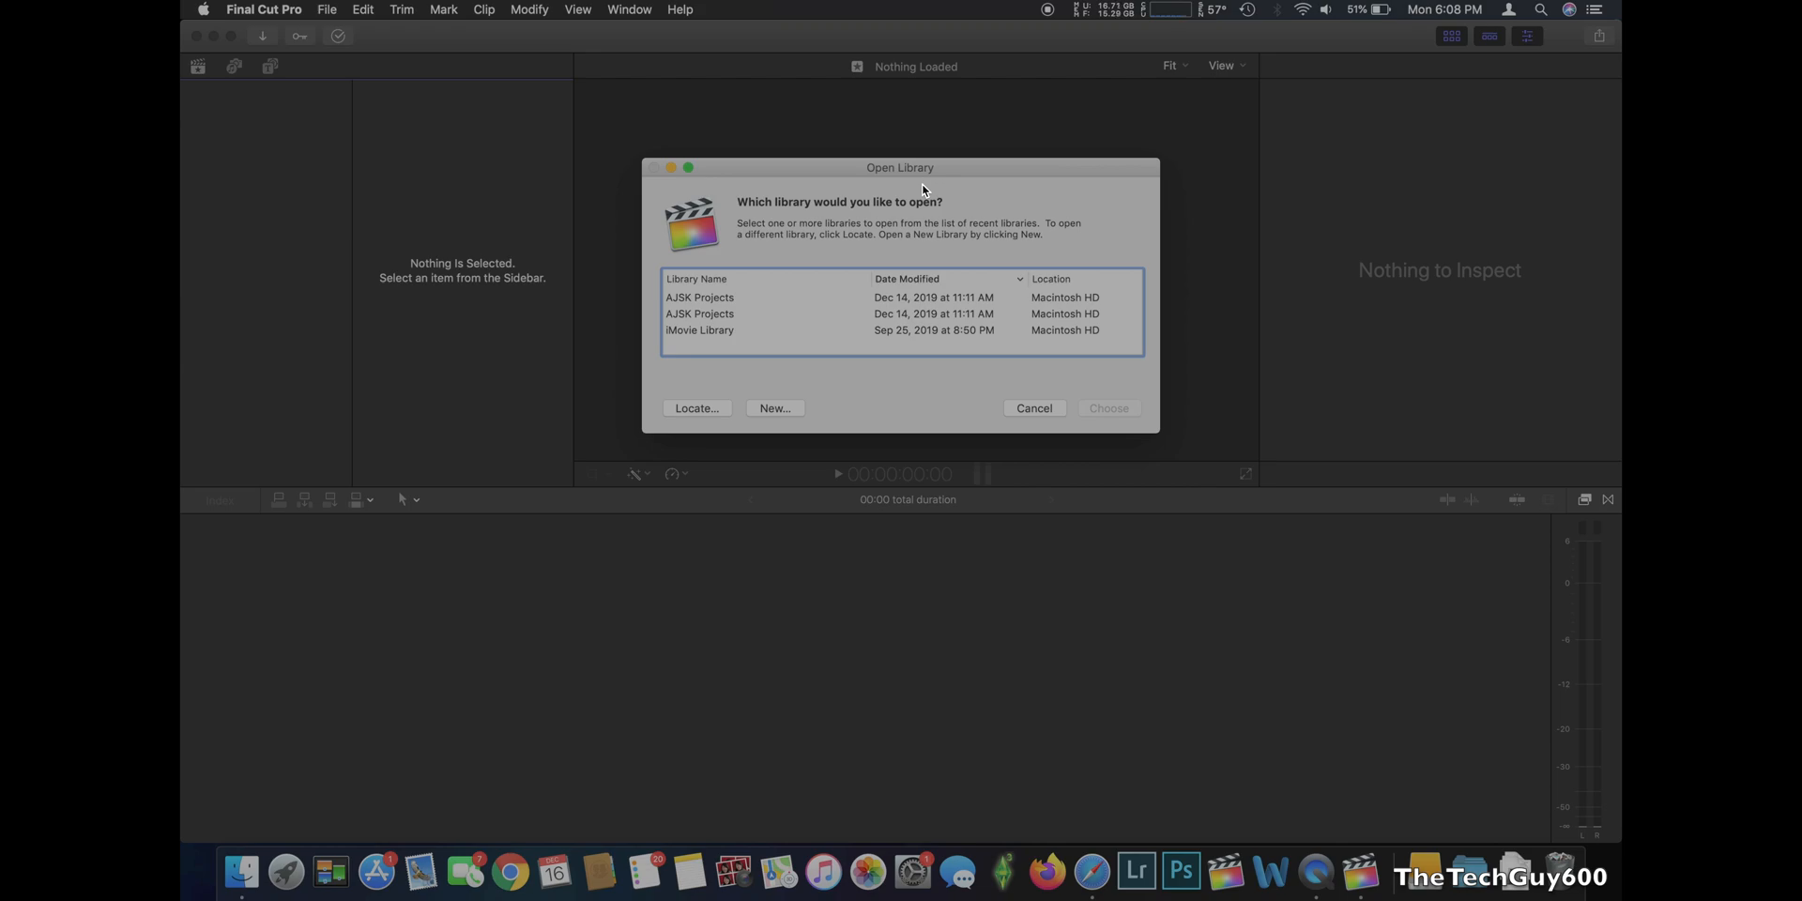
mouse_move(753, 305)
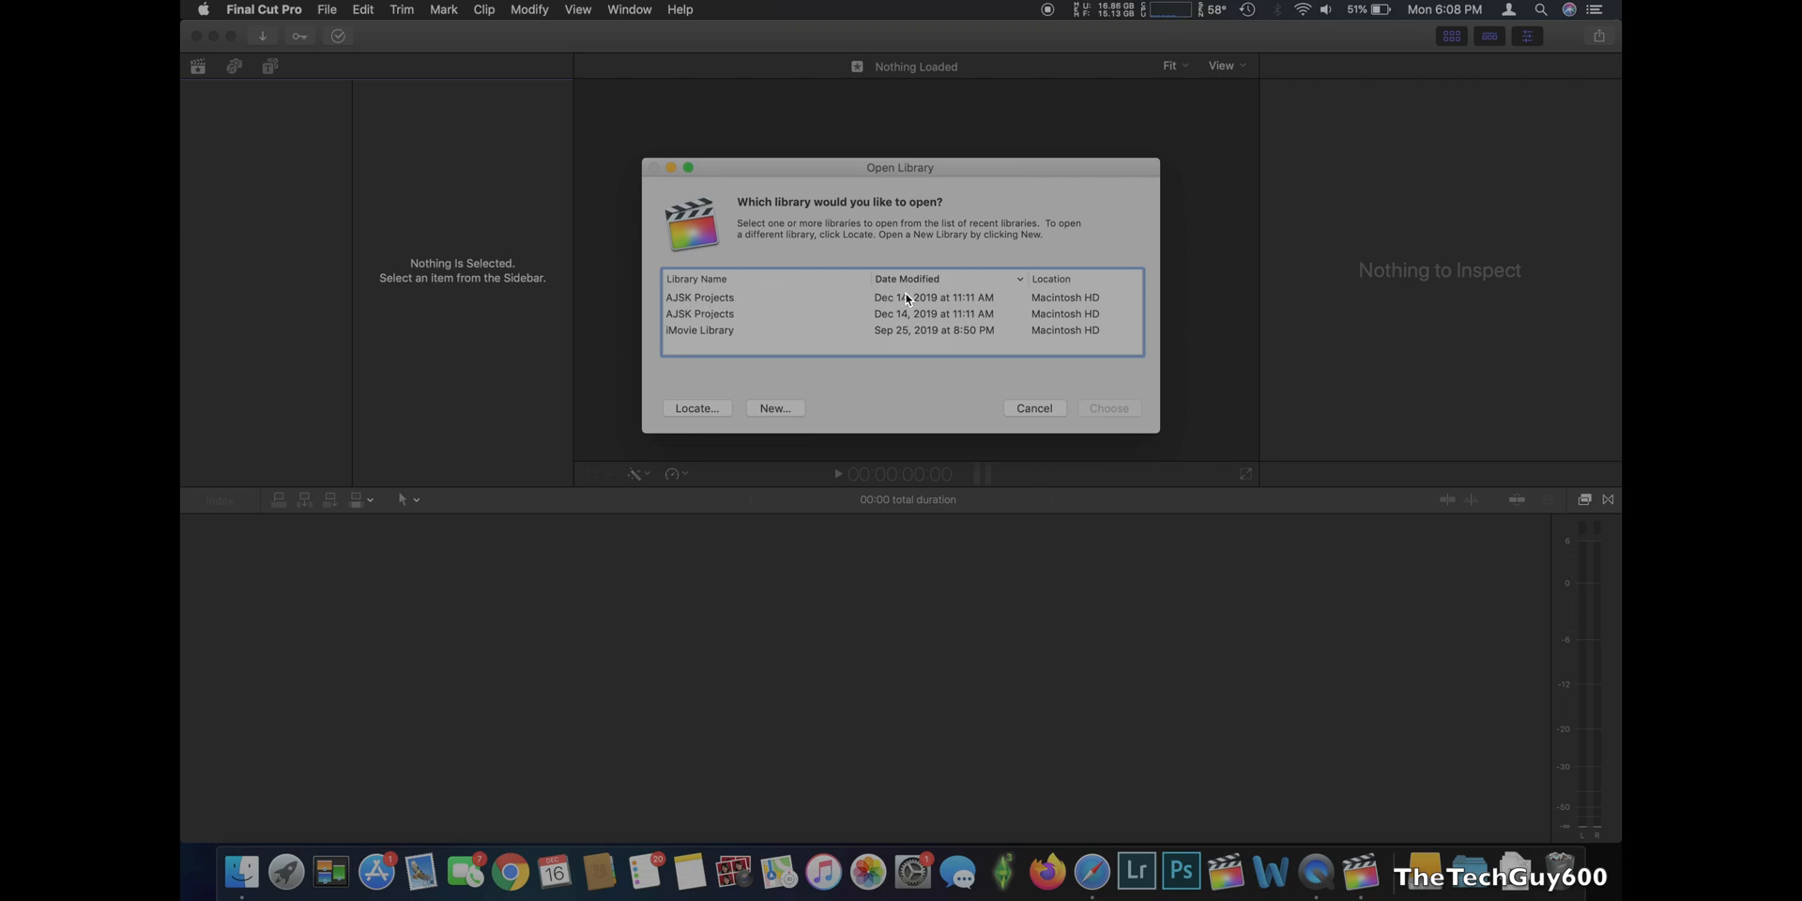
mouse_move(888, 304)
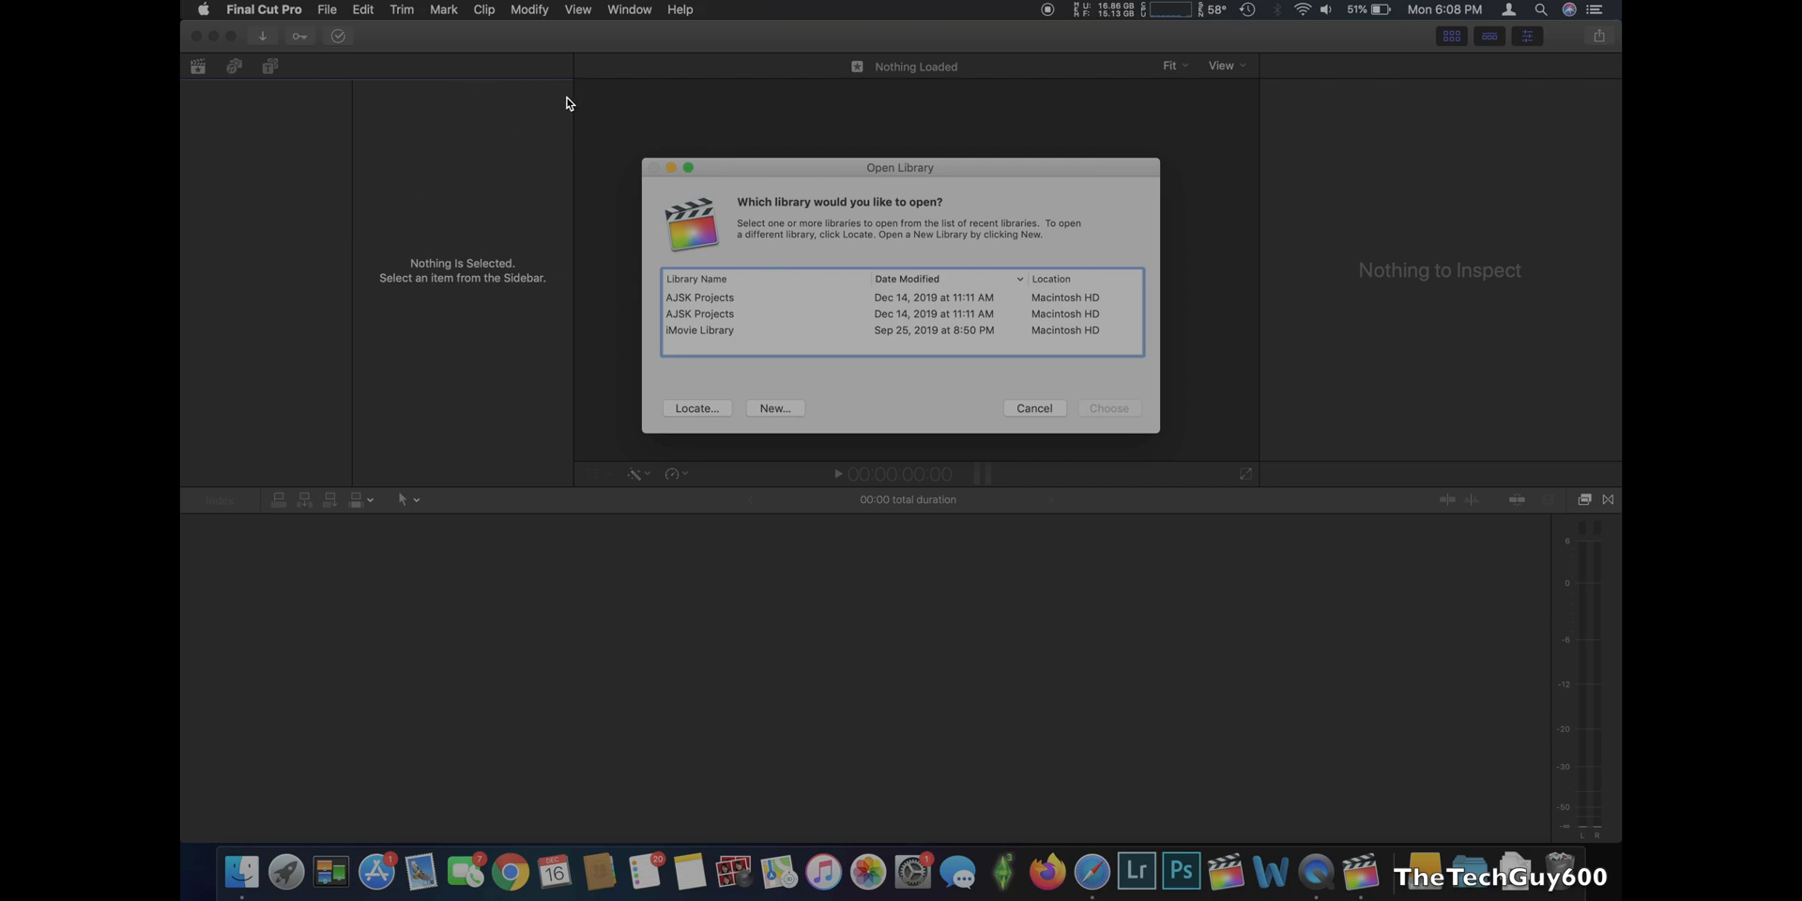
Locate a library by browsing to the Final Cut Pro X 10.4.4 folder on ASH's Drive 5
click(695, 408)
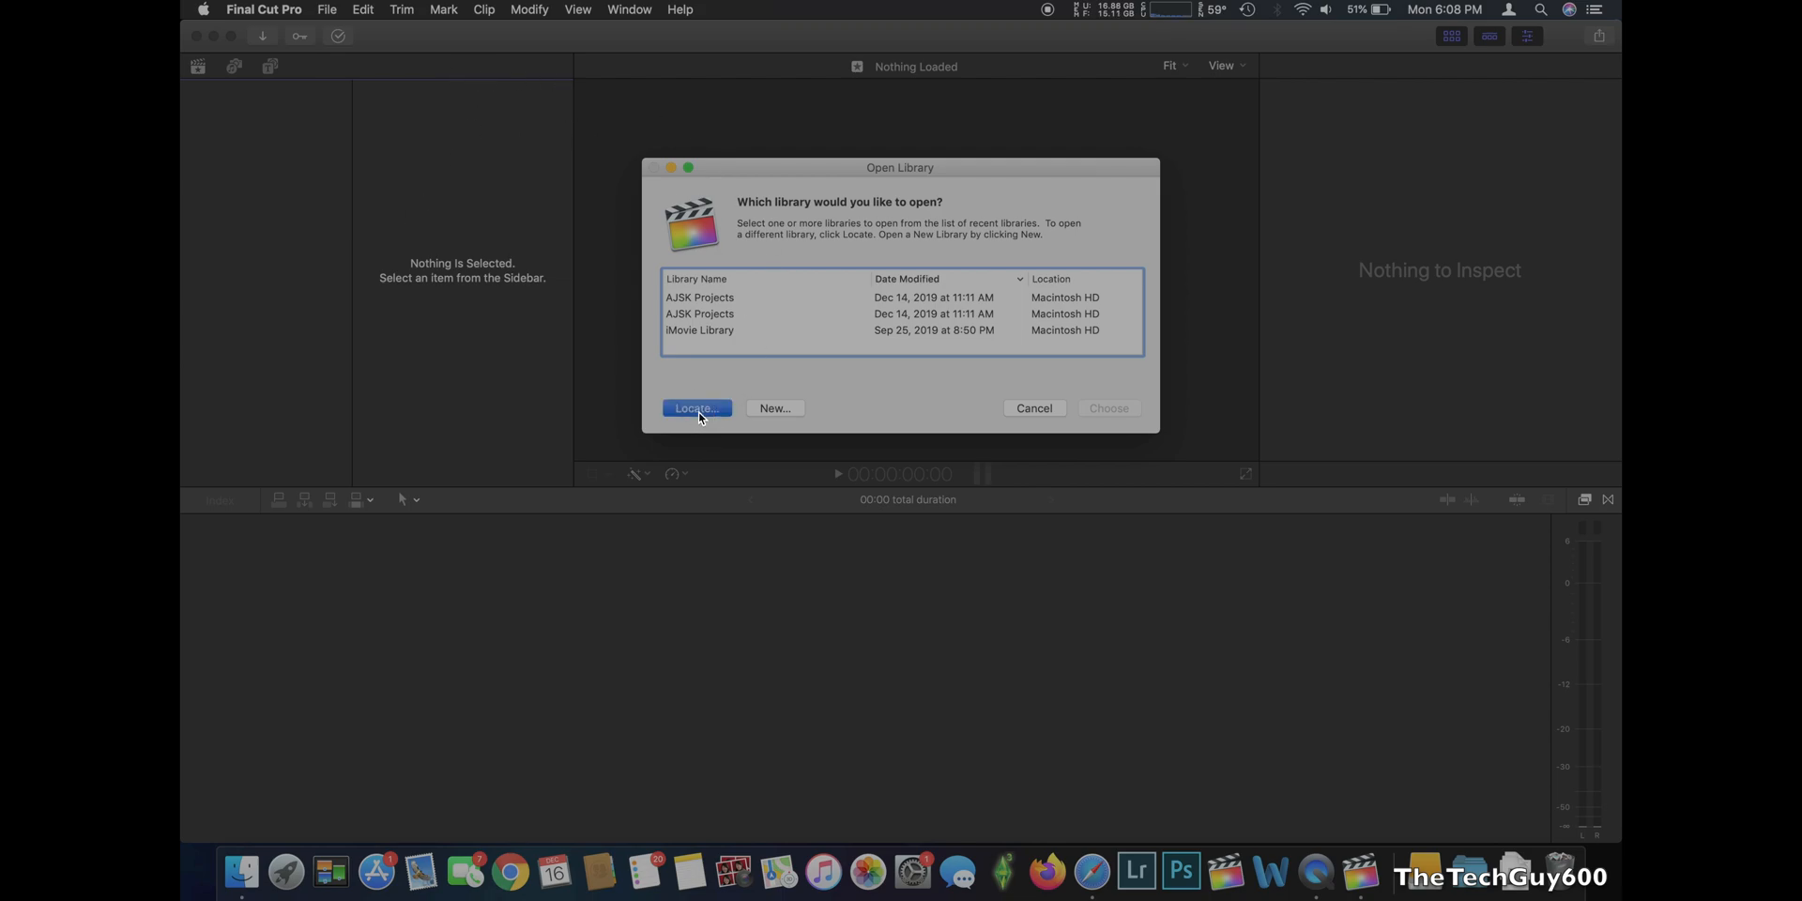
click(695, 408)
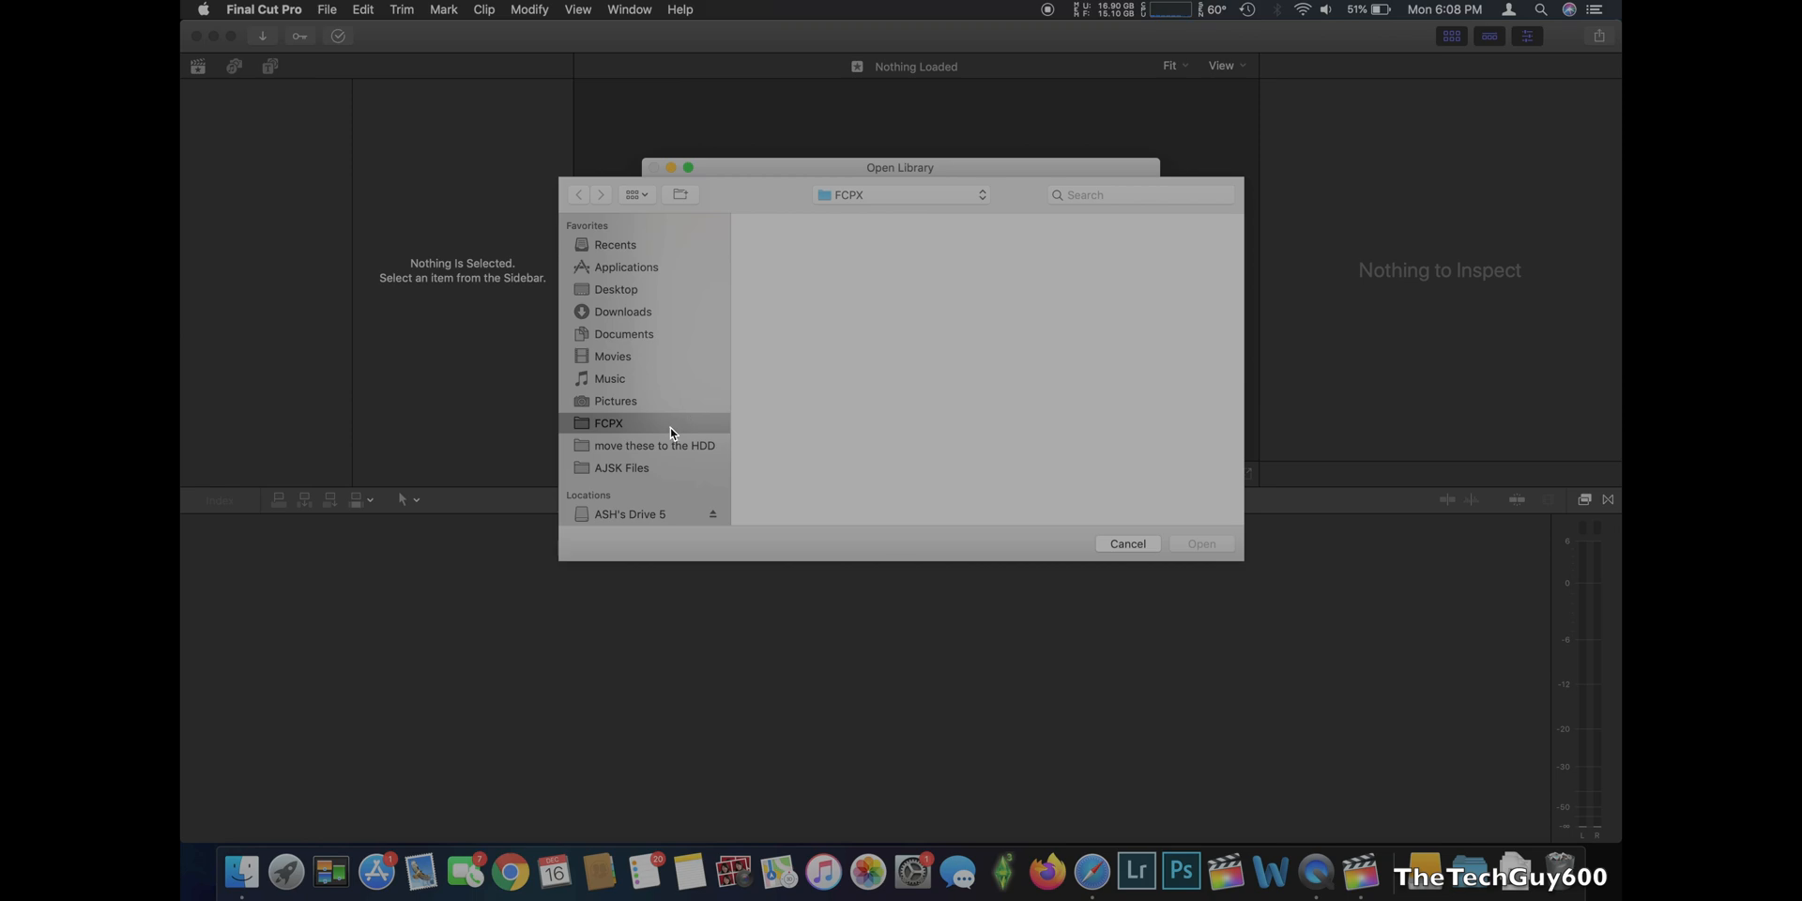
scroll(down, 3)
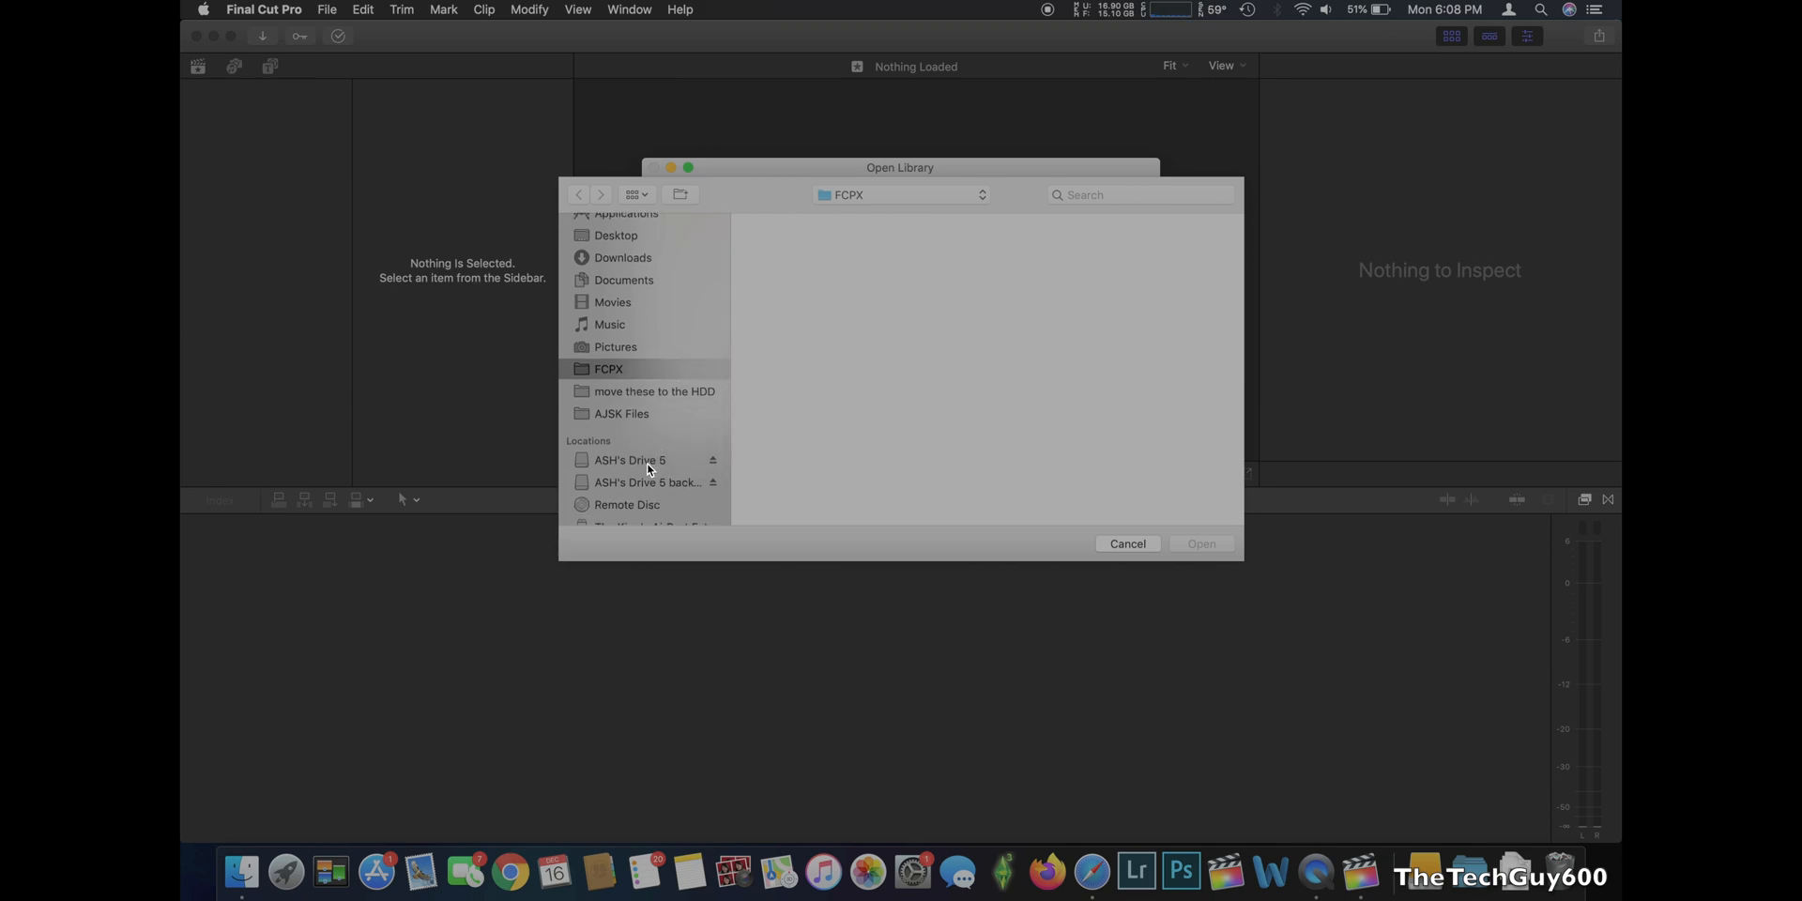
click(631, 459)
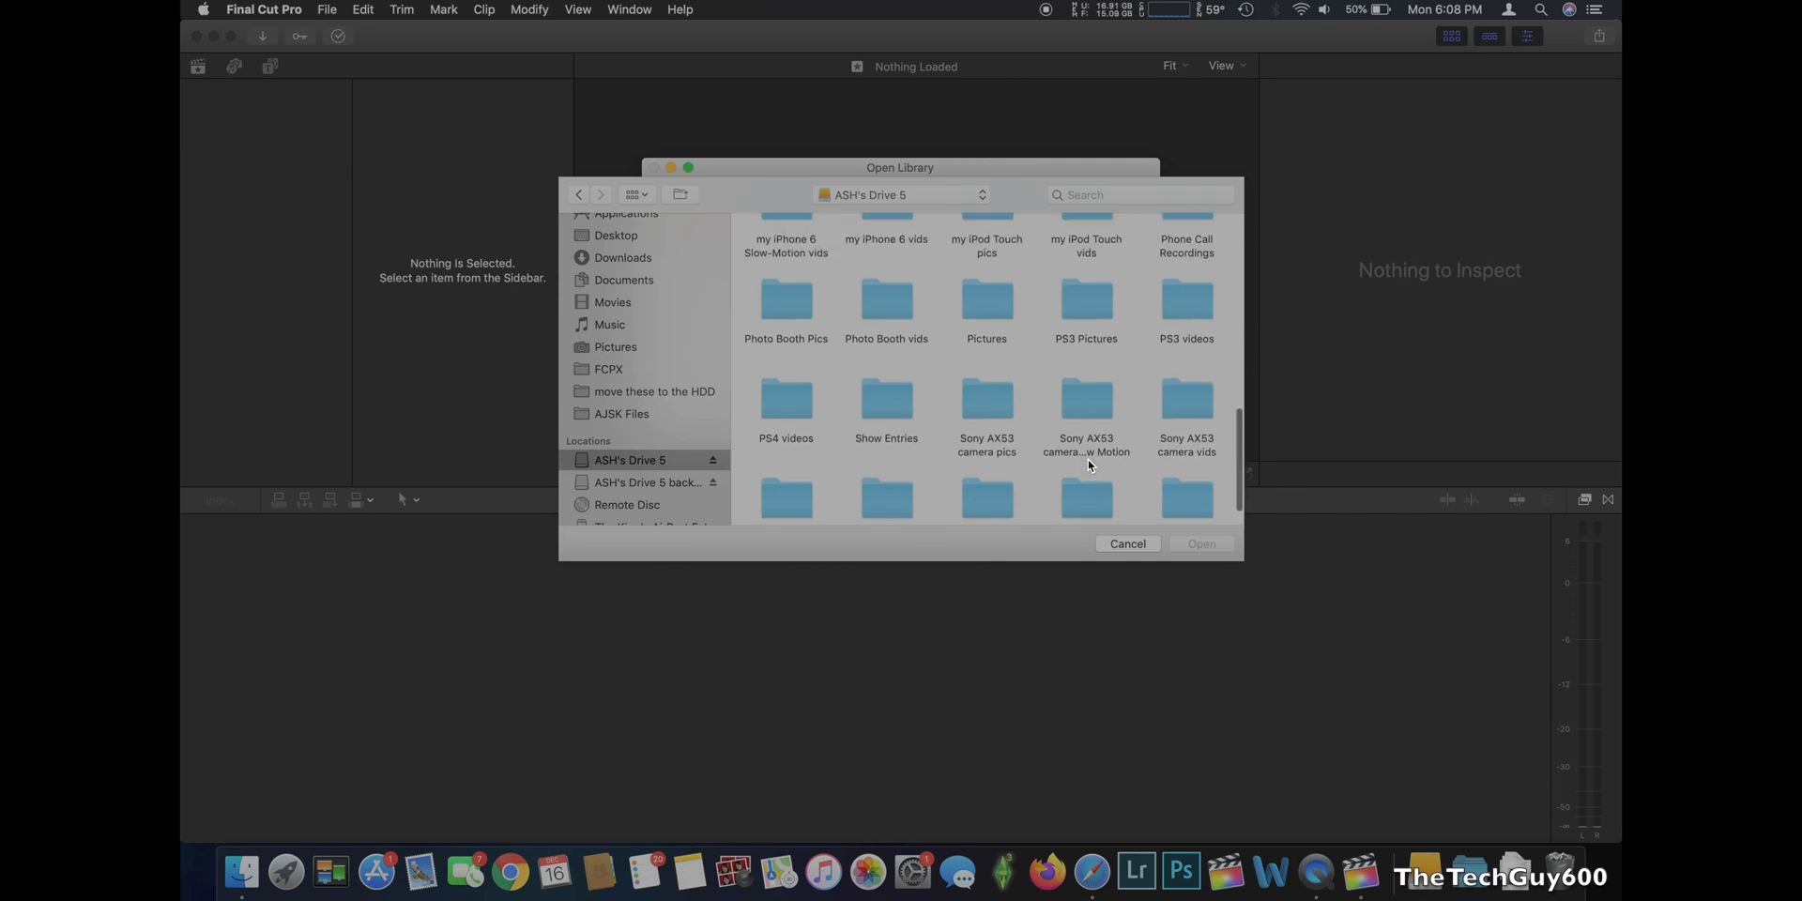
click(785, 396)
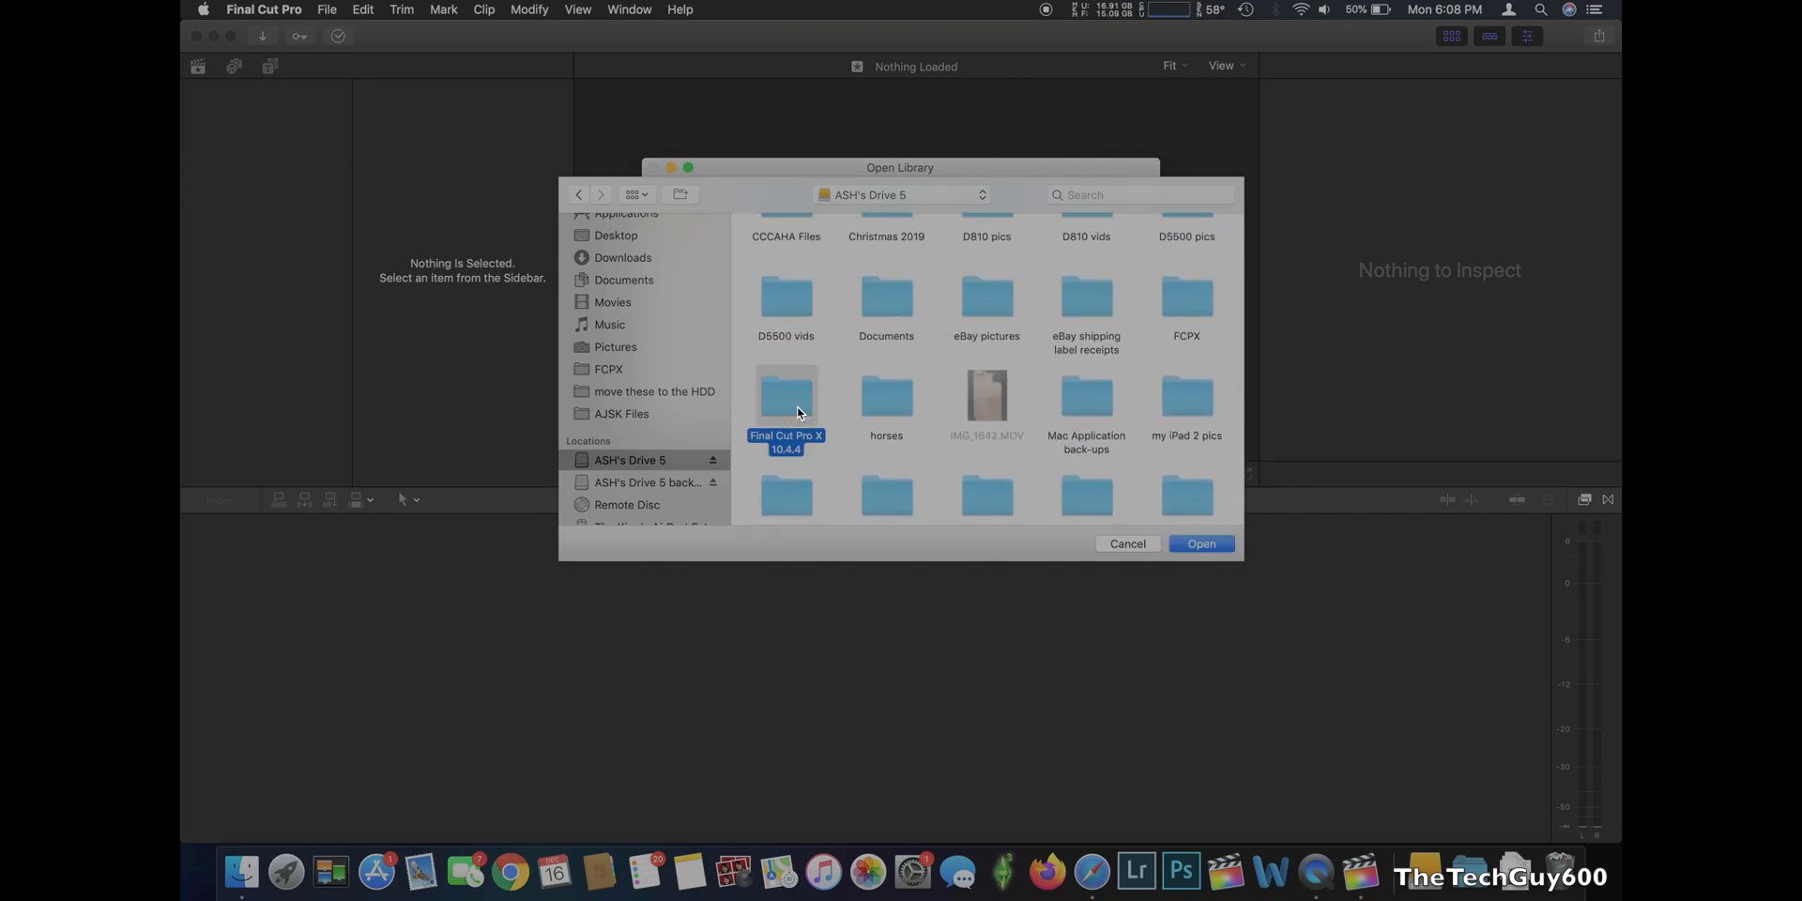
double_click(786, 396)
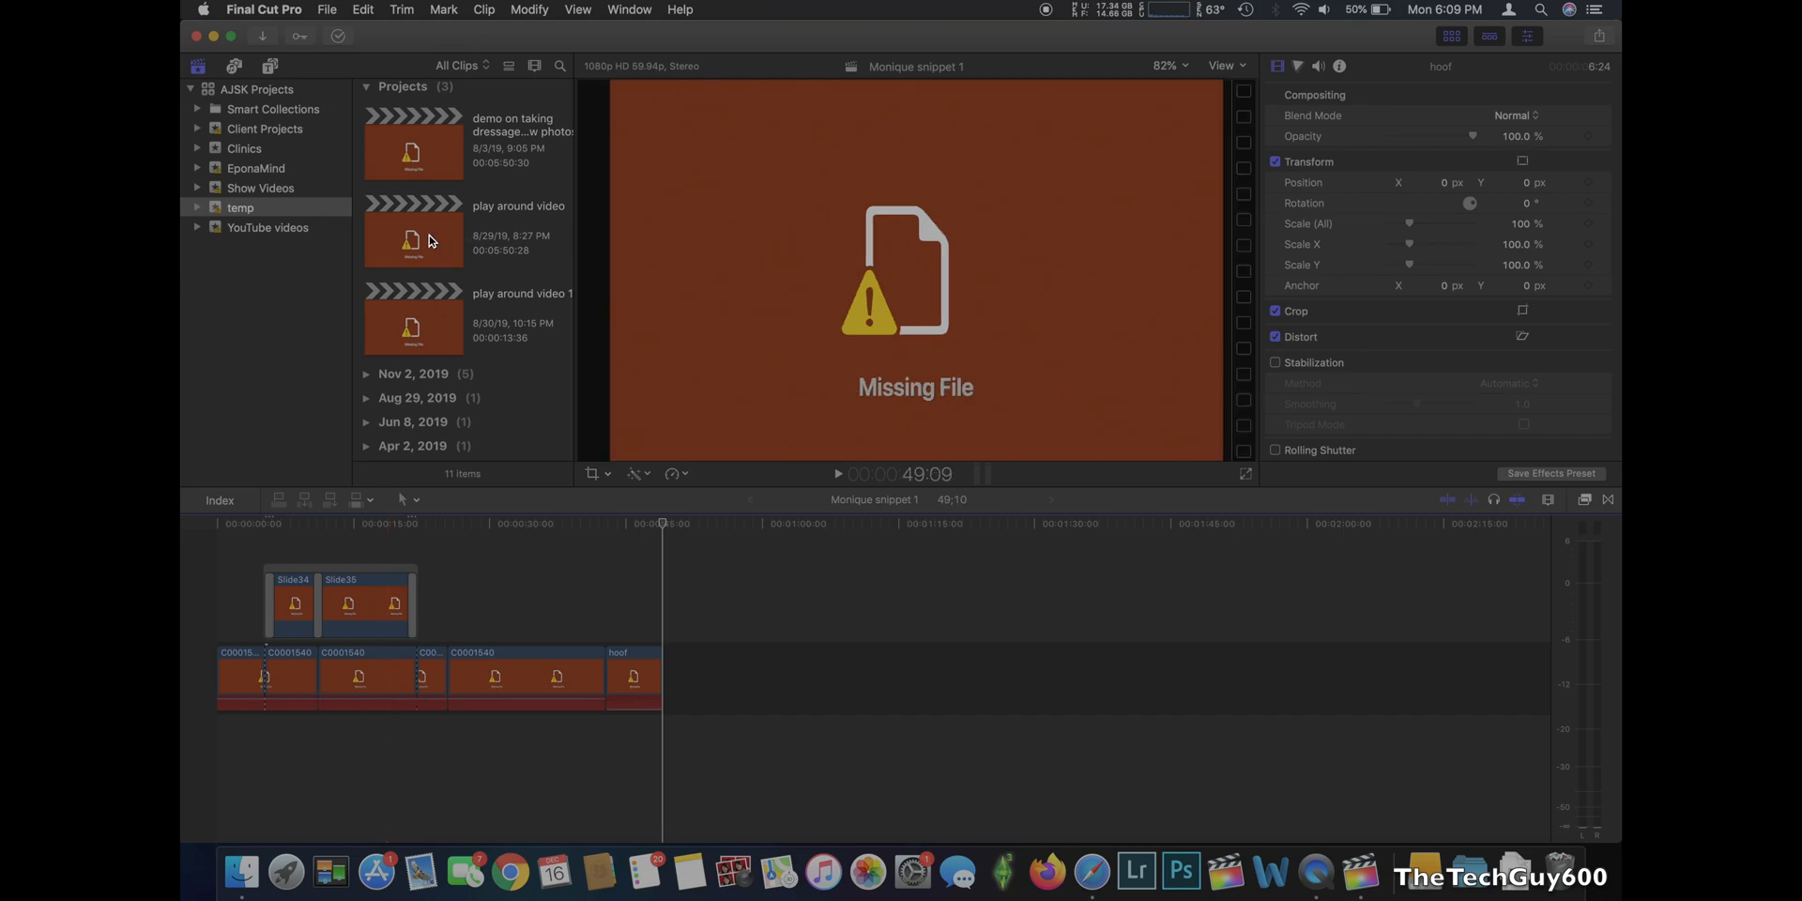
mouse_move(449, 250)
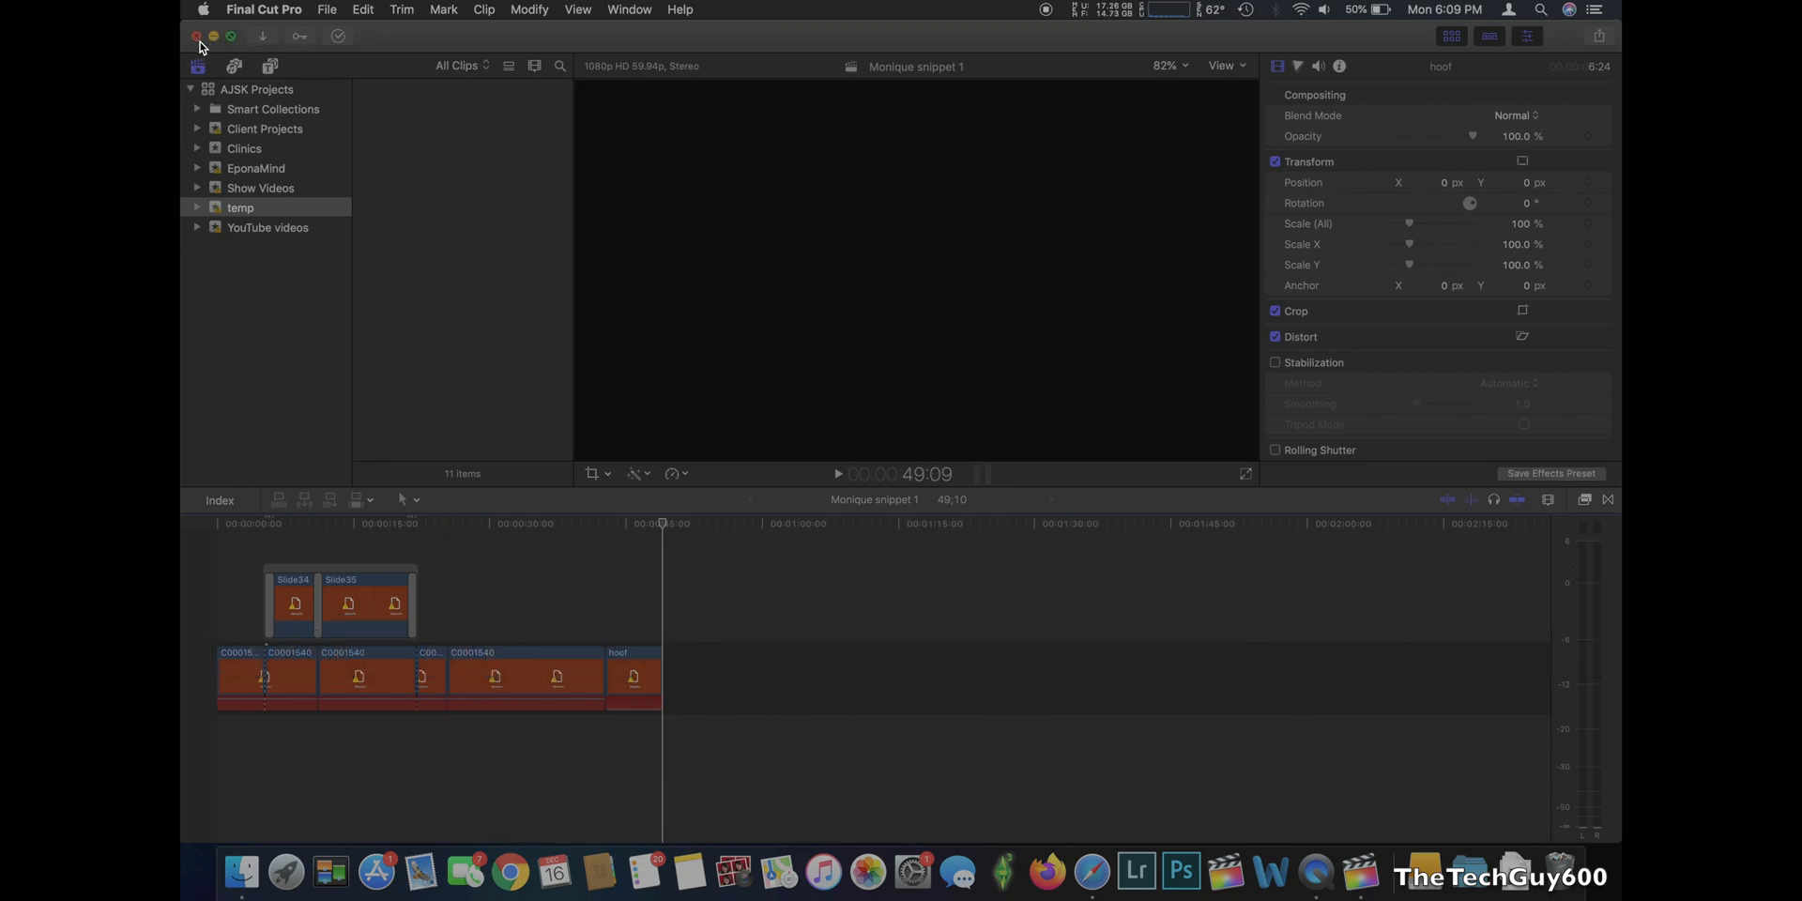
Quit Final Cut Pro 10.4.4 with the AJSK Projects library open
click(196, 36)
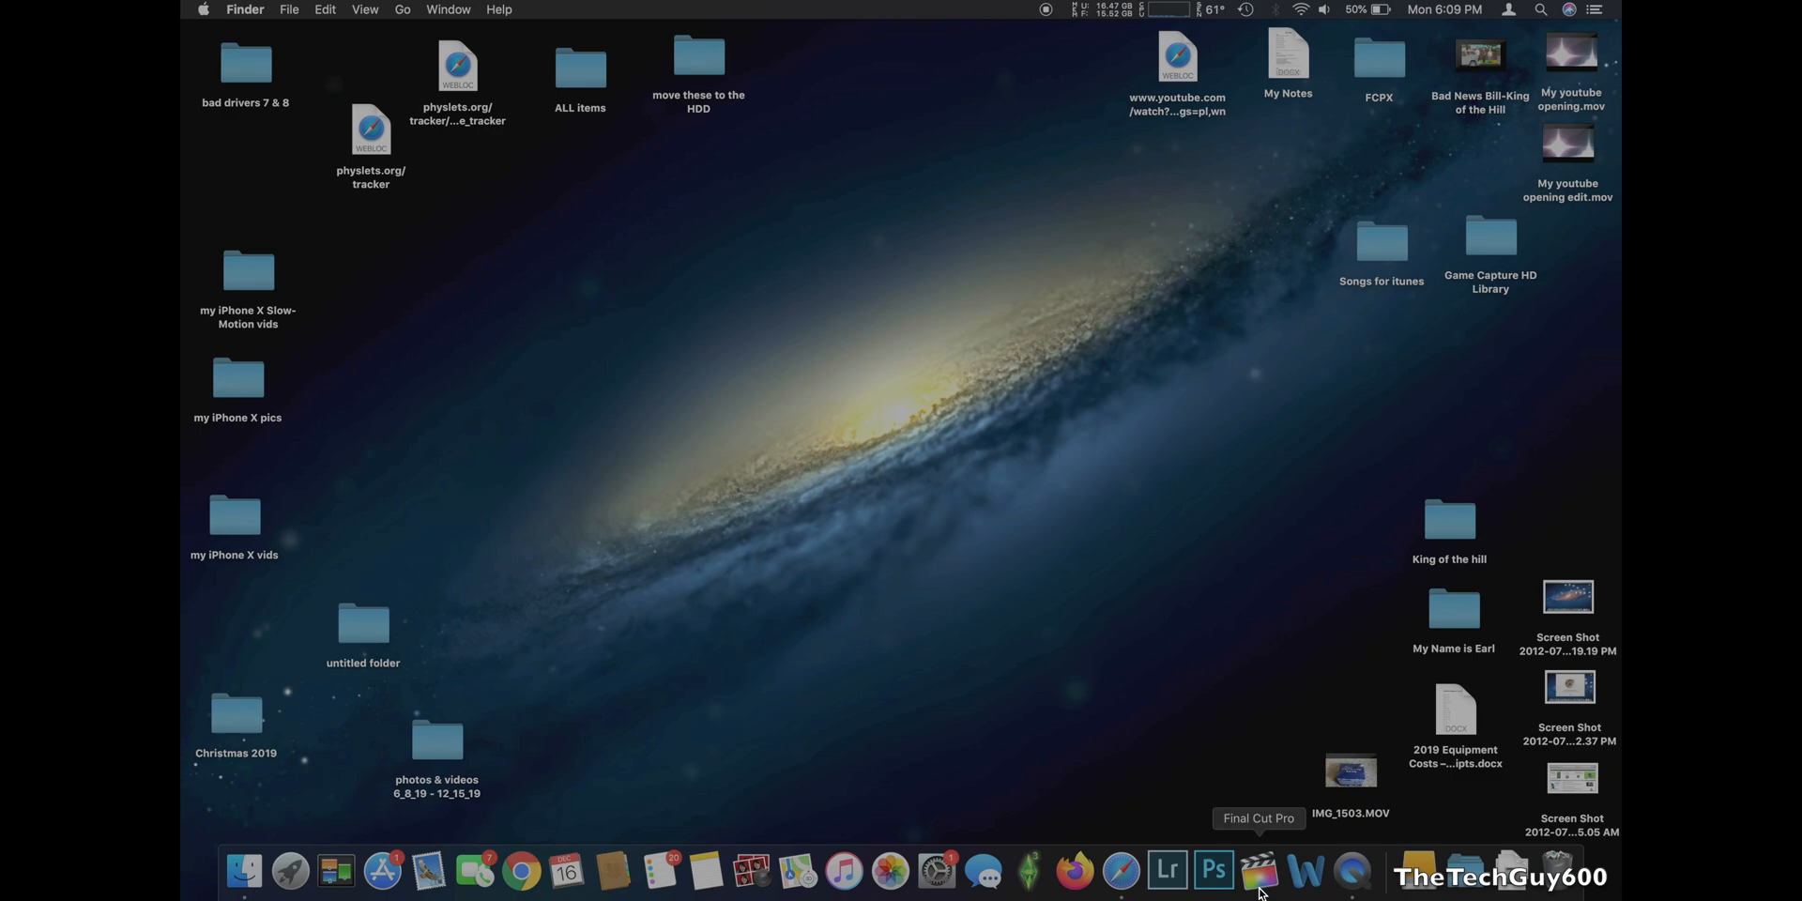
Launch the newer installed Final Cut Pro from the Dock
click(1257, 869)
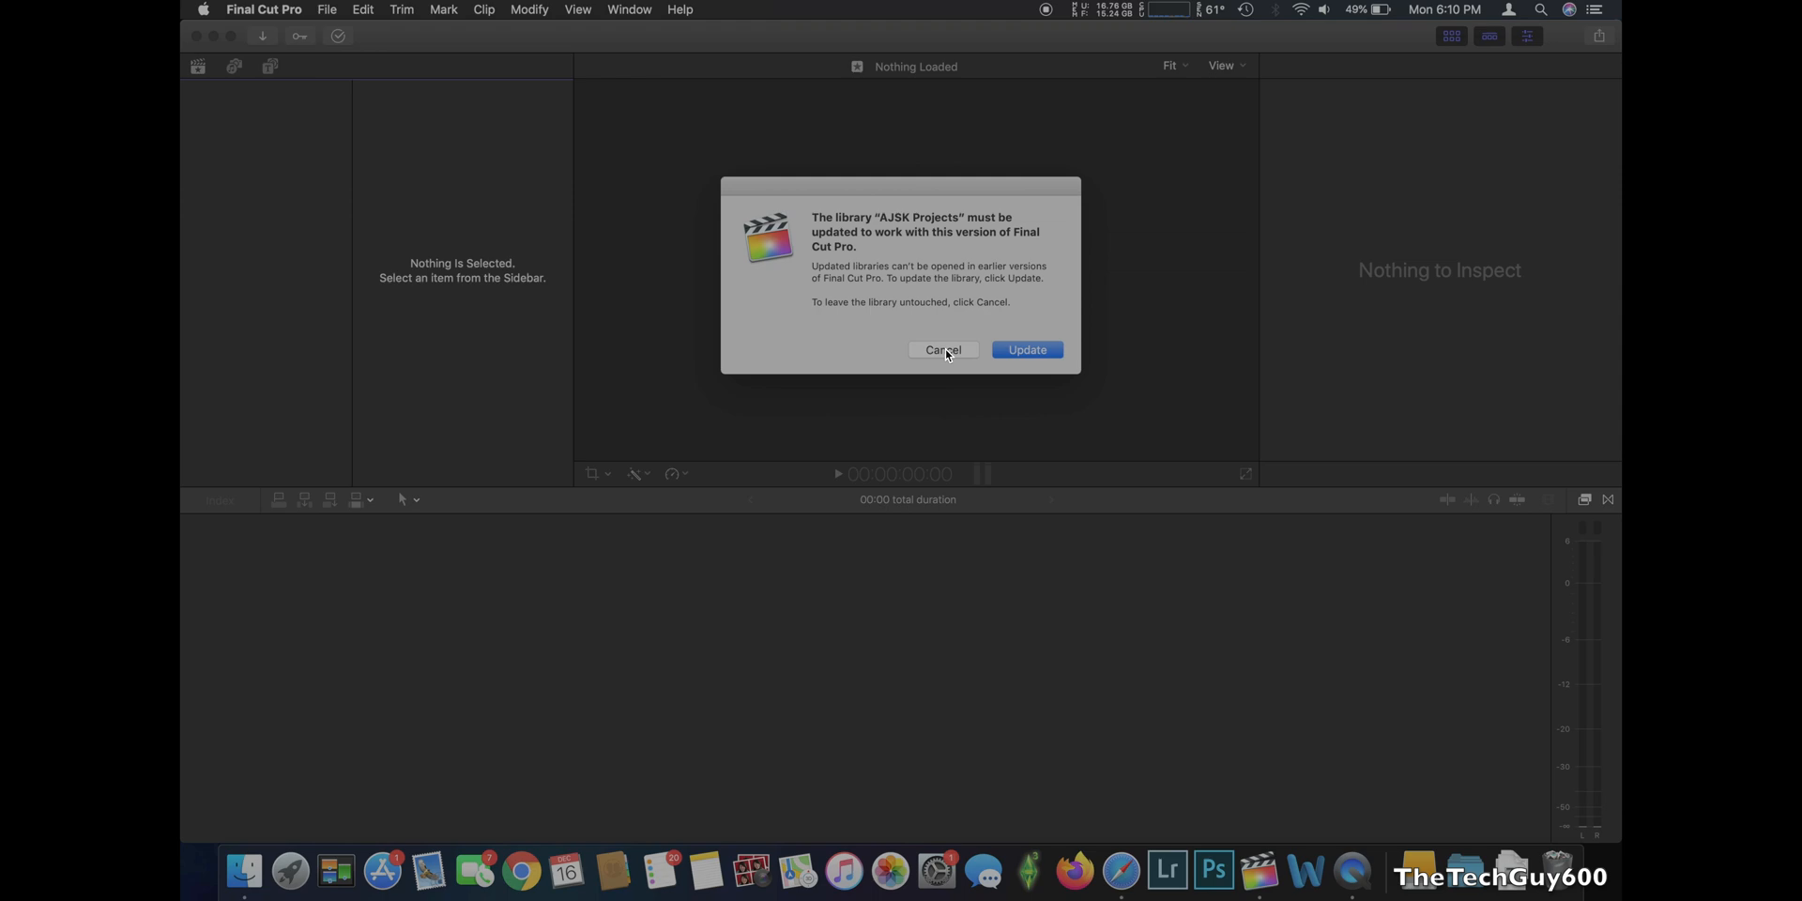
Decline the library update and choose the AJSK Projects library on Macintosh HD instead
click(942, 349)
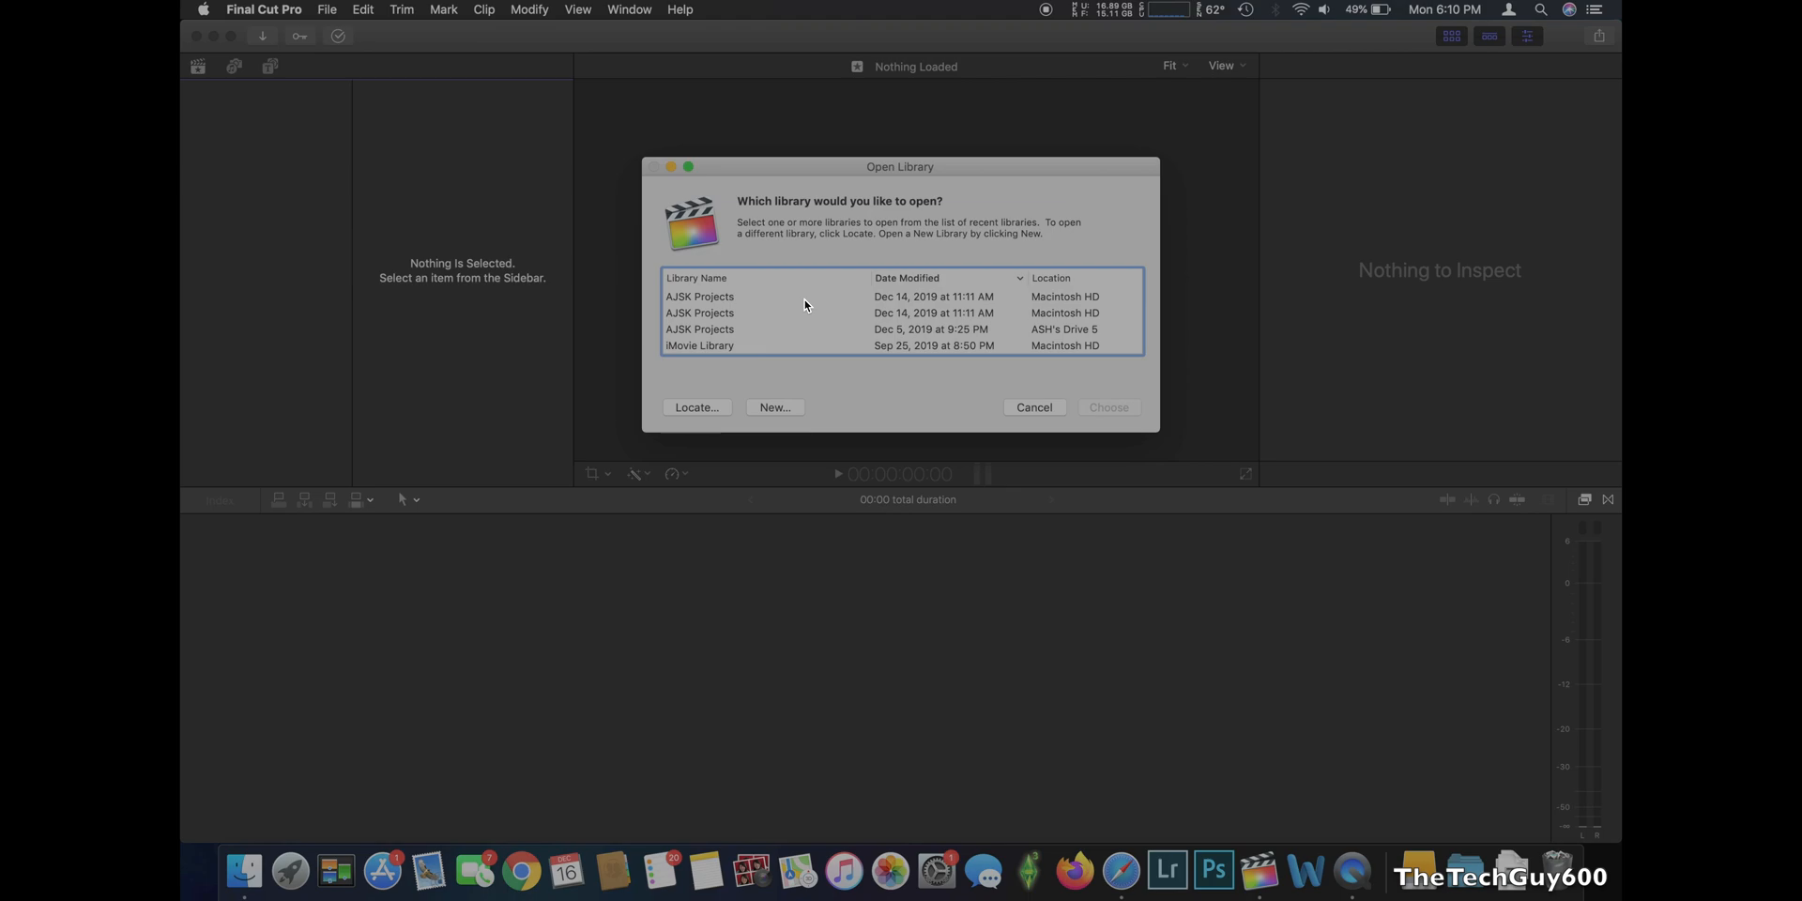
mouse_move(903, 304)
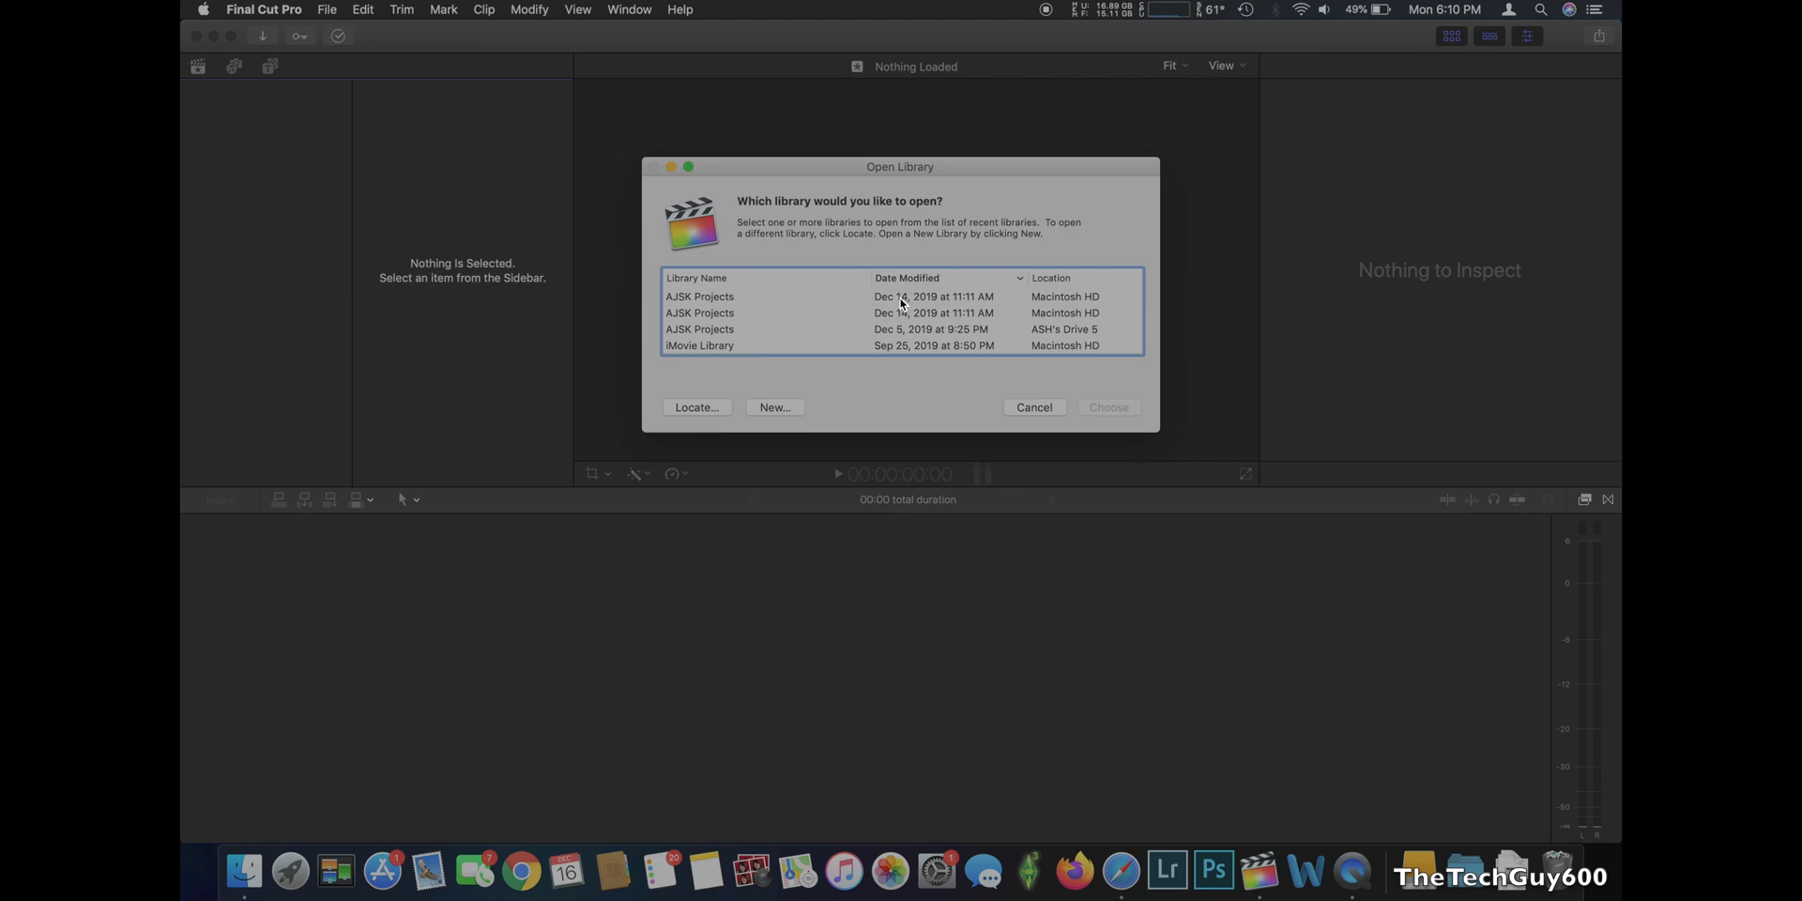
click(805, 297)
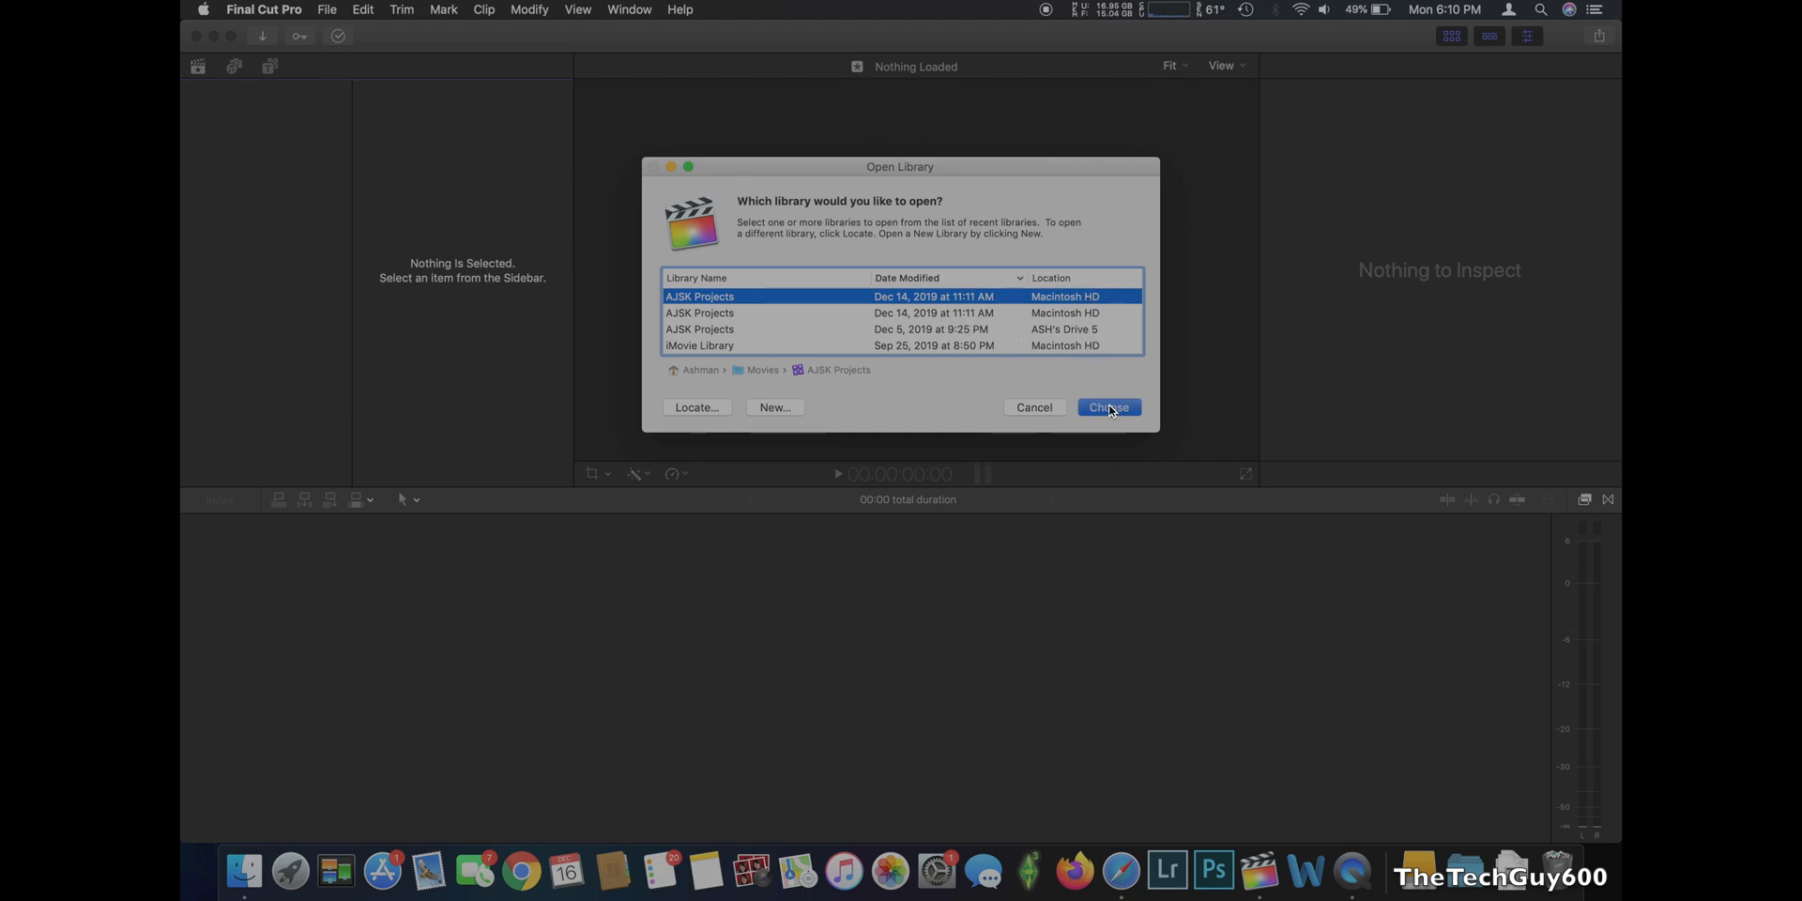
click(1105, 407)
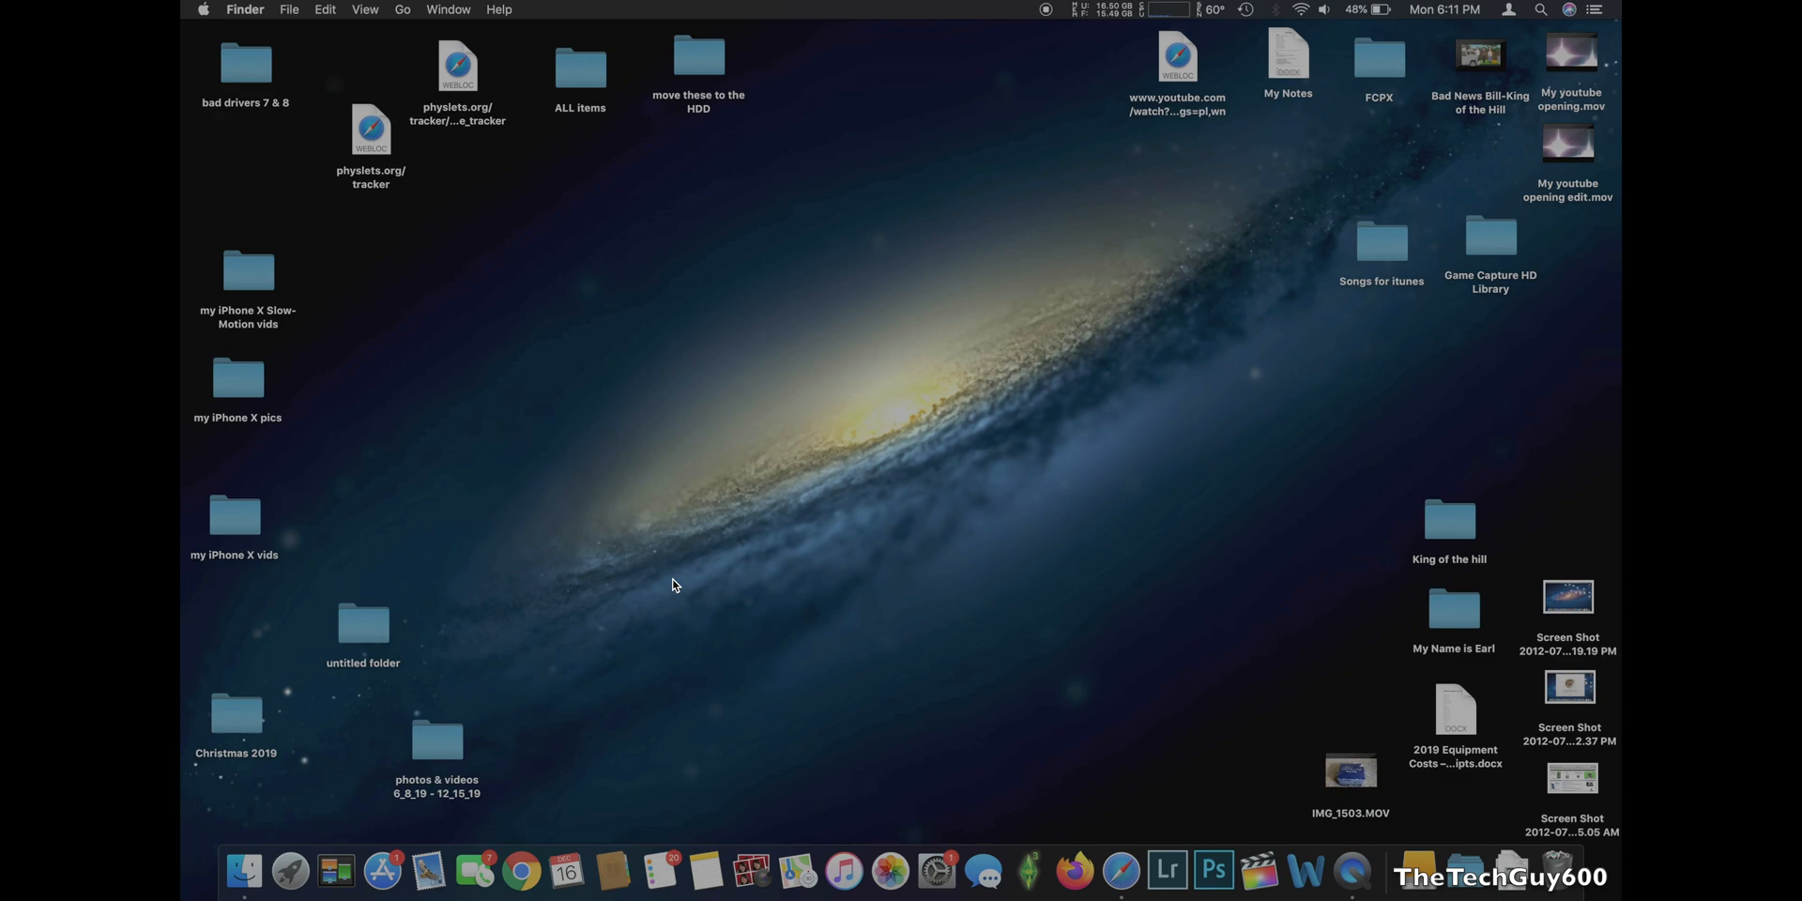
mouse_move(1077, 597)
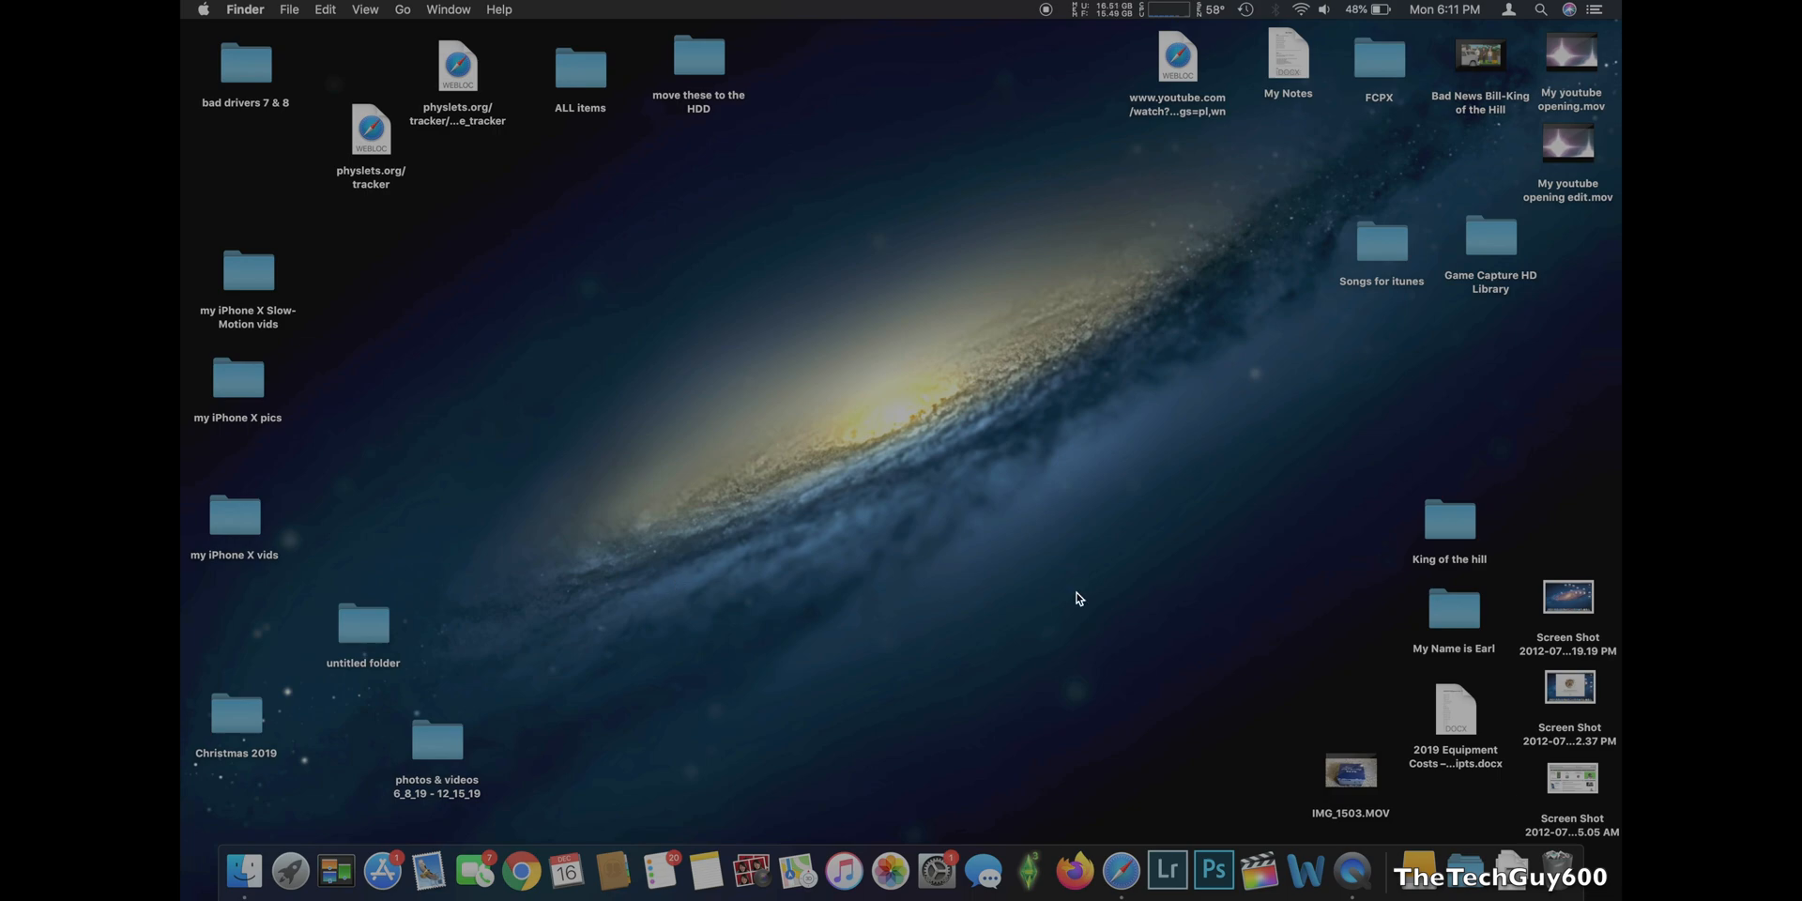